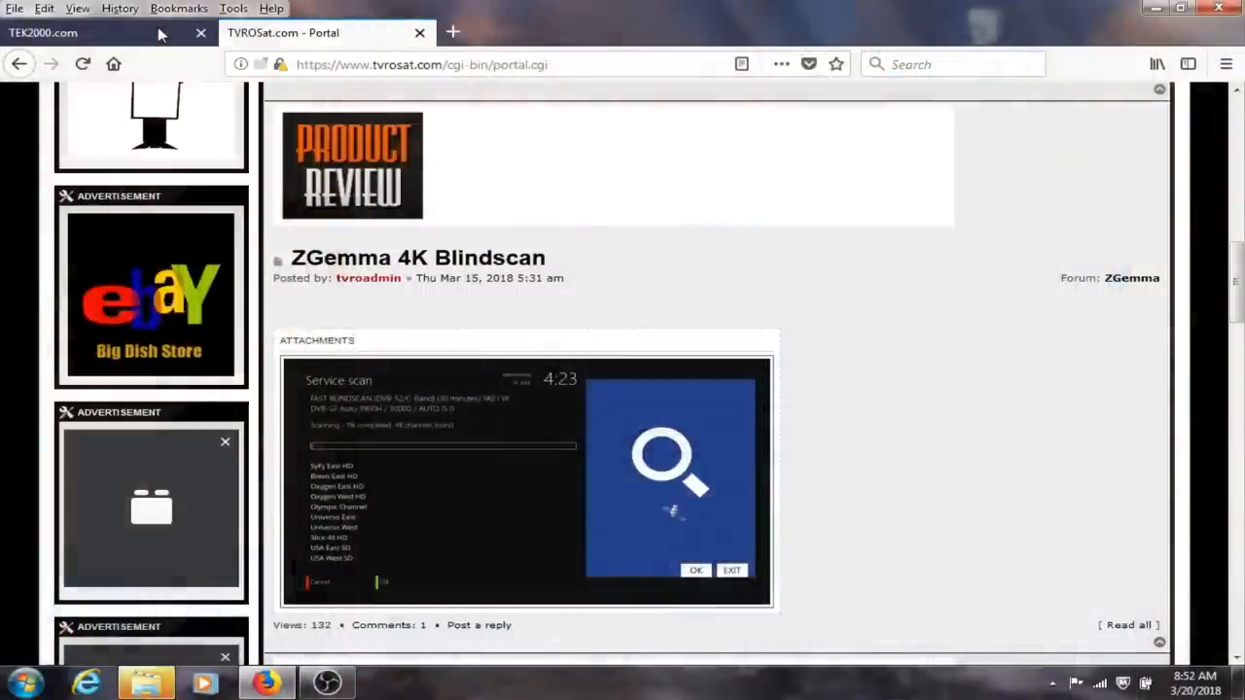
- Open the full ZGemma 4K Blindscan forum topic in Firefox
left_click(98, 31)
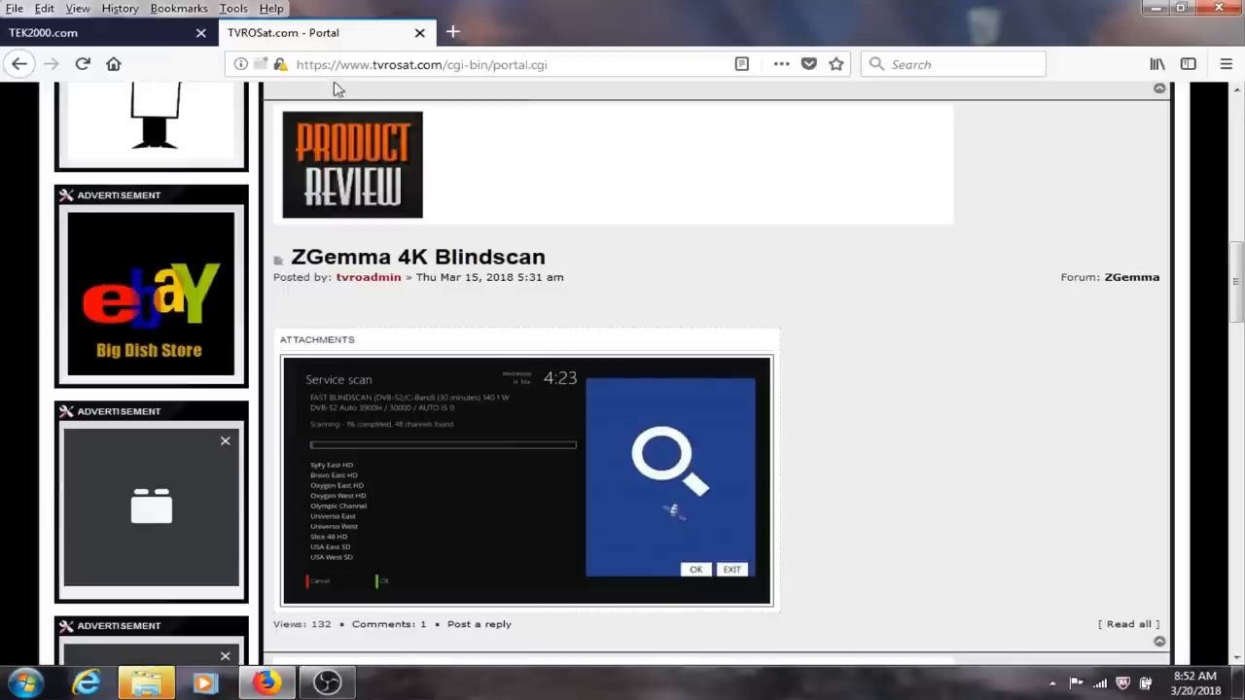
mouse_move(487, 212)
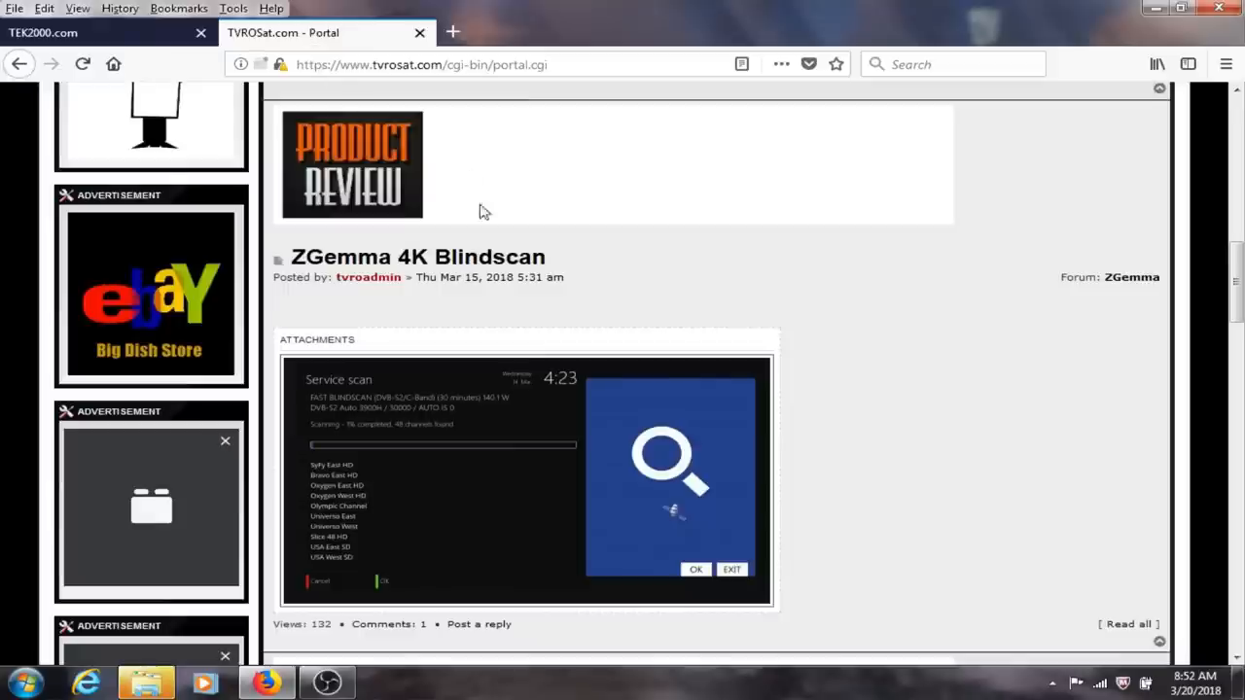
mouse_move(615, 284)
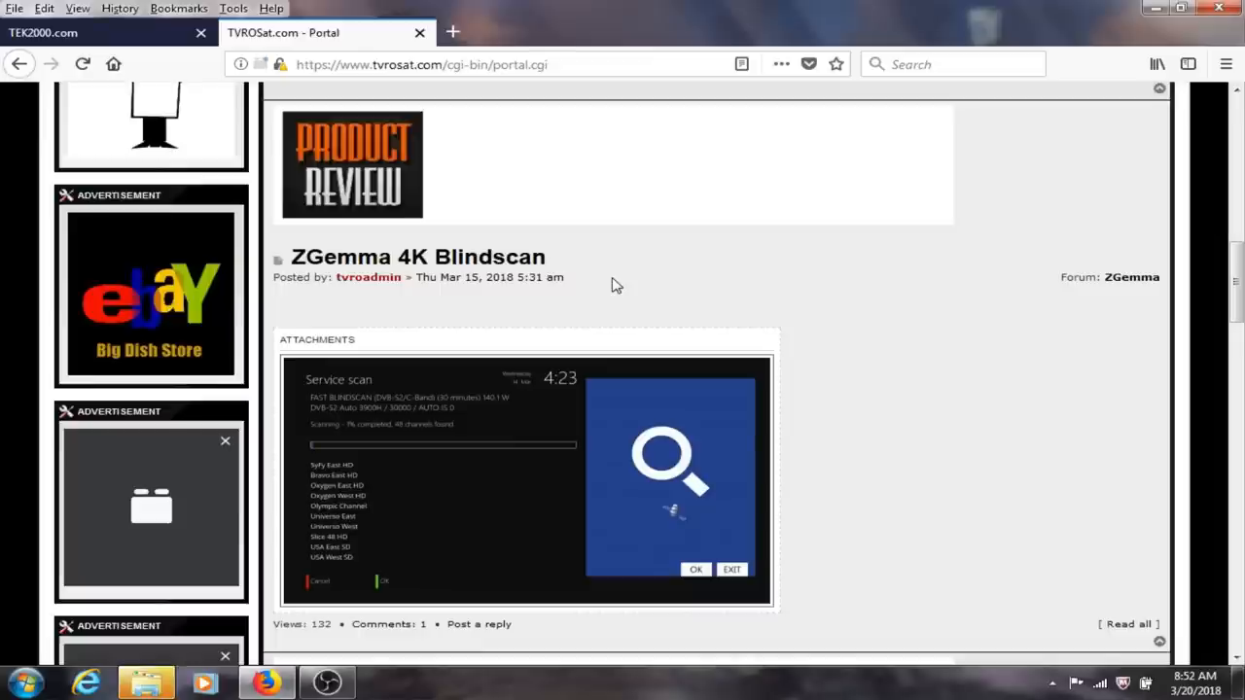
scroll("down", 3)
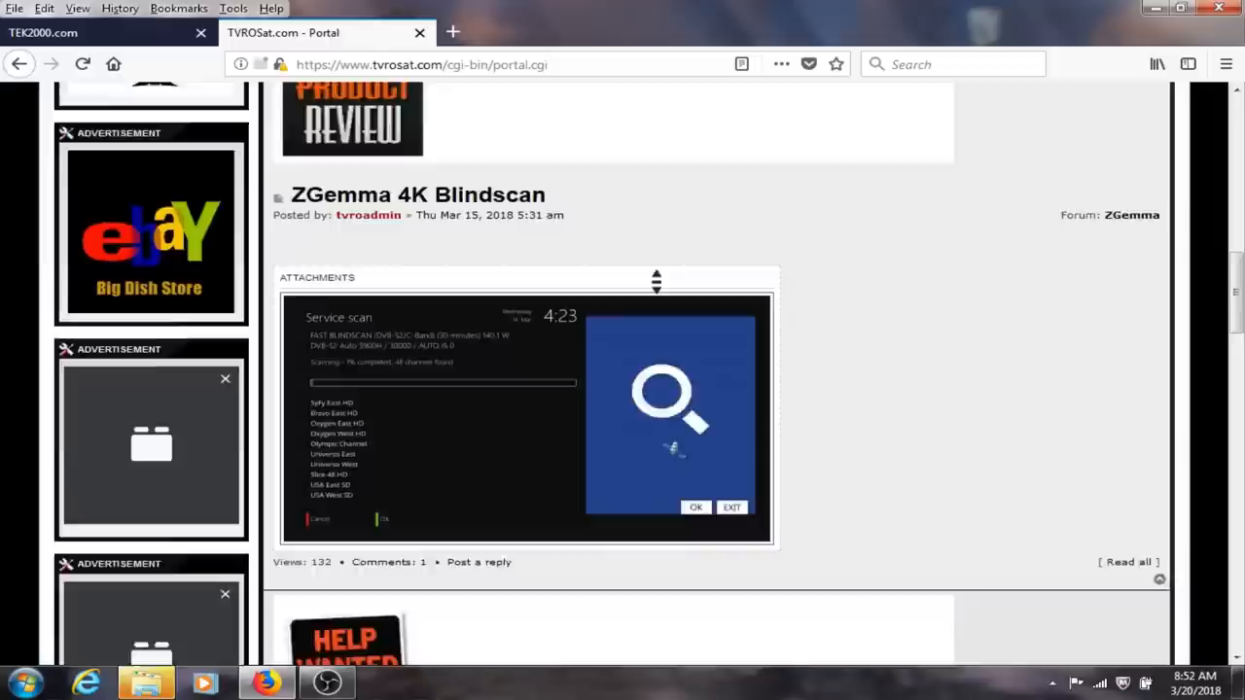
scroll("up", 3)
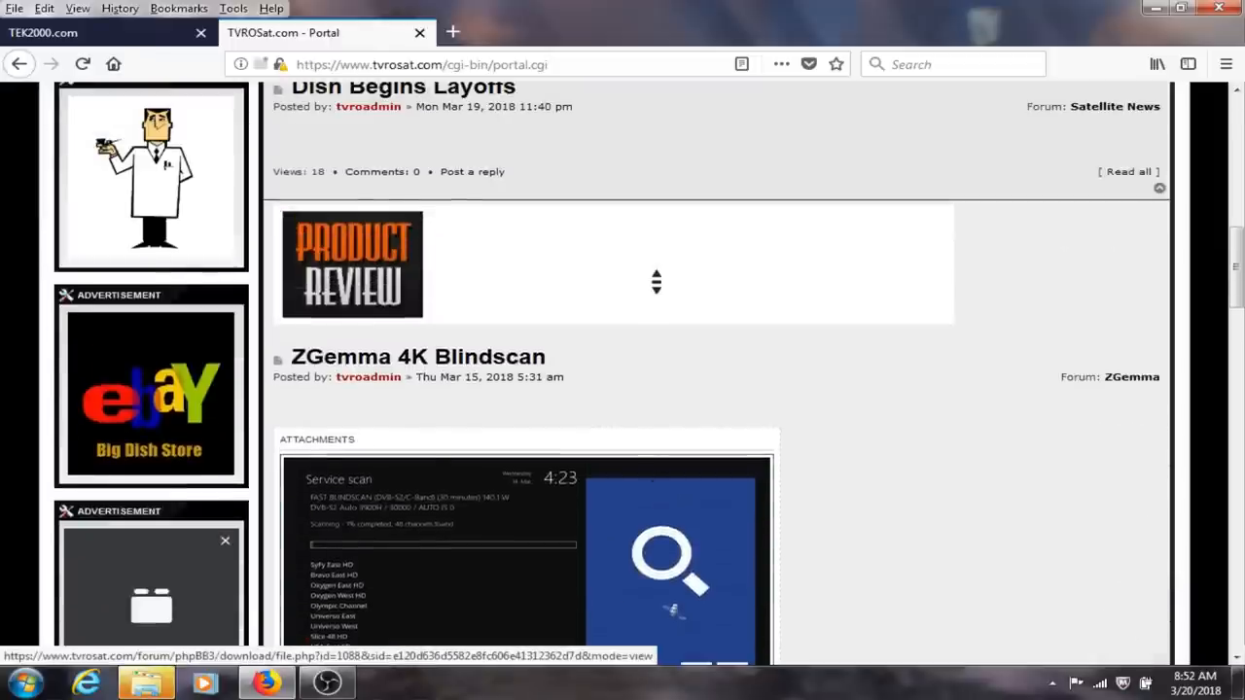
scroll("down", 3)
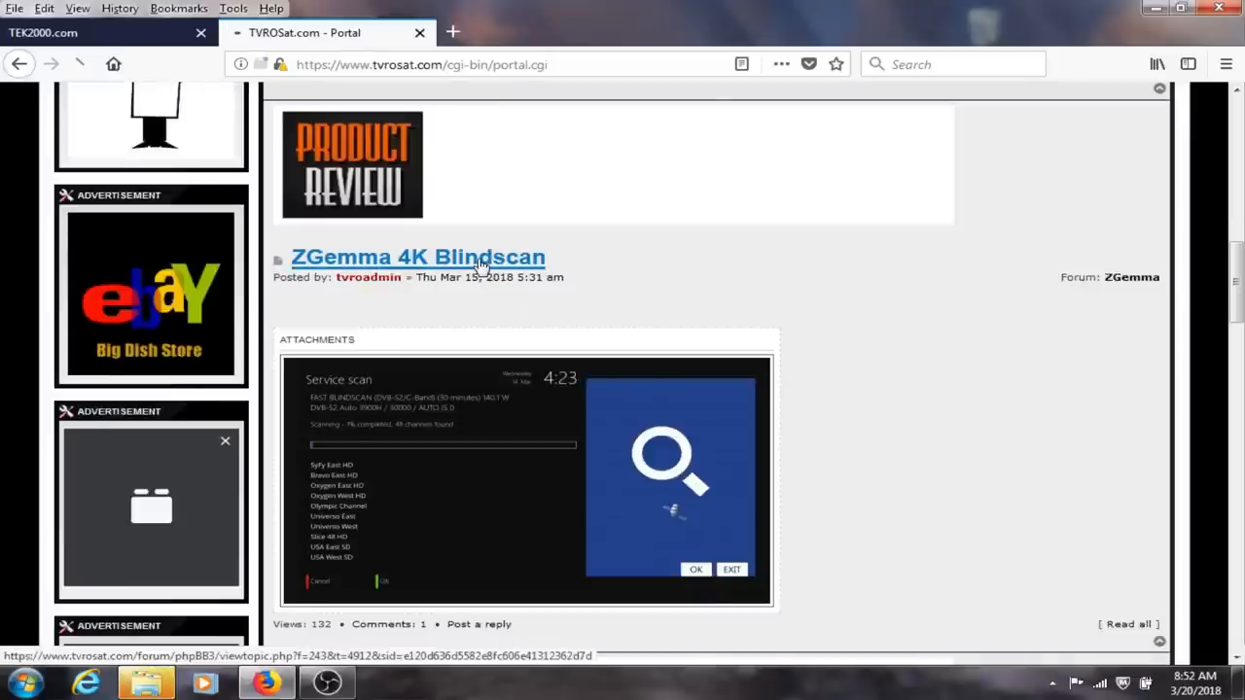
left_click(419, 257)
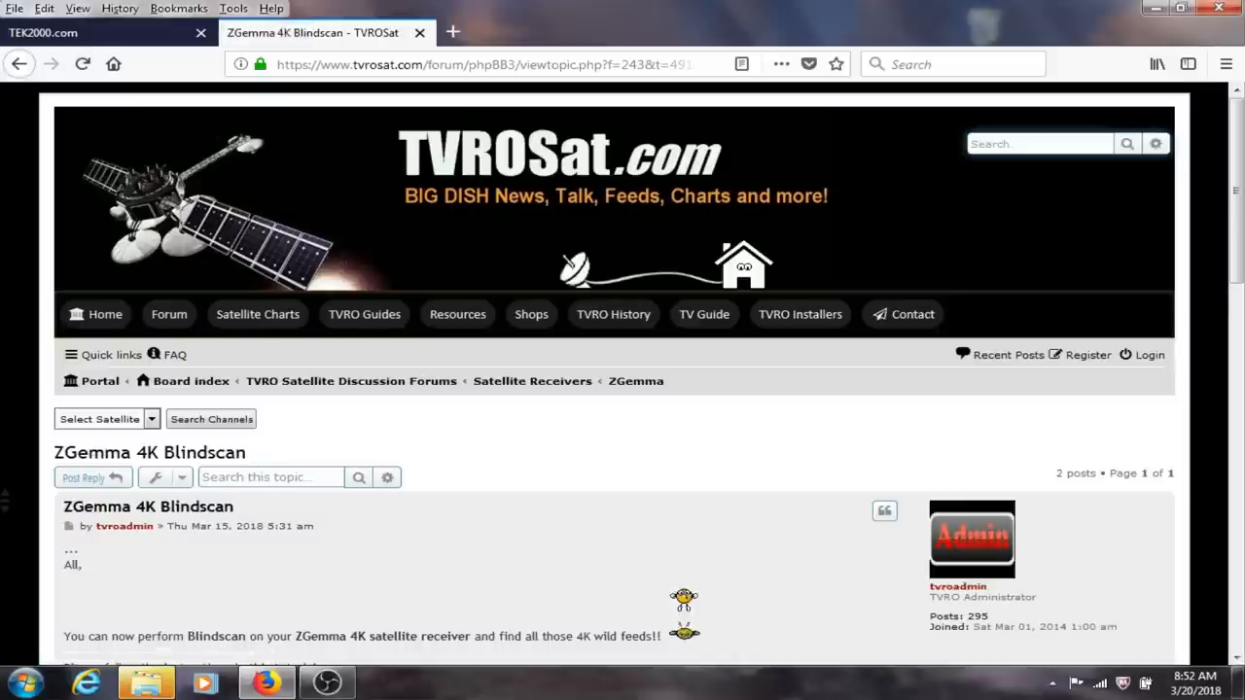
- Read through the blindscan instructions and fetch the Master Channel Listings archive link
scroll("down", 3)
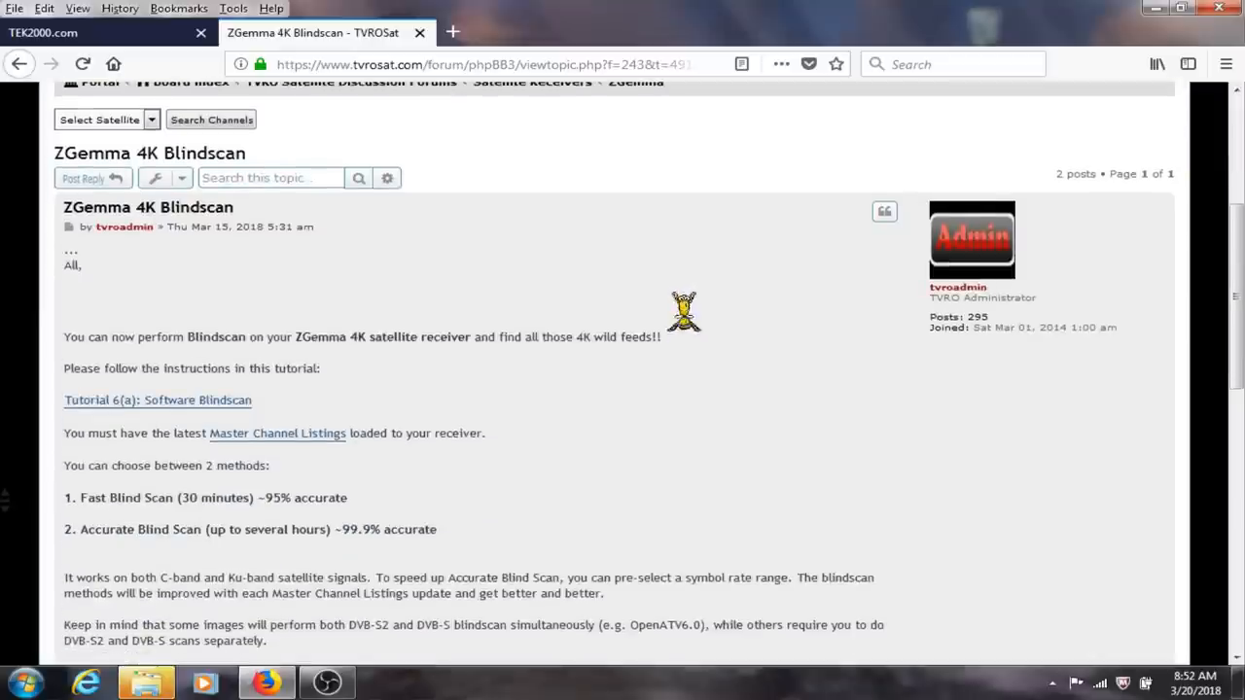
scroll("down", 3)
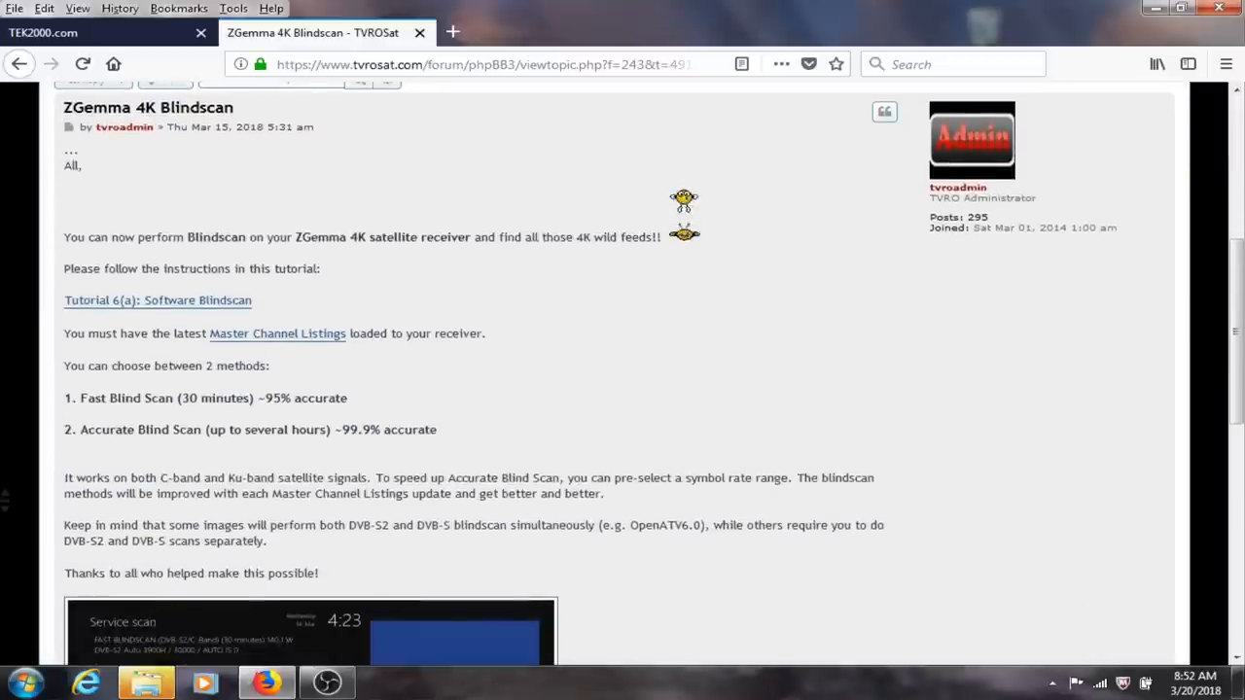
scroll("down", 3)
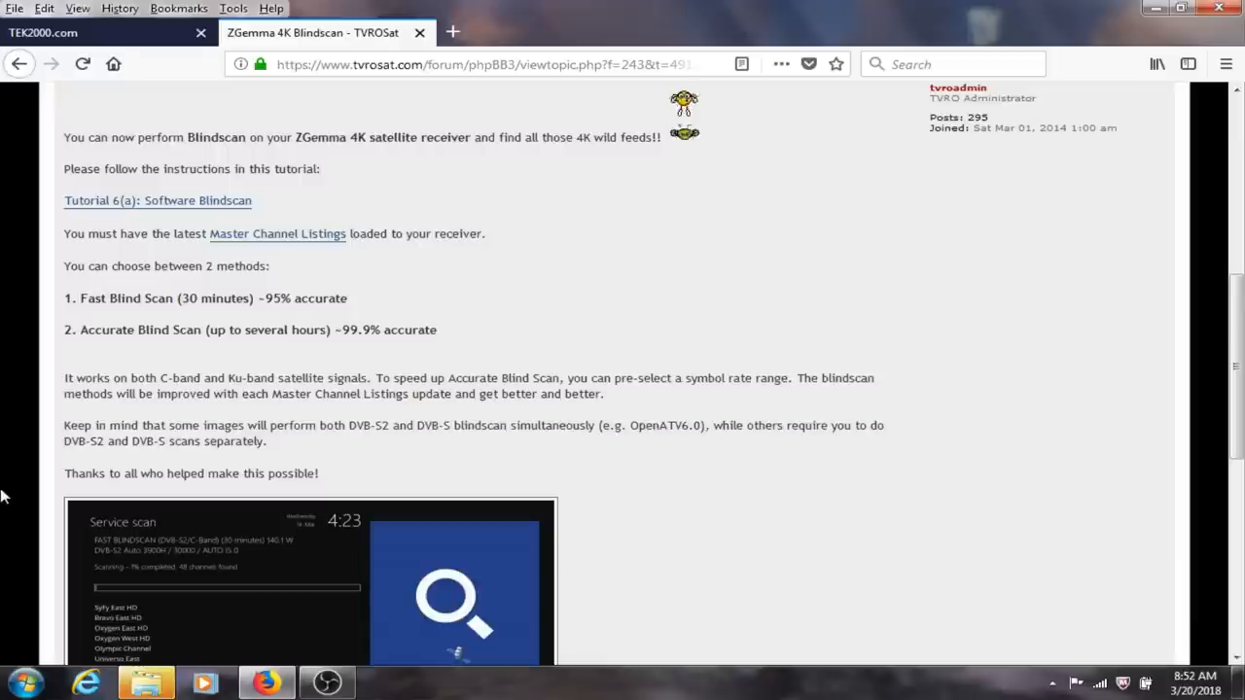
mouse_move(88, 498)
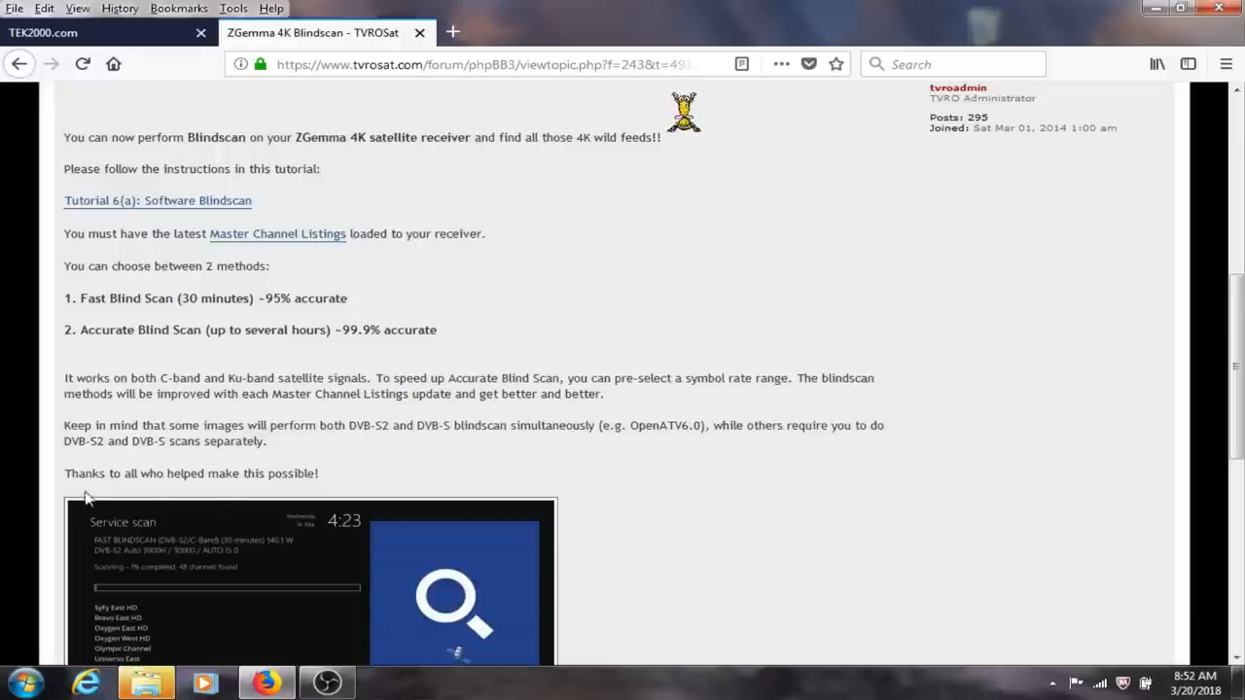
mouse_move(268, 243)
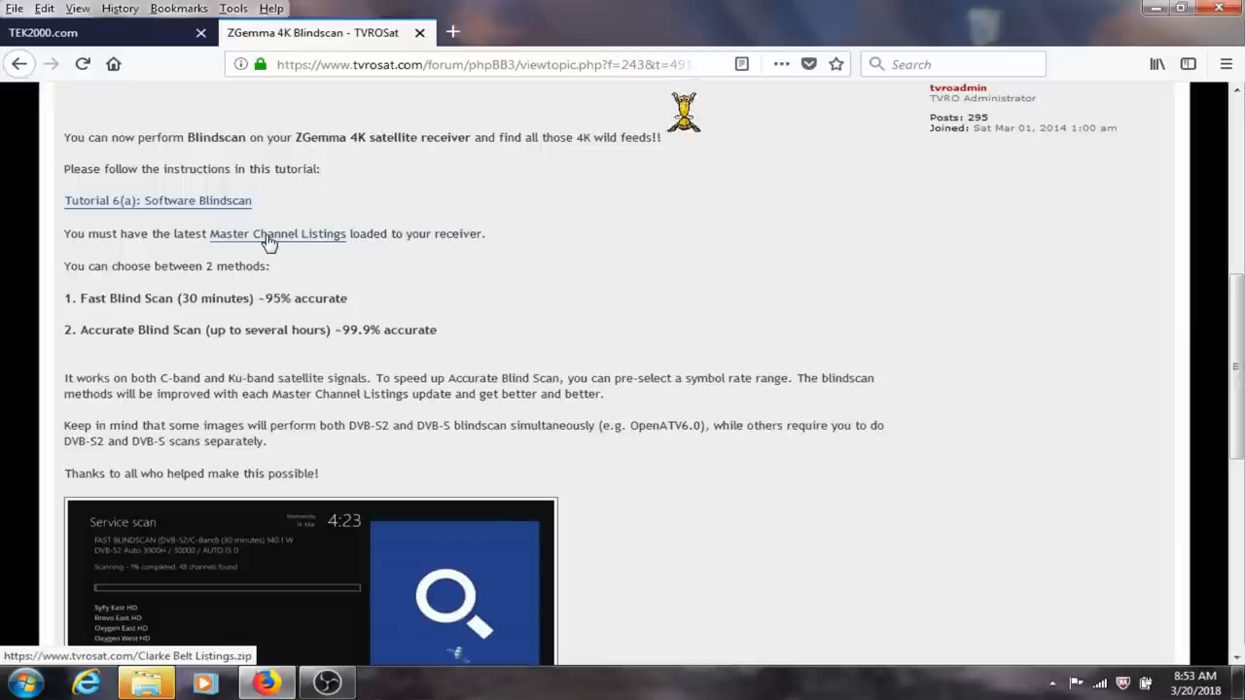
left_click(81, 63)
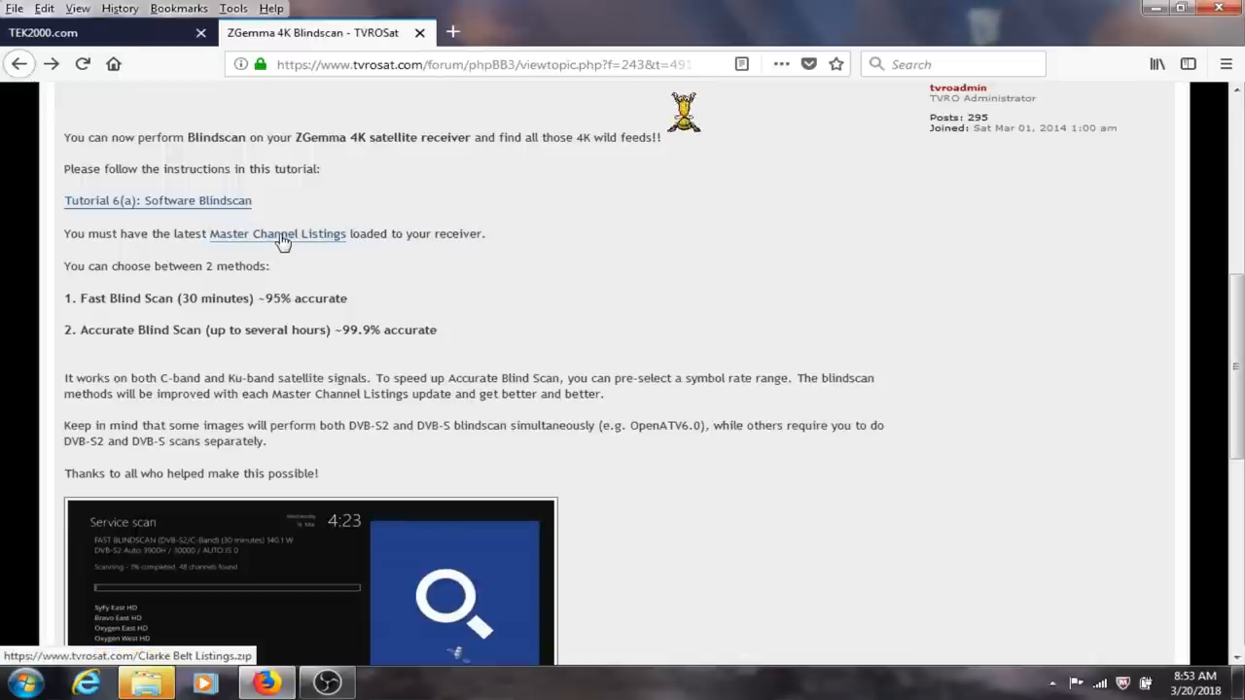
right_click(277, 233)
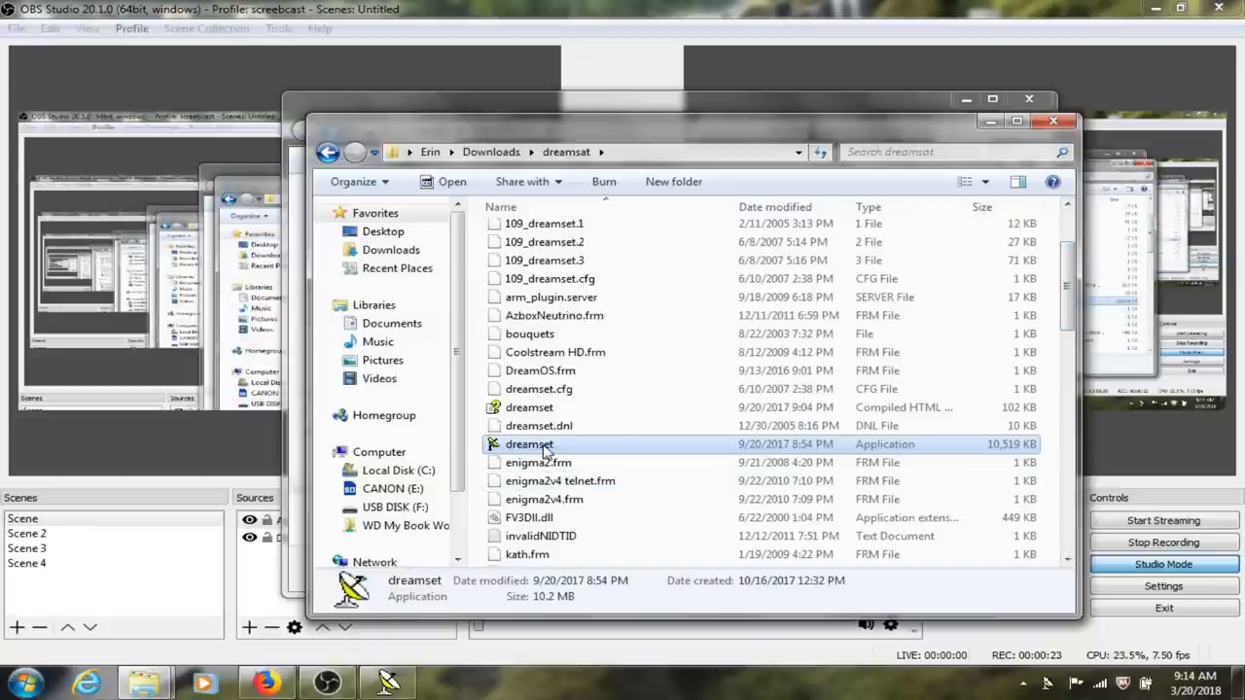
- Launch dreamset.exe and show the receiver's signal meter for the current channel
double_click(529, 444)
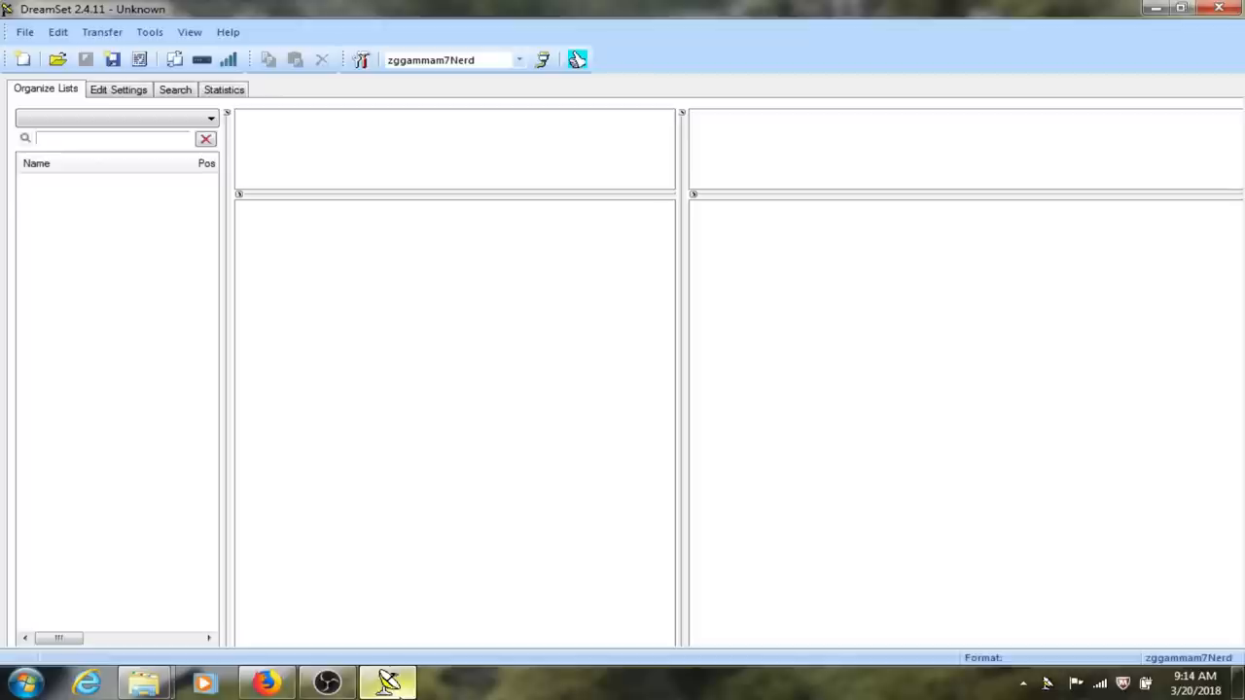
mouse_move(876, 8)
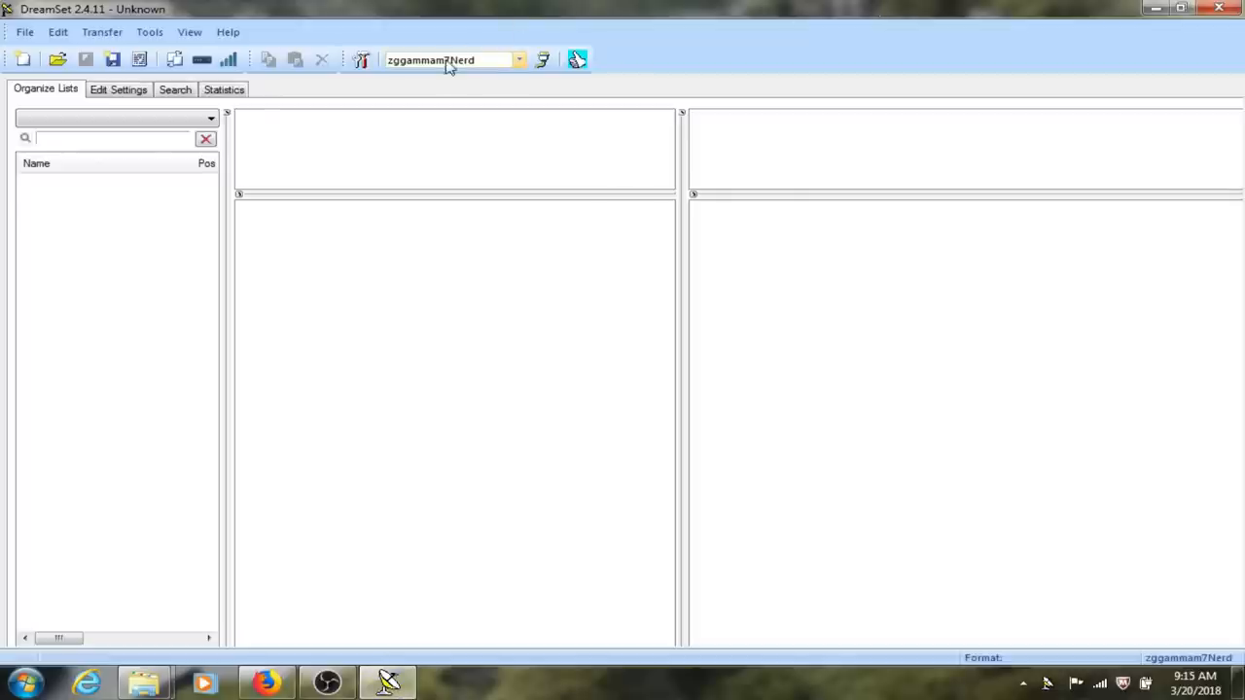
mouse_move(514, 60)
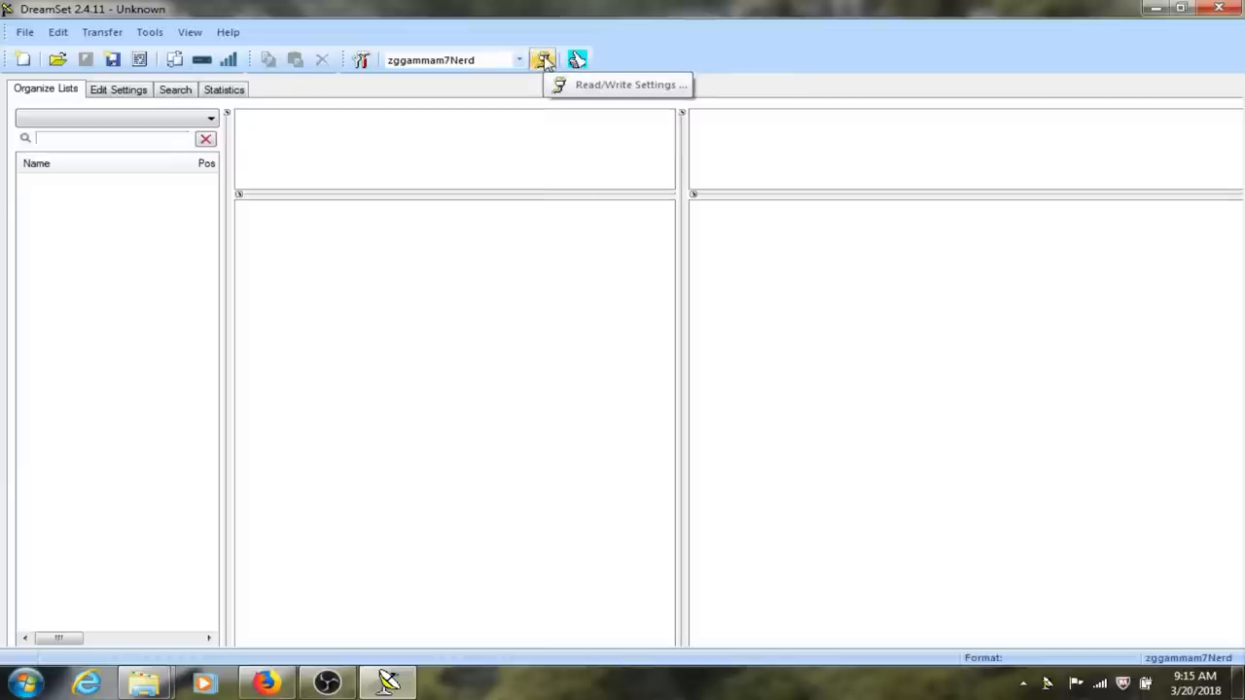
left_click(230, 59)
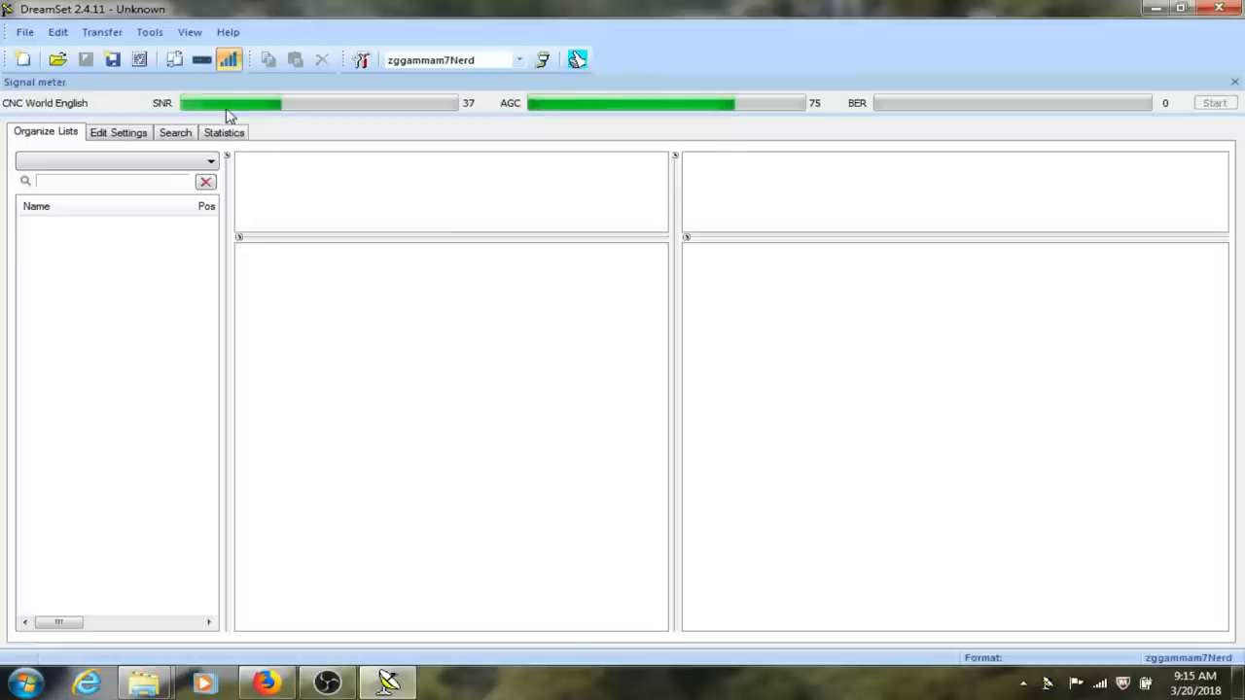
mouse_move(304, 171)
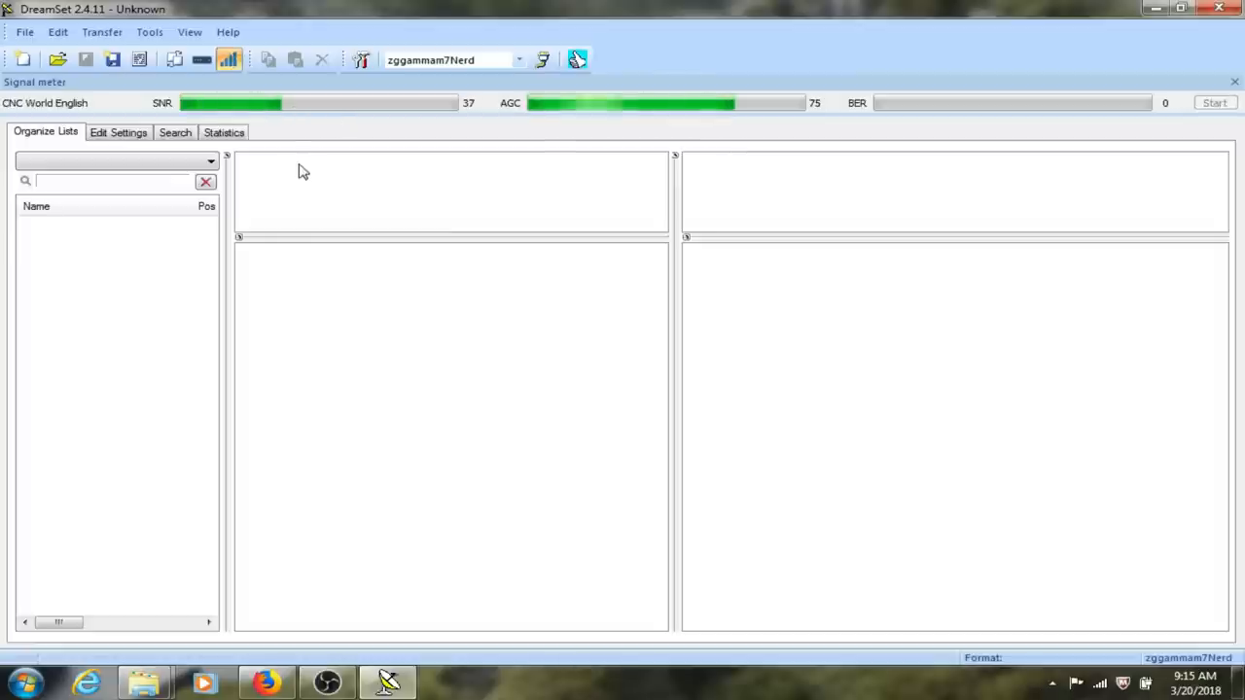
mouse_move(388, 152)
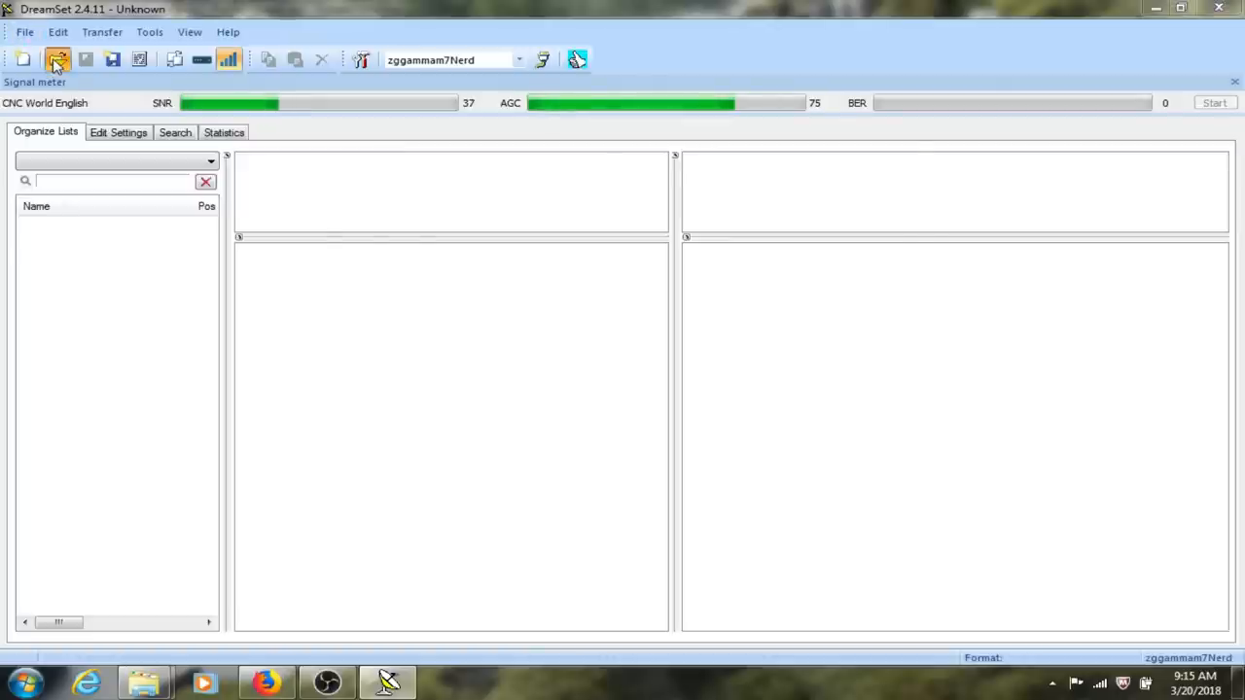
- Open the lamedb file from USB DISK (F:) > clarkbelt > march13 > Clarke Belt Listings
left_click(57, 58)
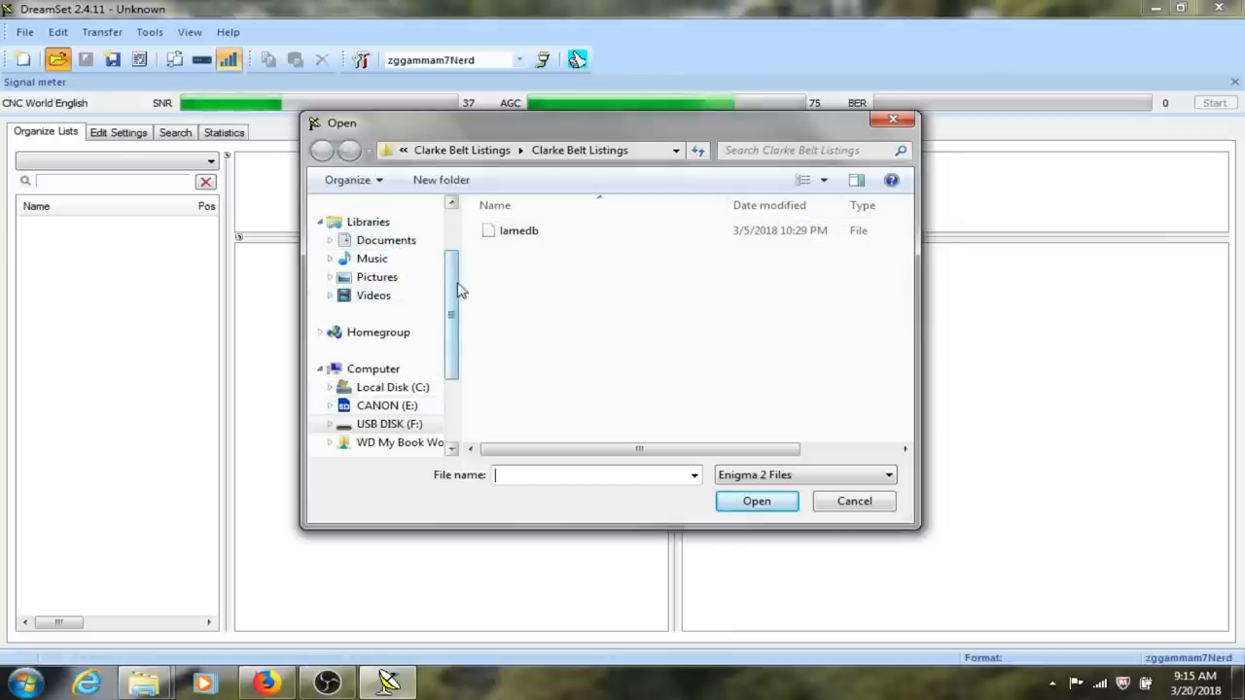
left_click(389, 425)
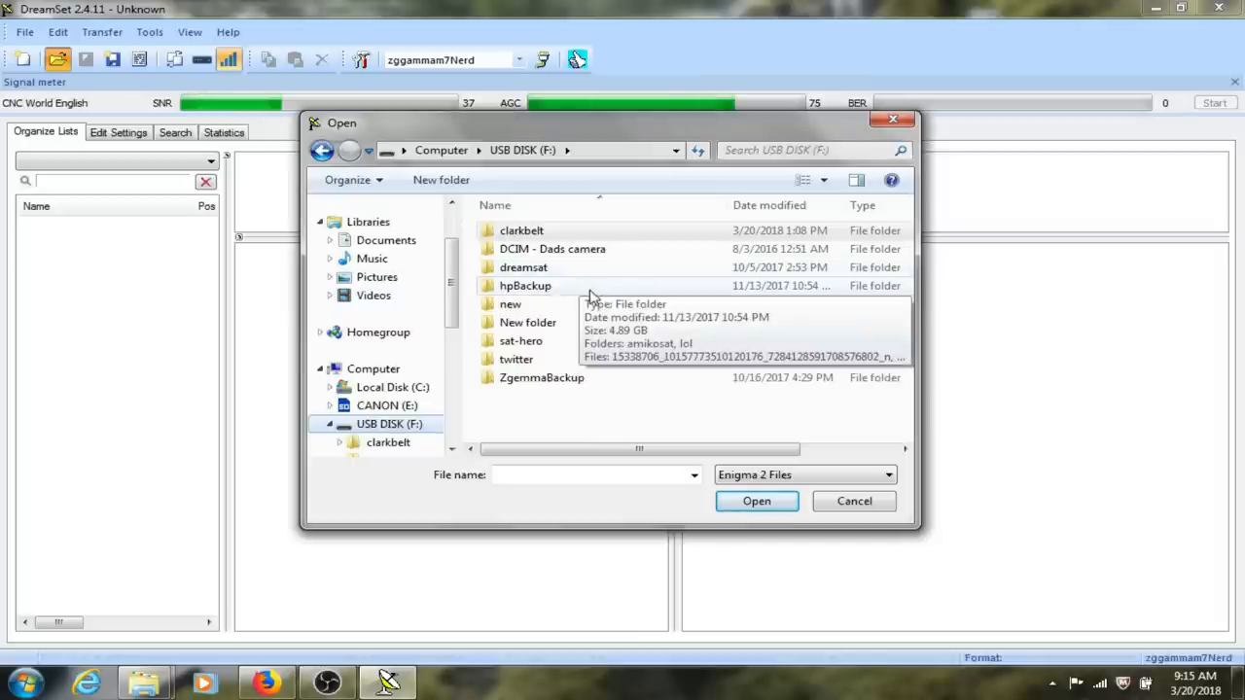
left_click(522, 230)
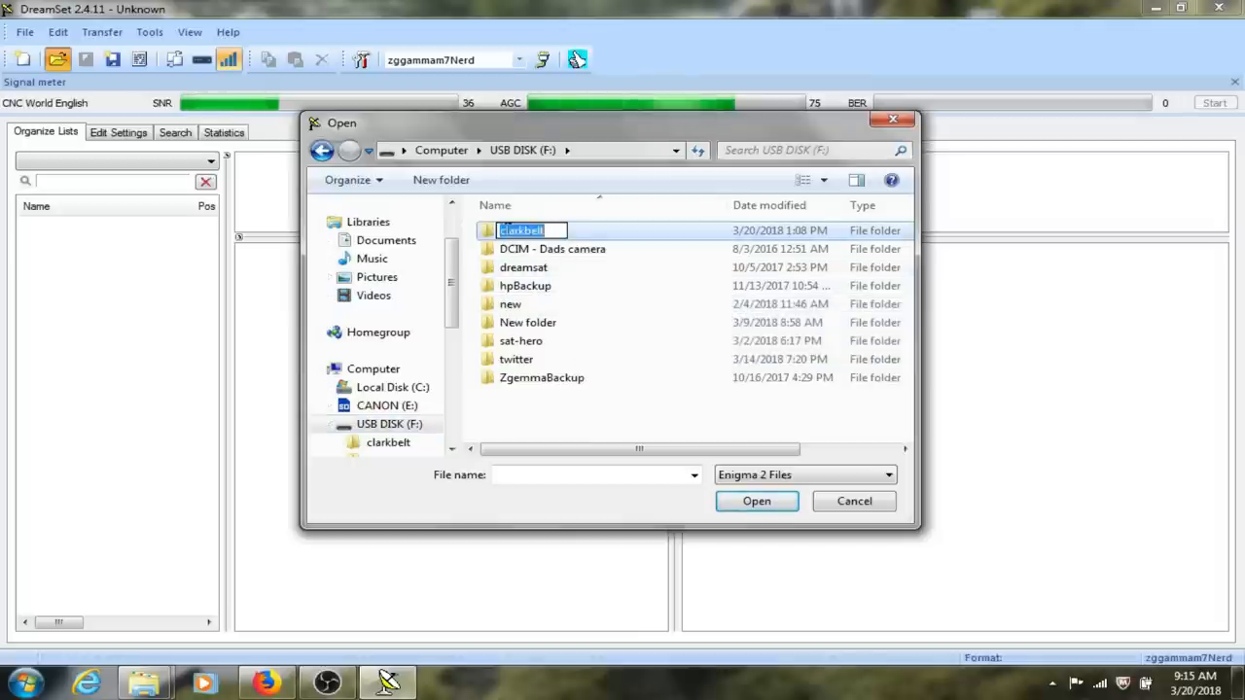
double_click(521, 230)
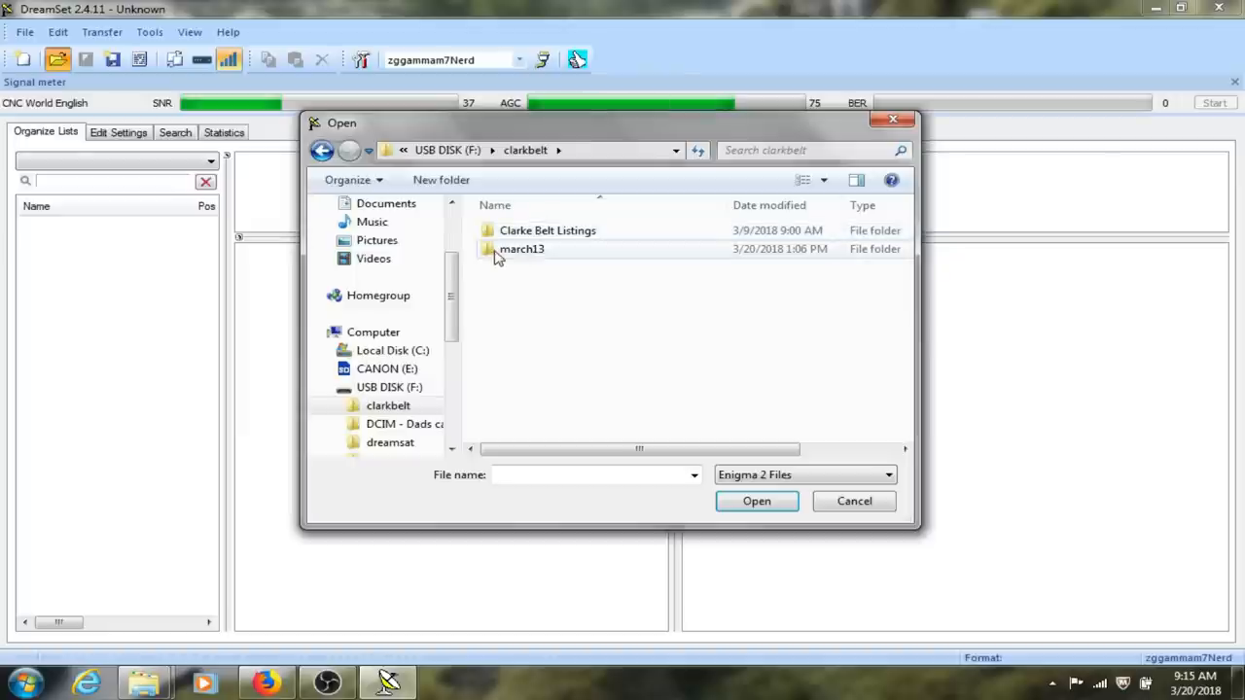
double_click(521, 249)
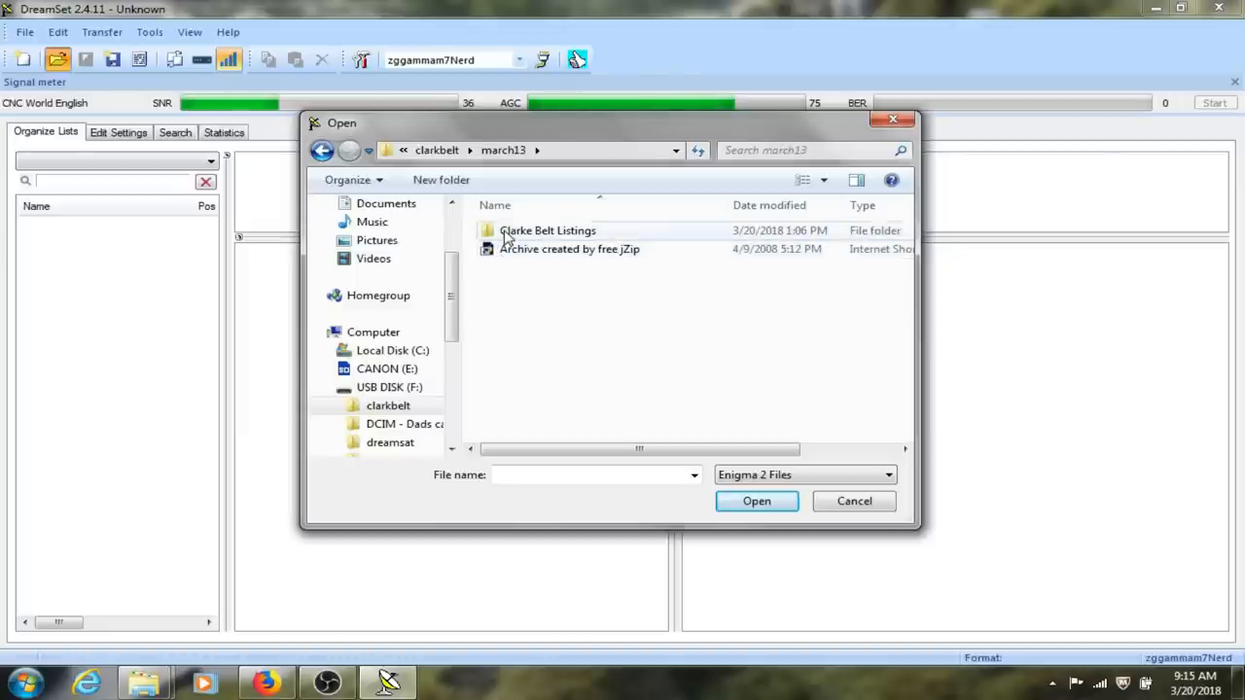
double_click(549, 230)
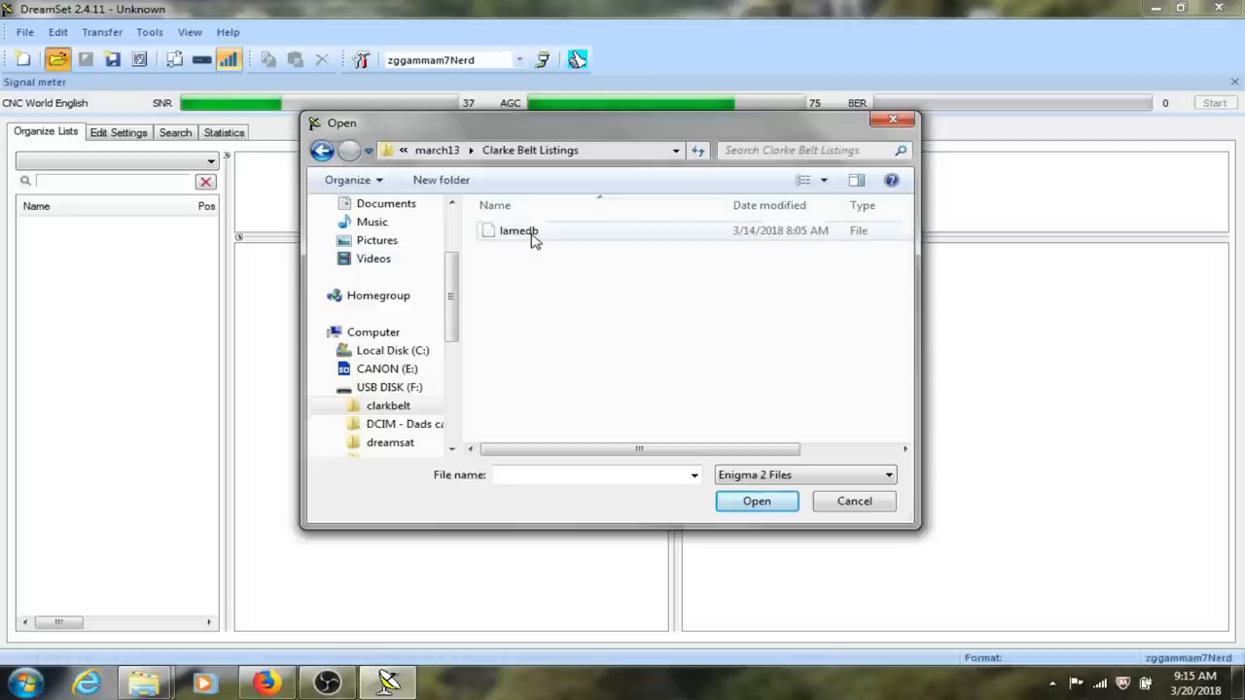
mouse_move(518, 230)
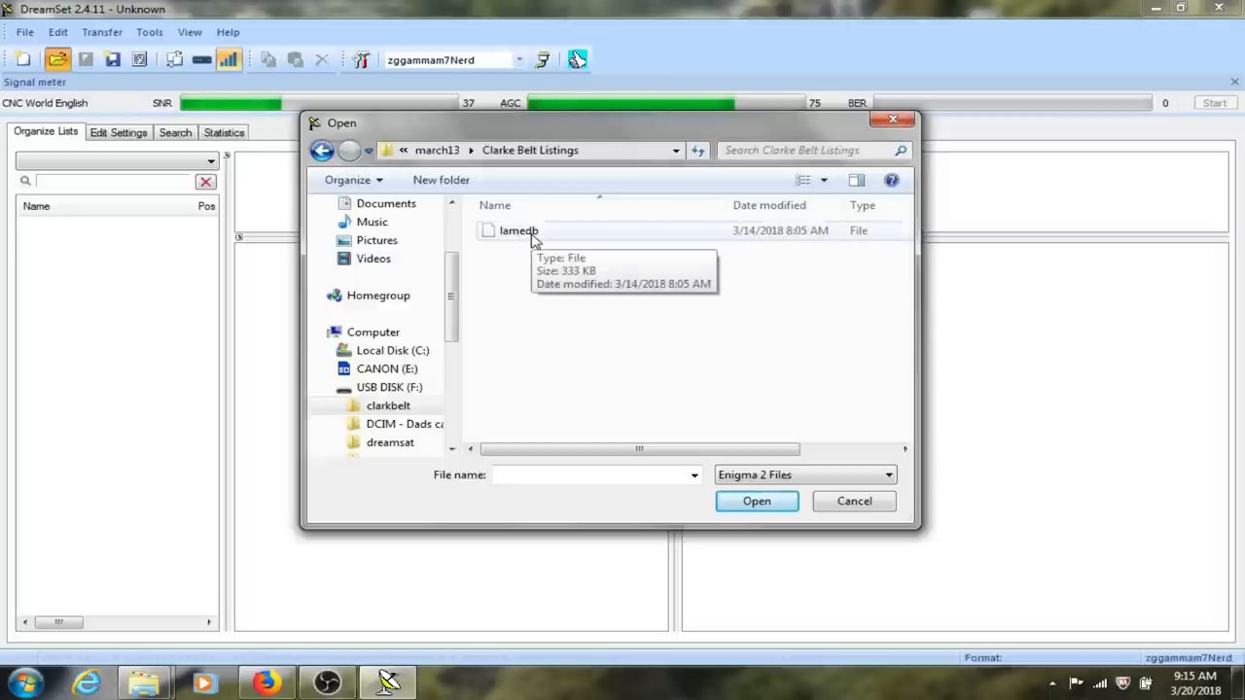
left_click(518, 229)
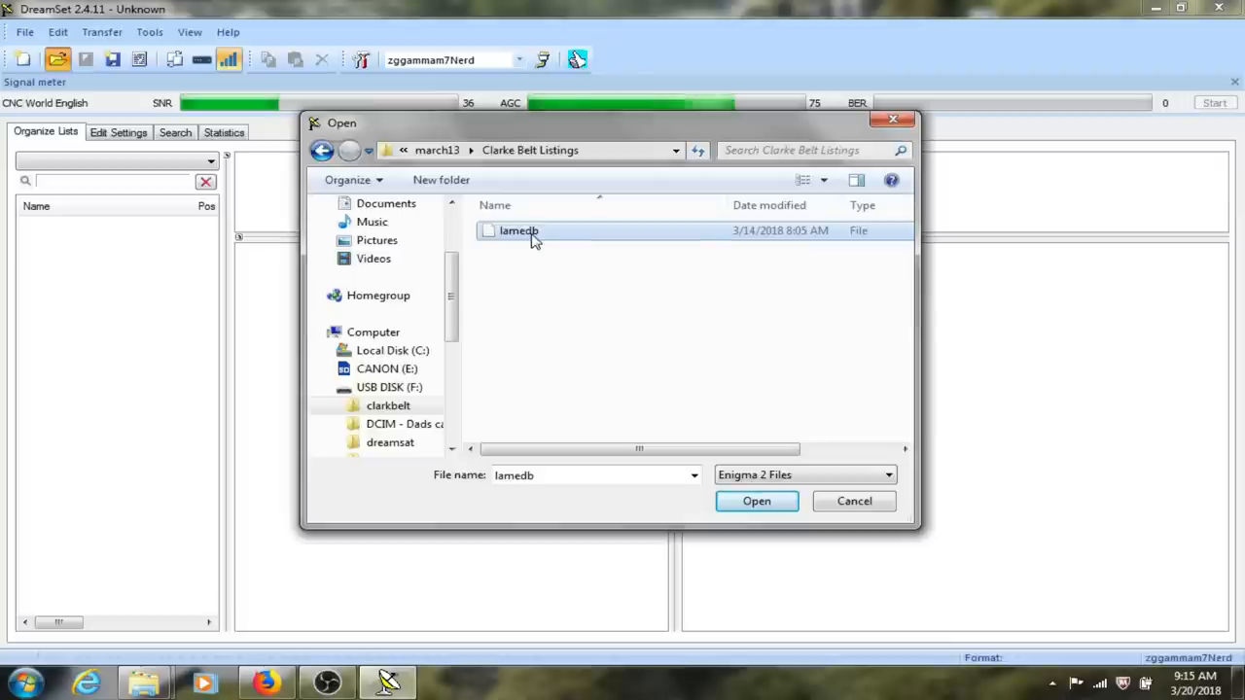
left_click(754, 502)
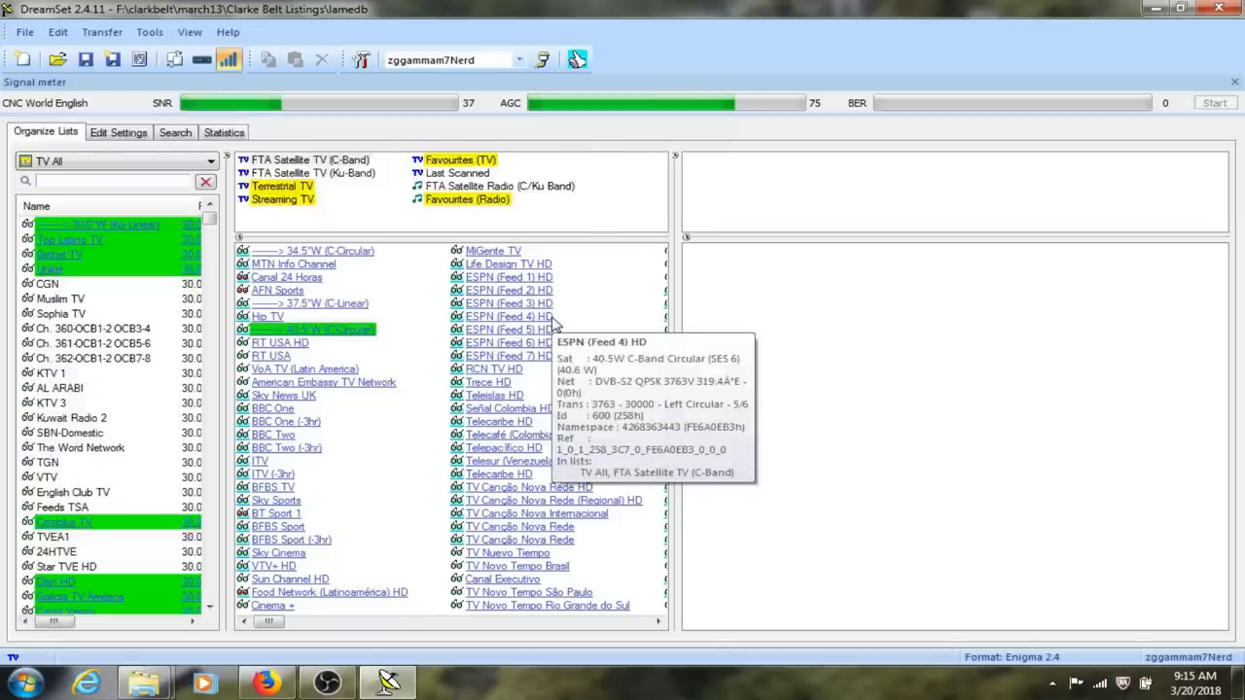
mouse_move(522, 115)
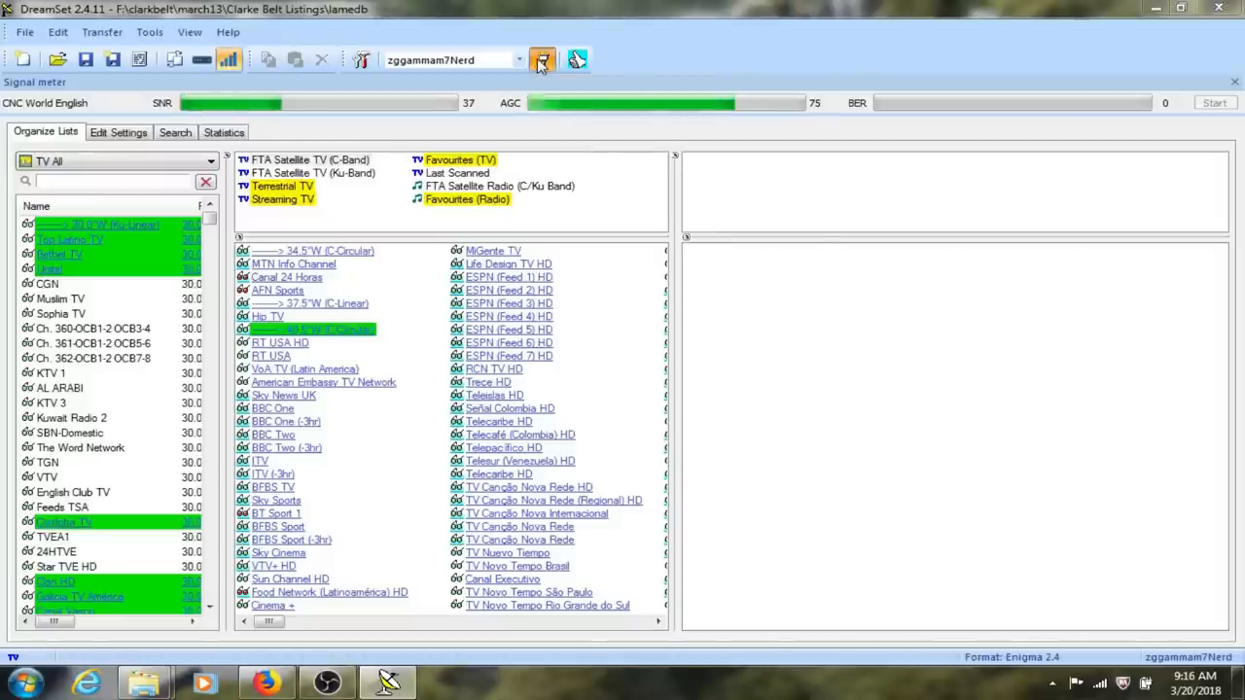
left_click(541, 58)
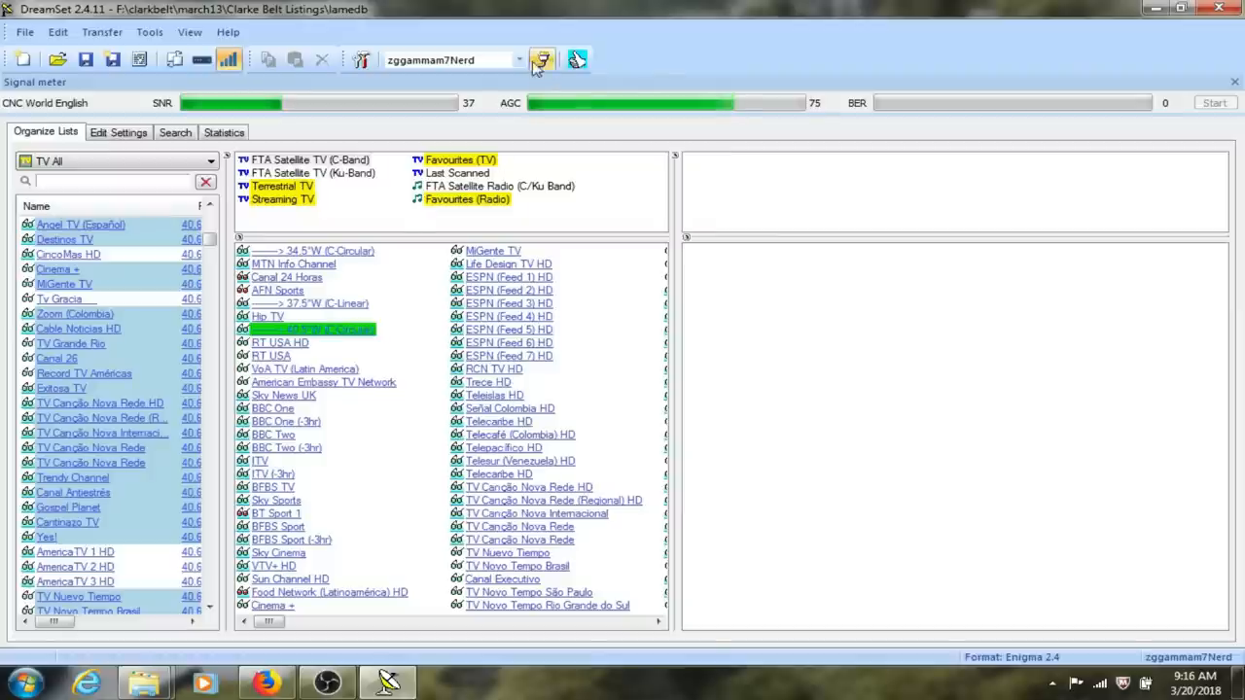
left_click(541, 58)
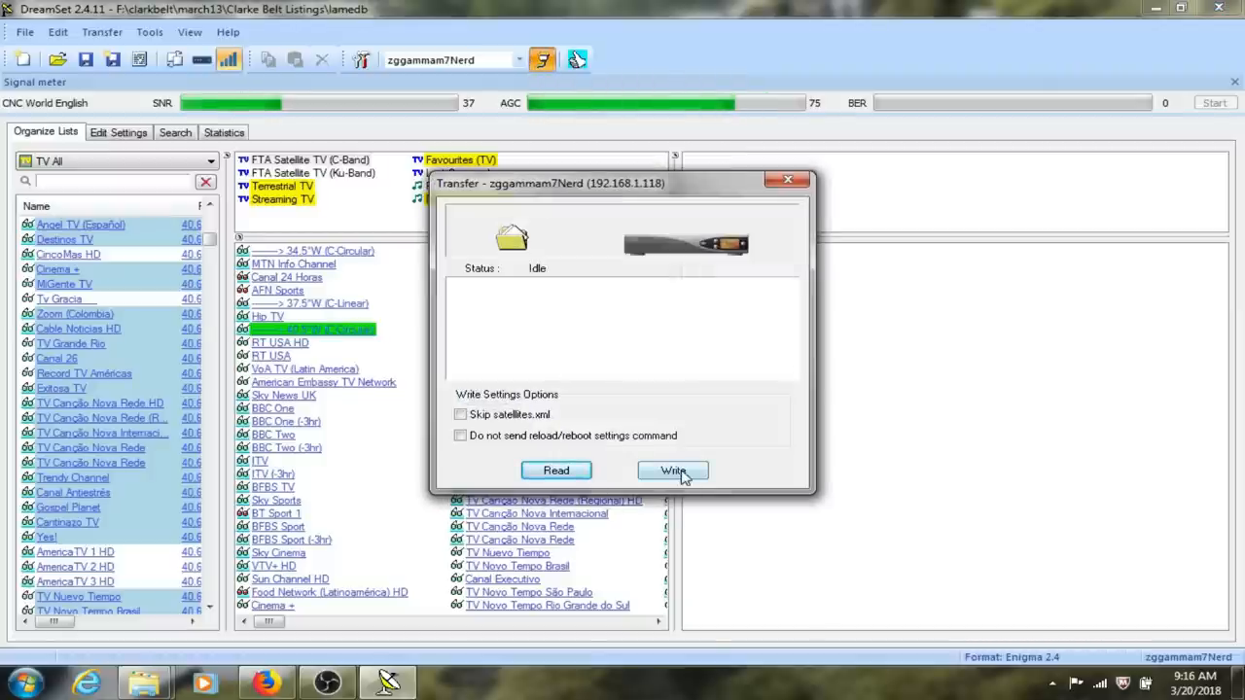
- Write the channel list to the receiver until Transfer Completed, then exit the window
left_click(673, 471)
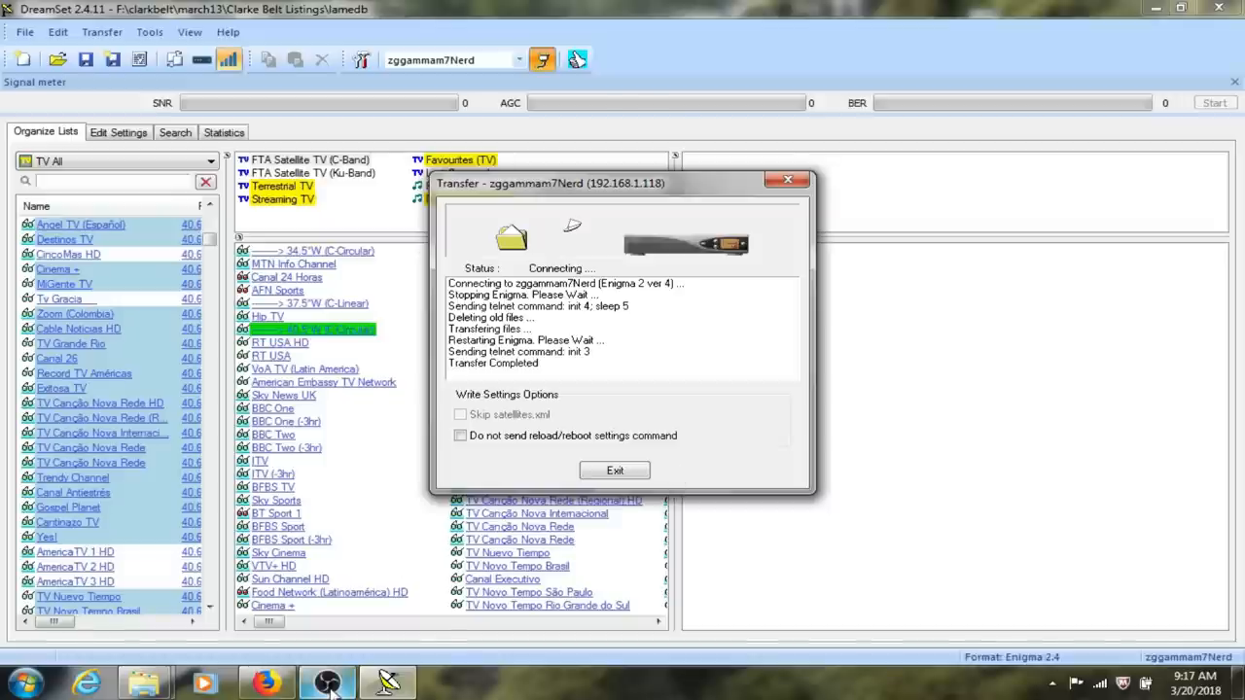
left_click(326, 681)
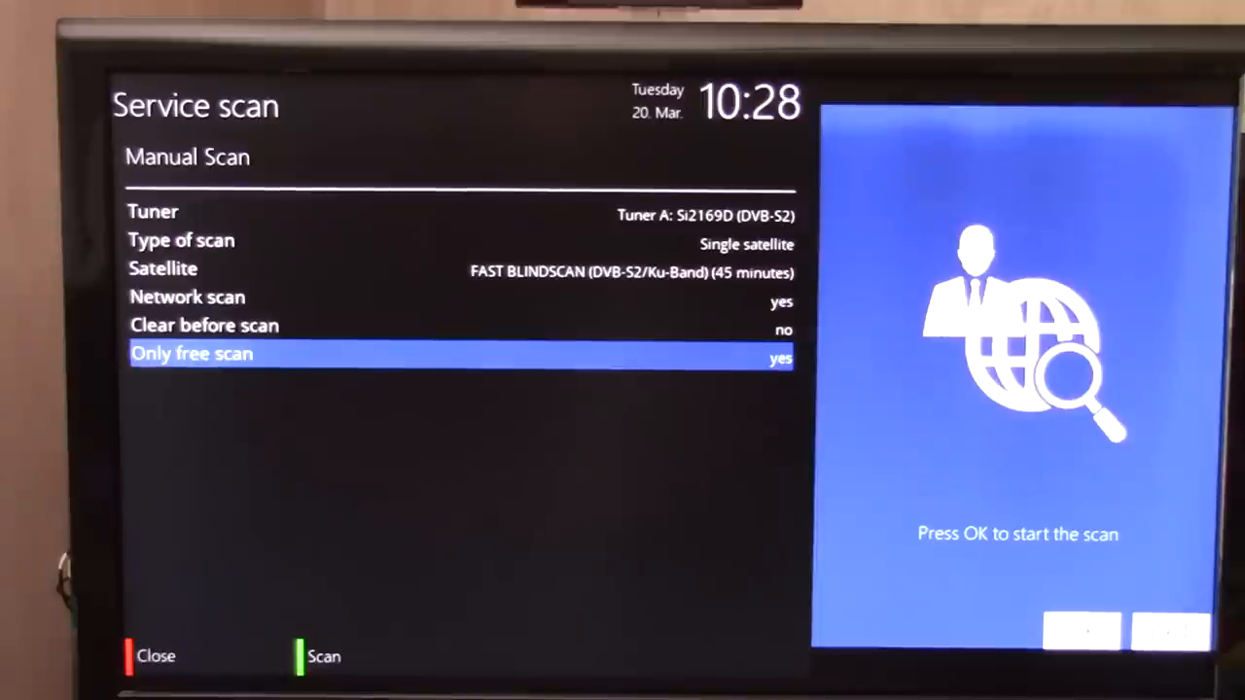
- Review the manual scan's satellite and scan type, leave it, and enter the receiver's Setup menu
key("Up")
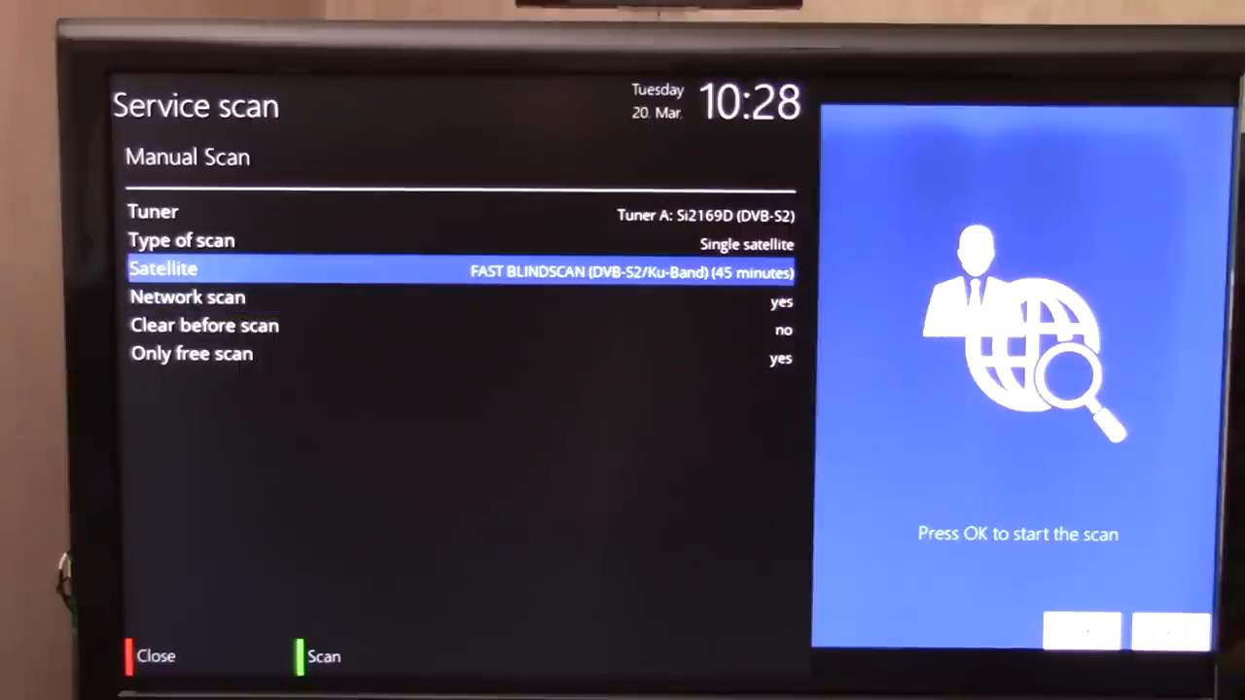
key("Up")
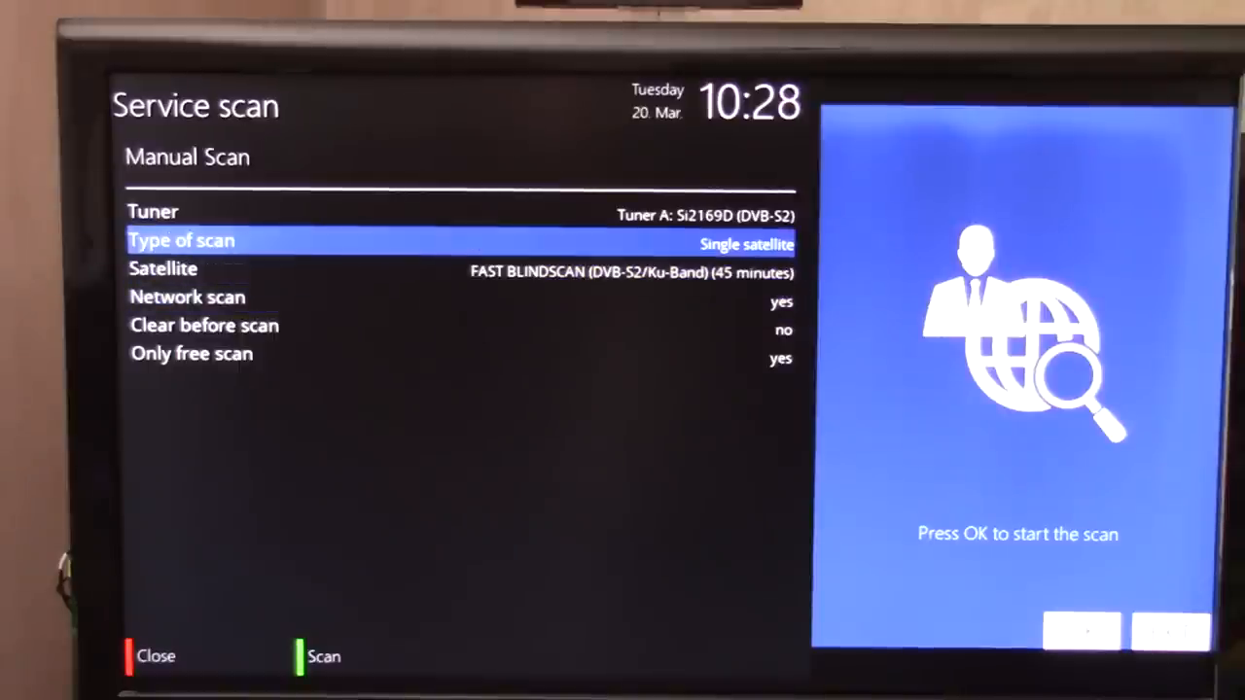
key("Up")
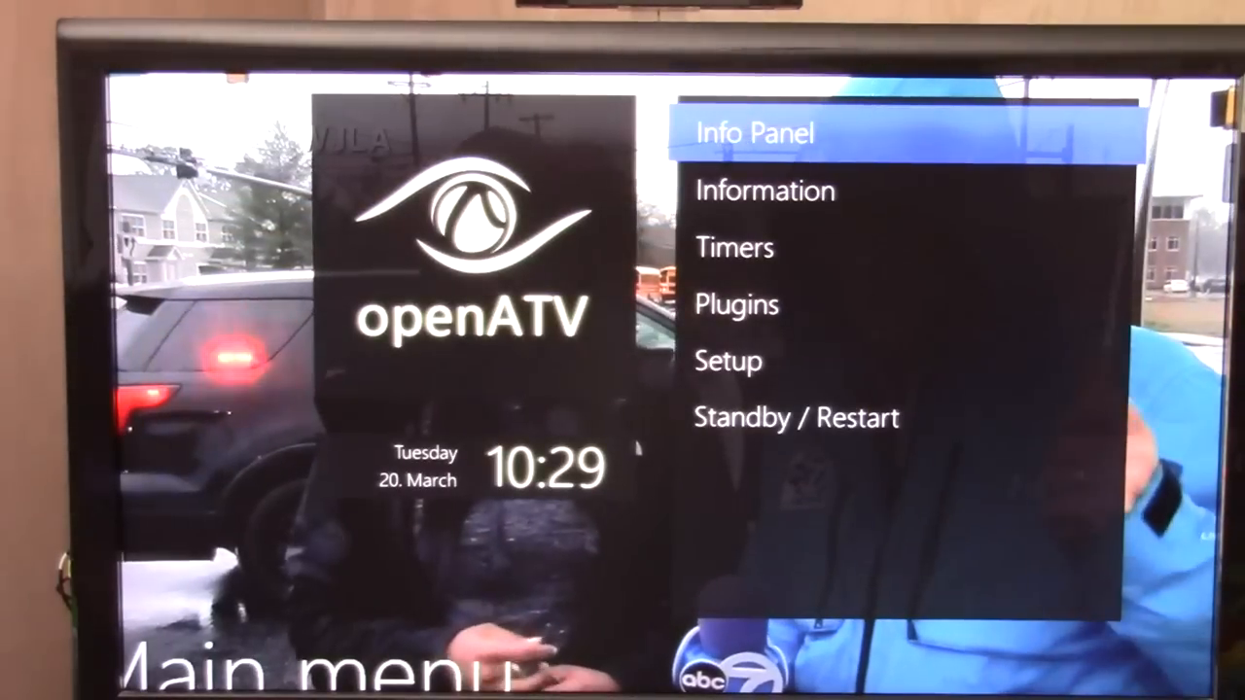
key("Down")
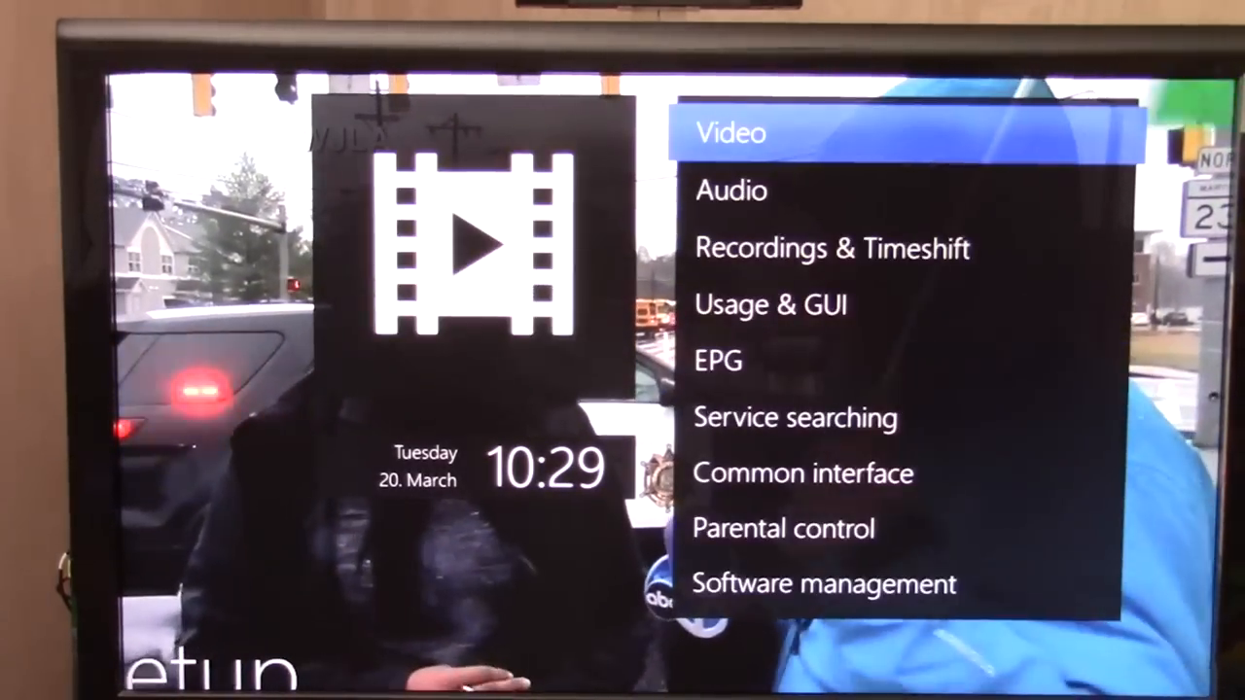
- Enter Service searching > Manual scan and reach the scan type and satellite settings
key("Down")
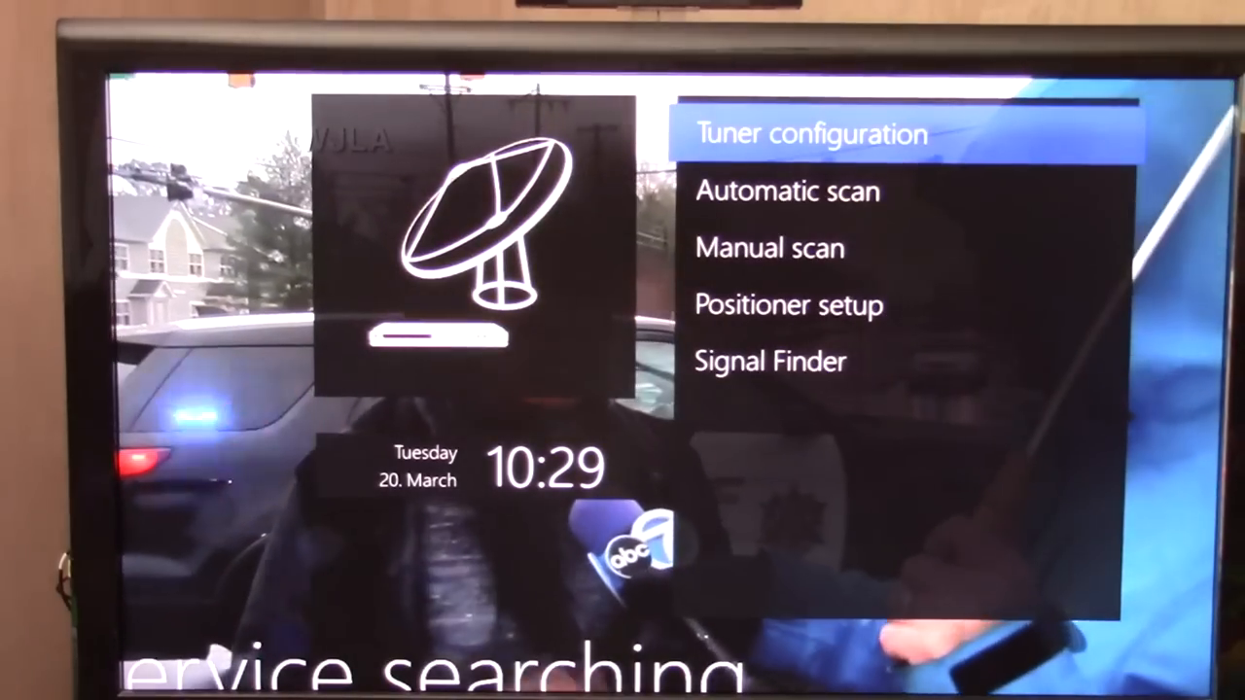
left_click(768, 249)
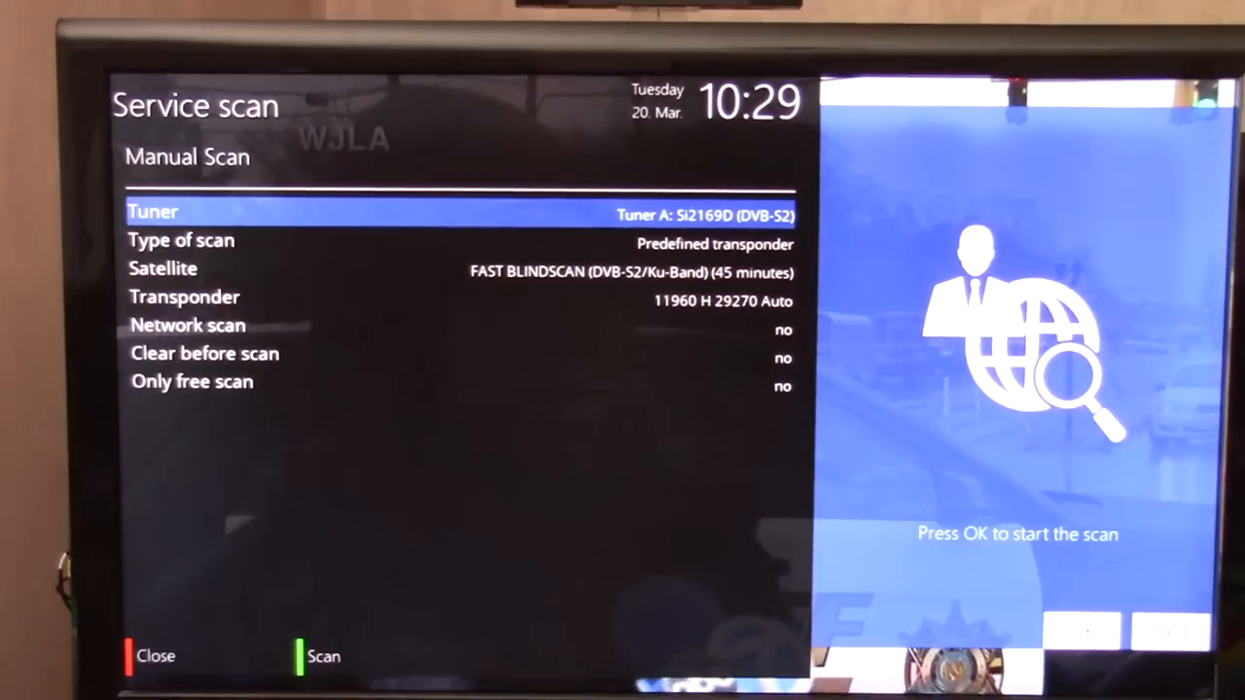
key("Down")
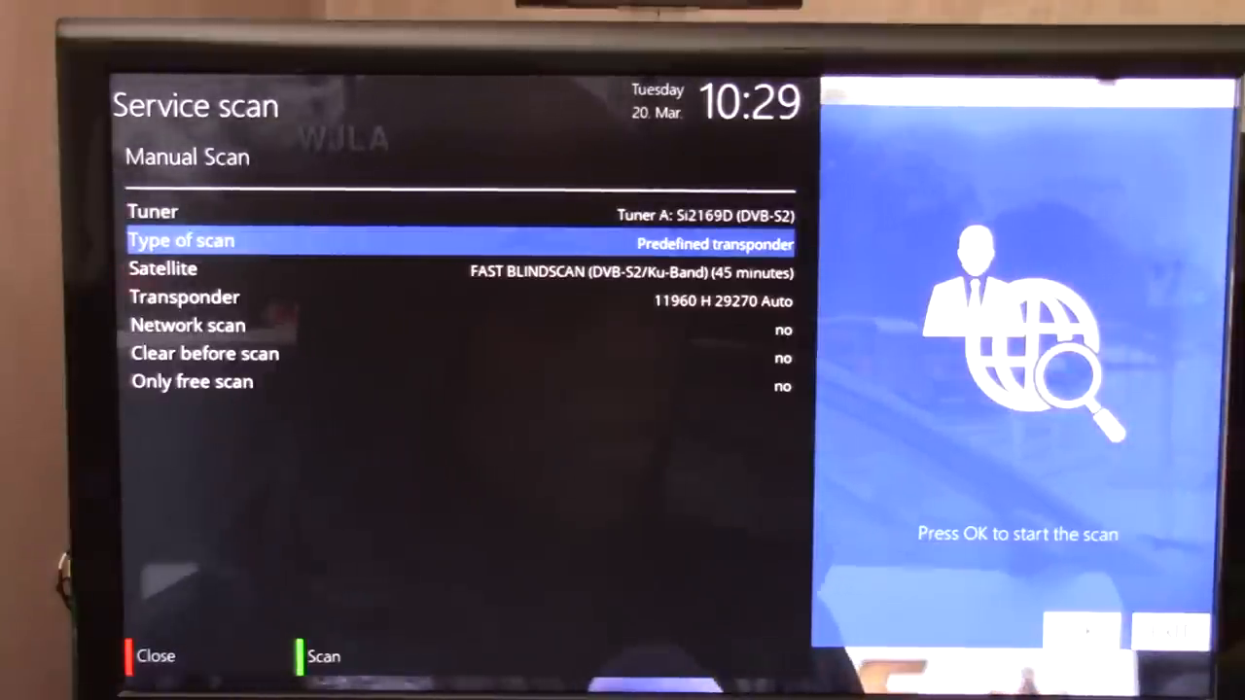
key("Down")
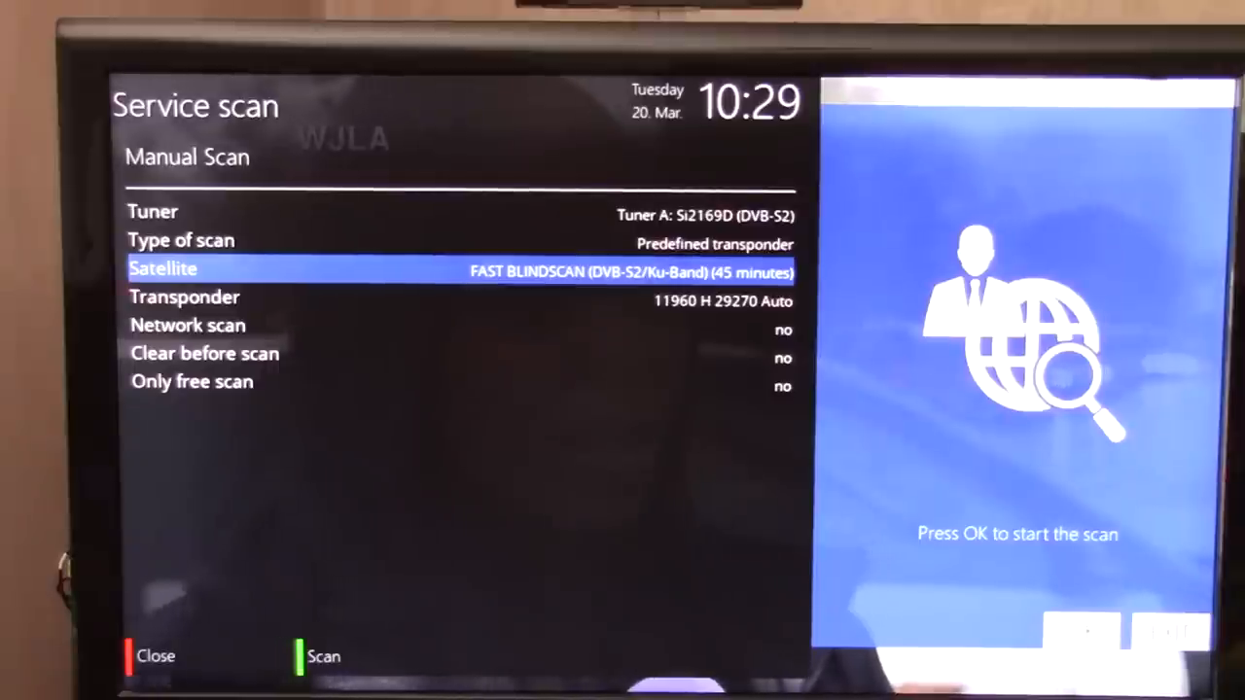
- Set Type of scan to Single satellite on FAST BLINDSCAN (DVB-S2/Ku-Band) with Network scan yes
key("Up")
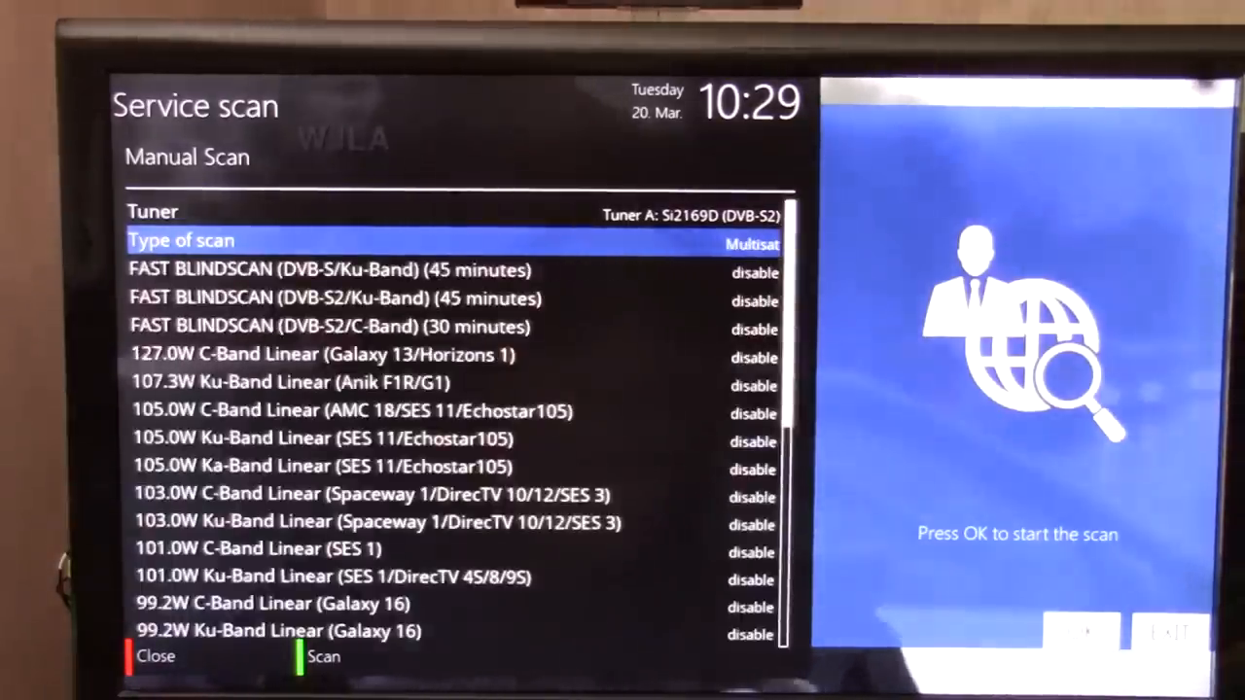
left_click(749, 245)
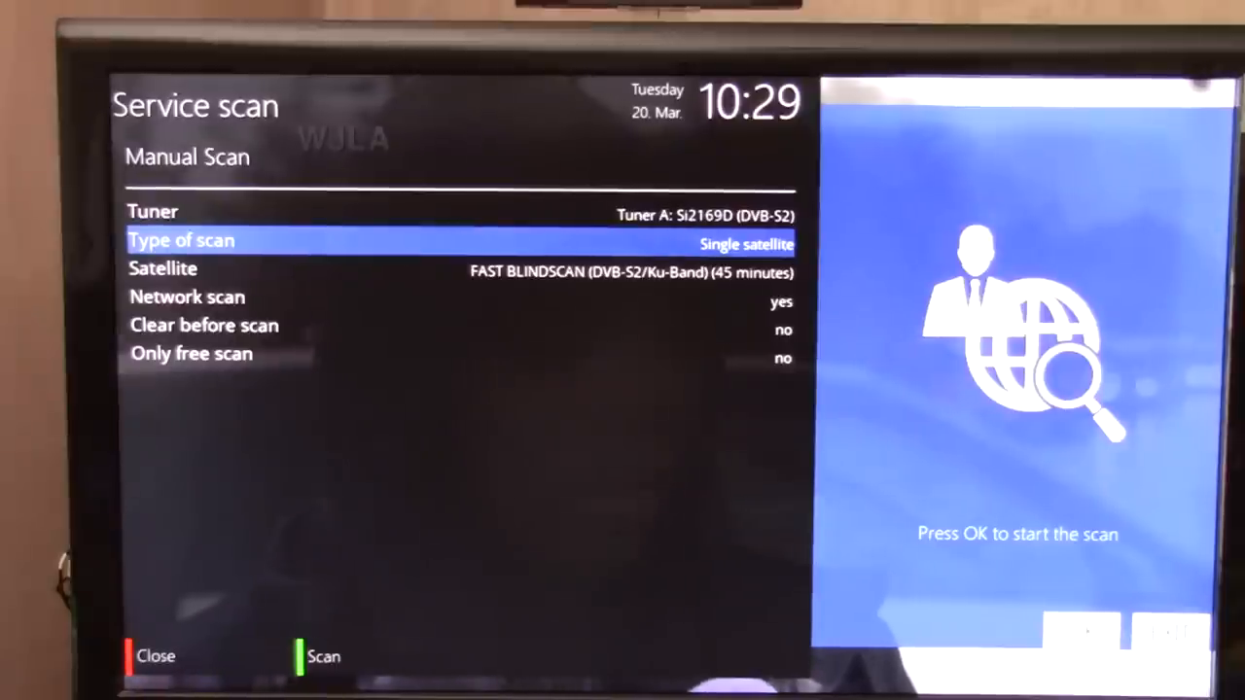
key("down")
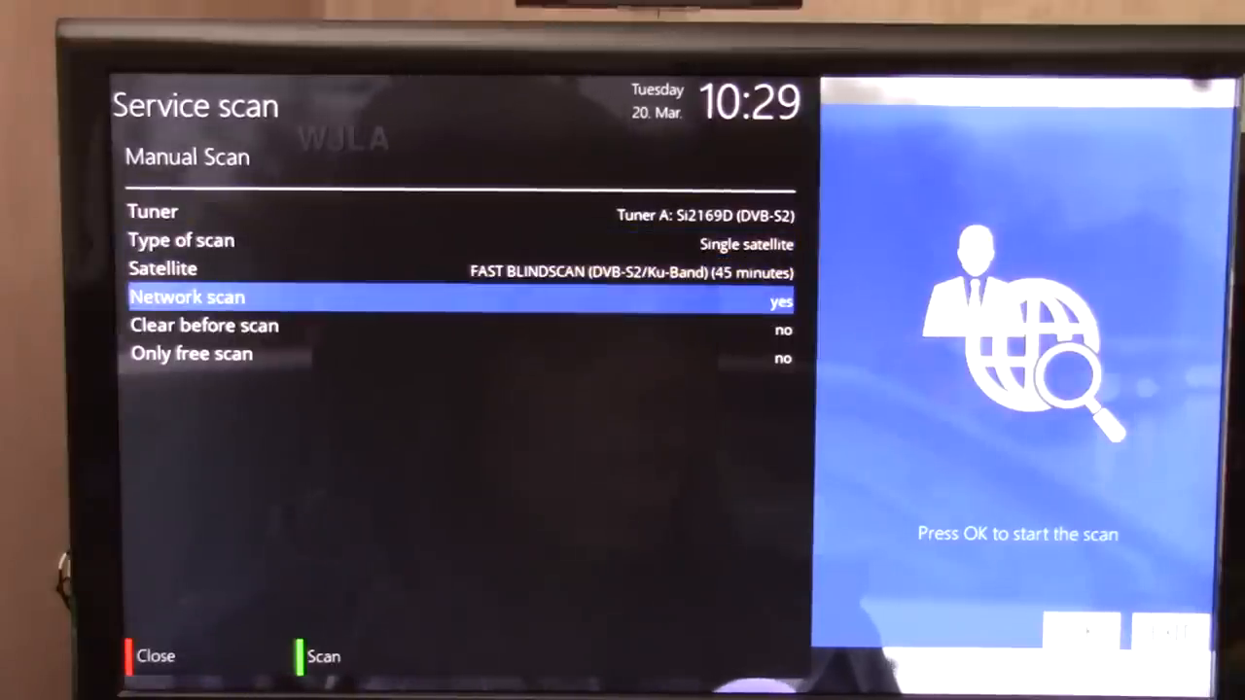
key("Down")
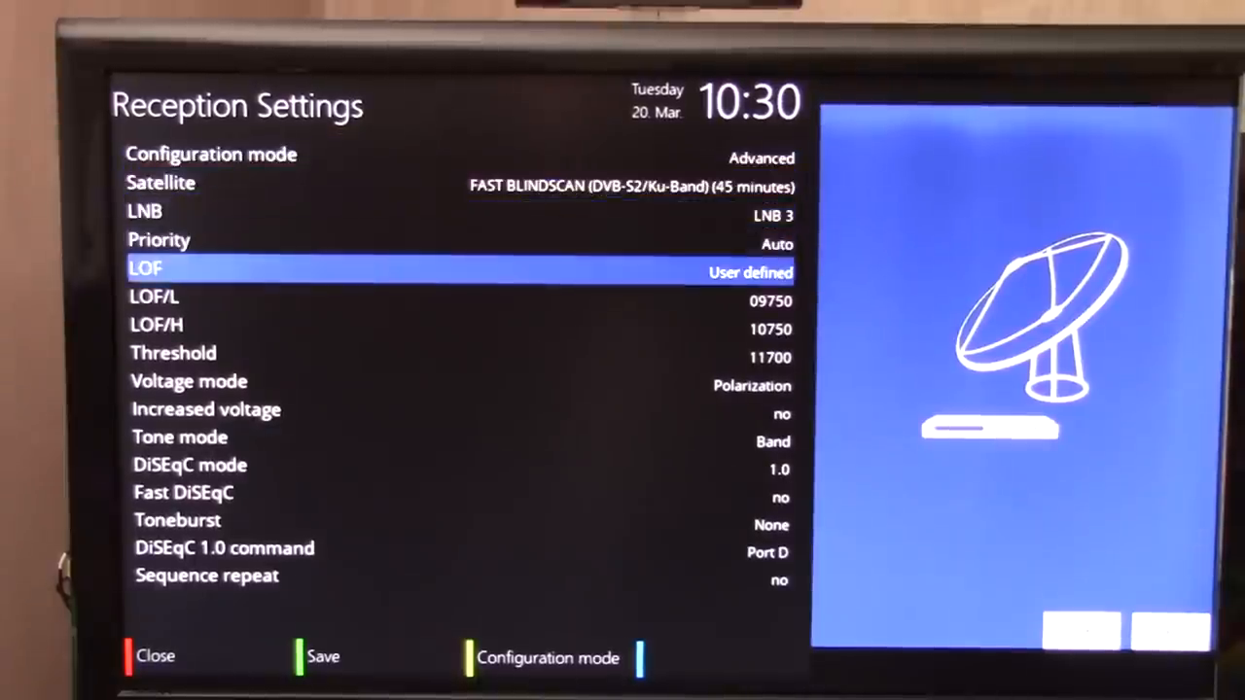
- Review the DiSEqC options, back out to Choose Tuner, and open Tuner A's reception settings
key("Down")
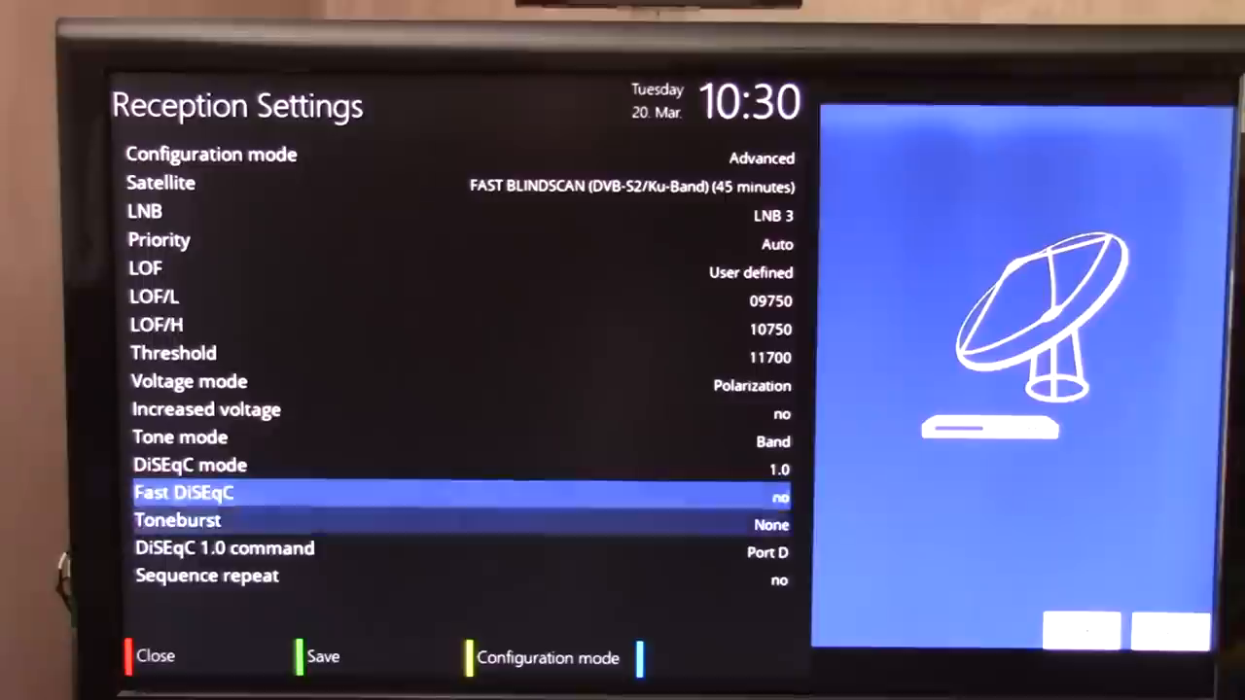
key("Down")
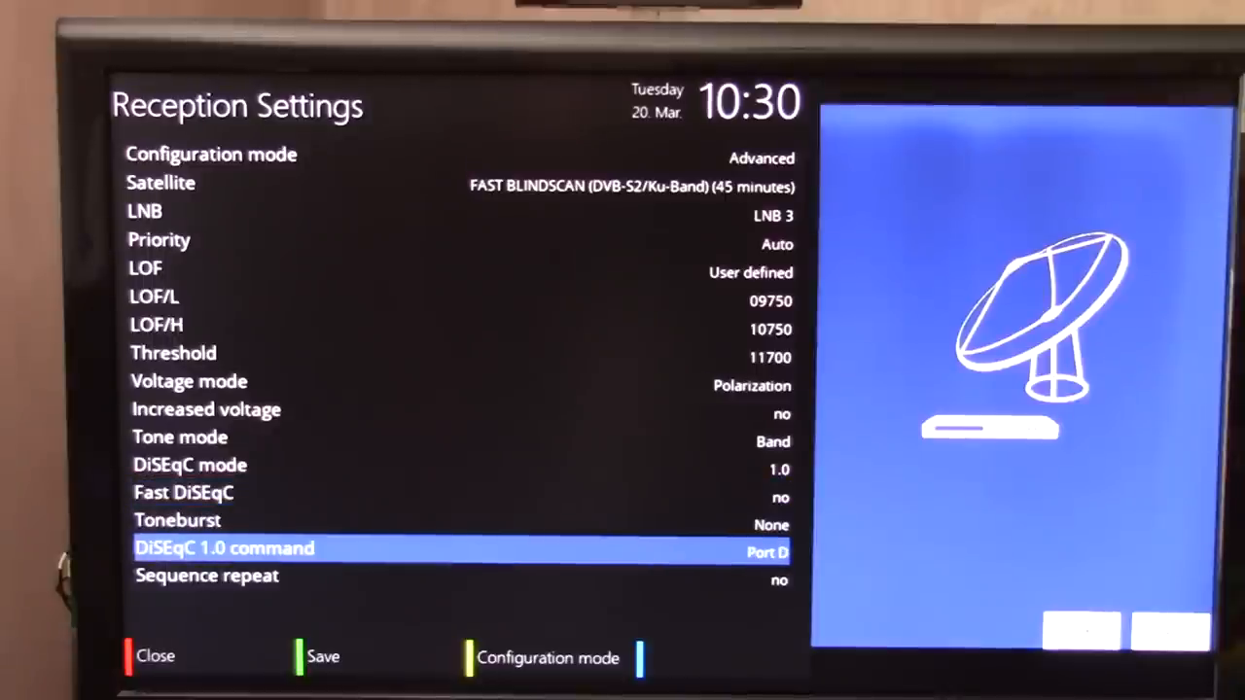
key("Up")
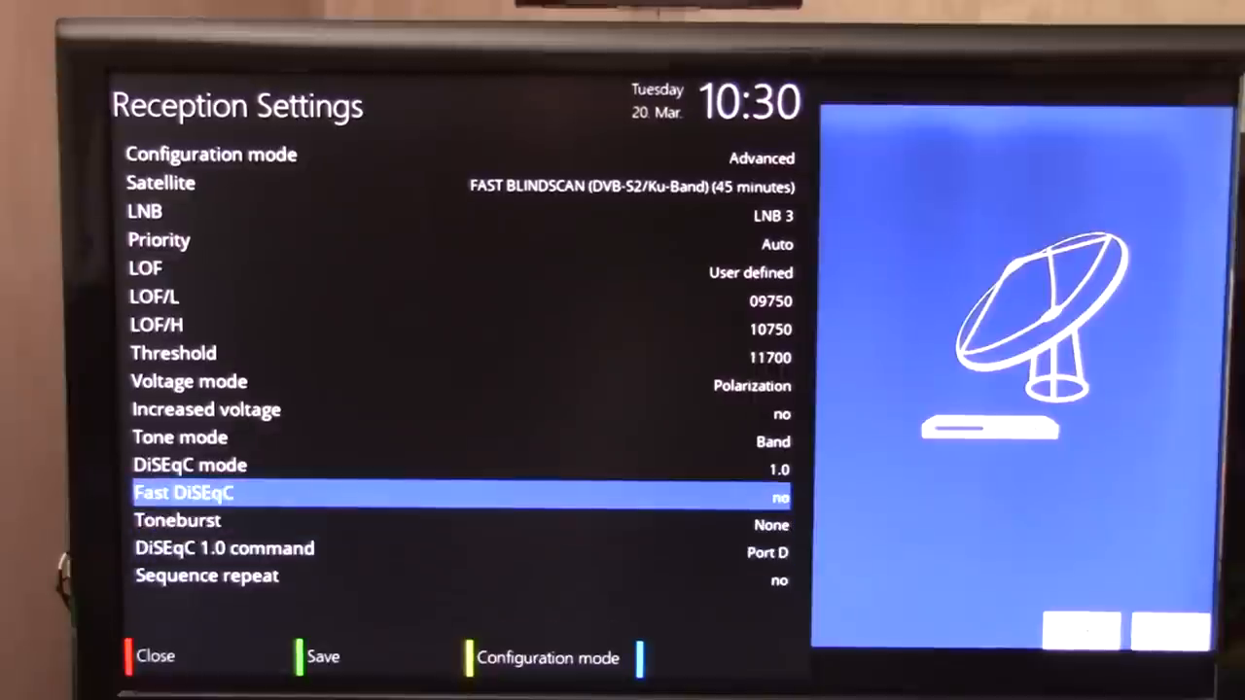
key("up")
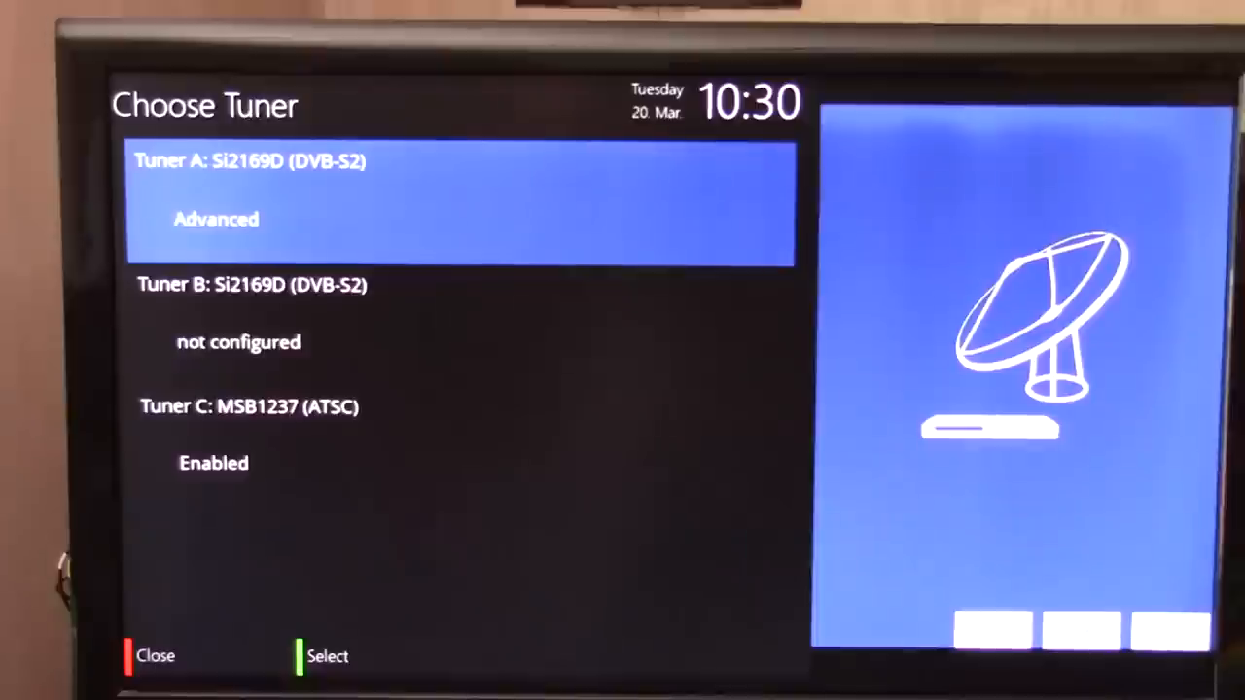
left_click(327, 657)
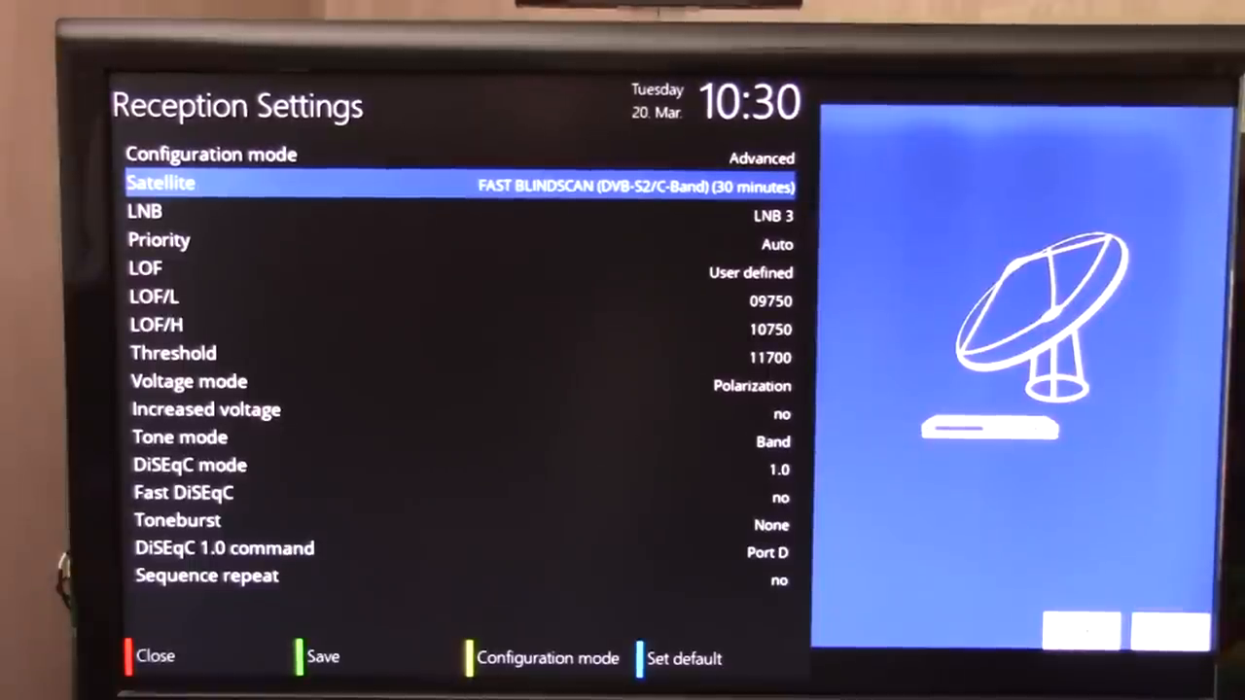
- Select FAST BLINDSCAN (DVB-S/Ku-Band) and check its LNB, LOF/L and LOF/H values
key("Down")
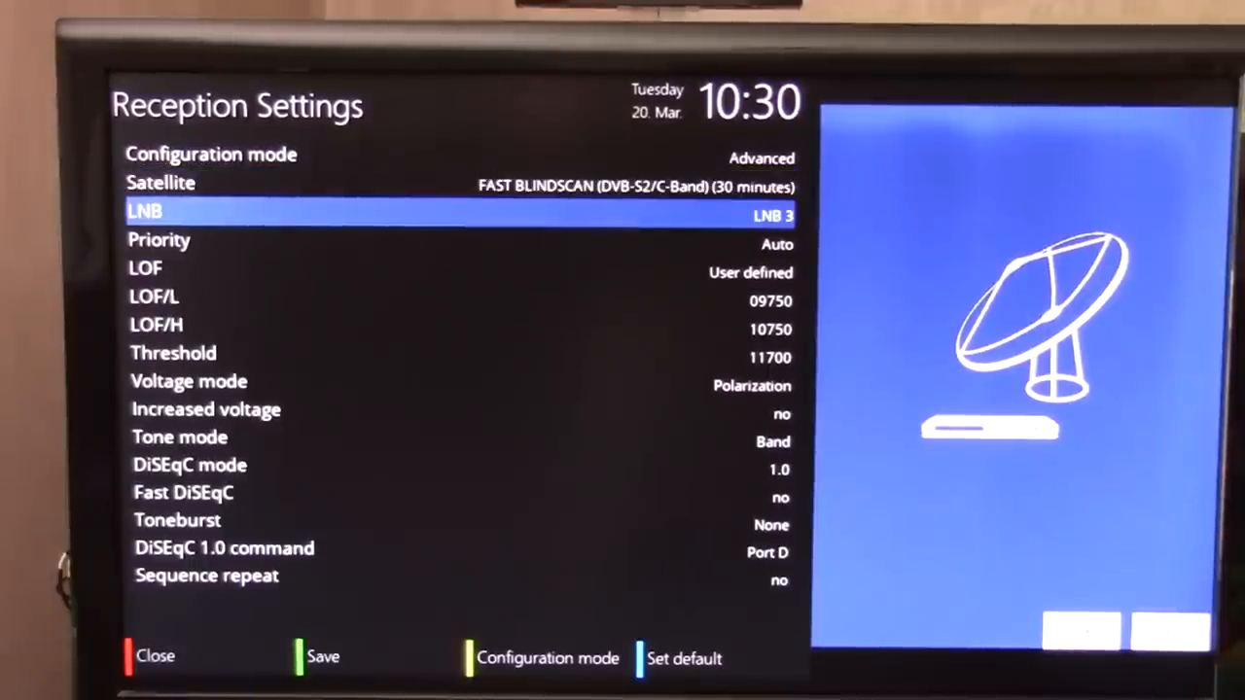
key("Up")
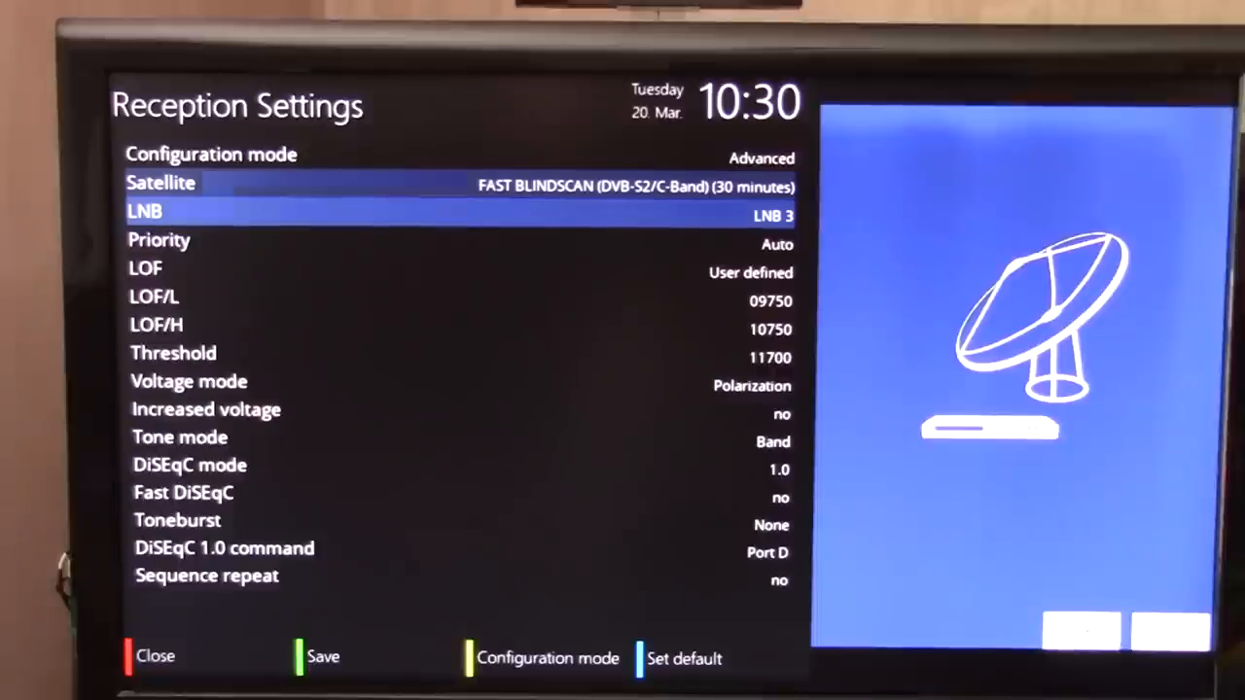
key("Up")
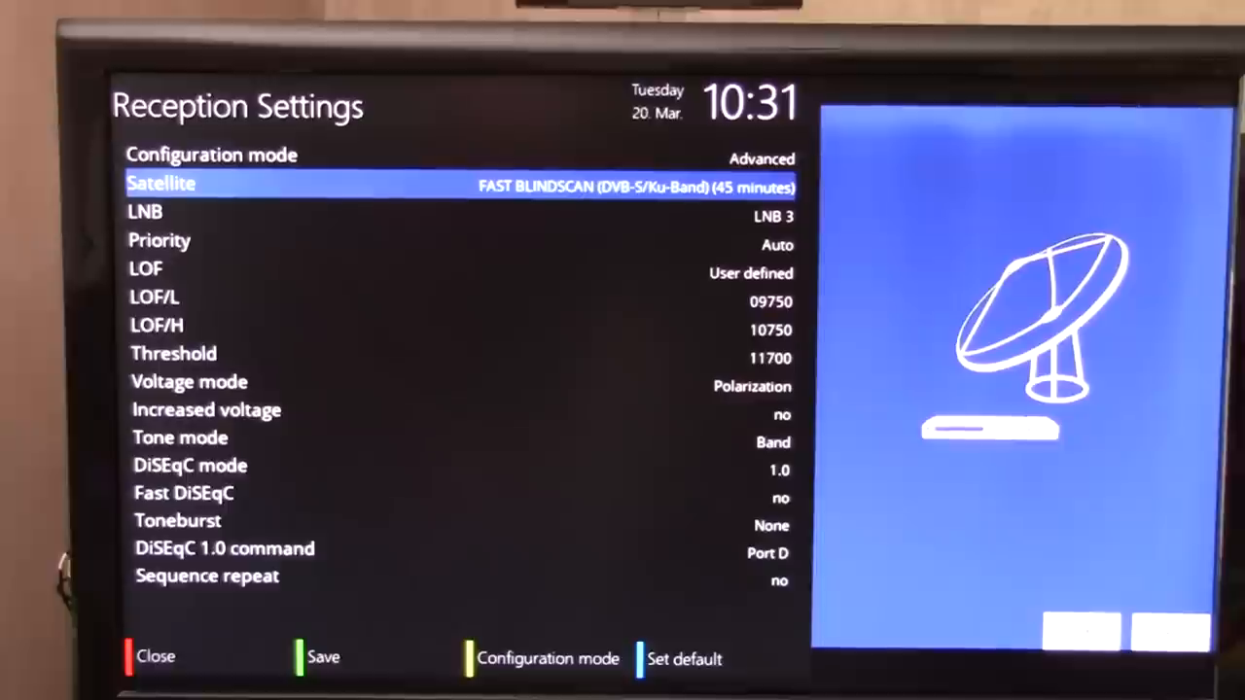
key("Down")
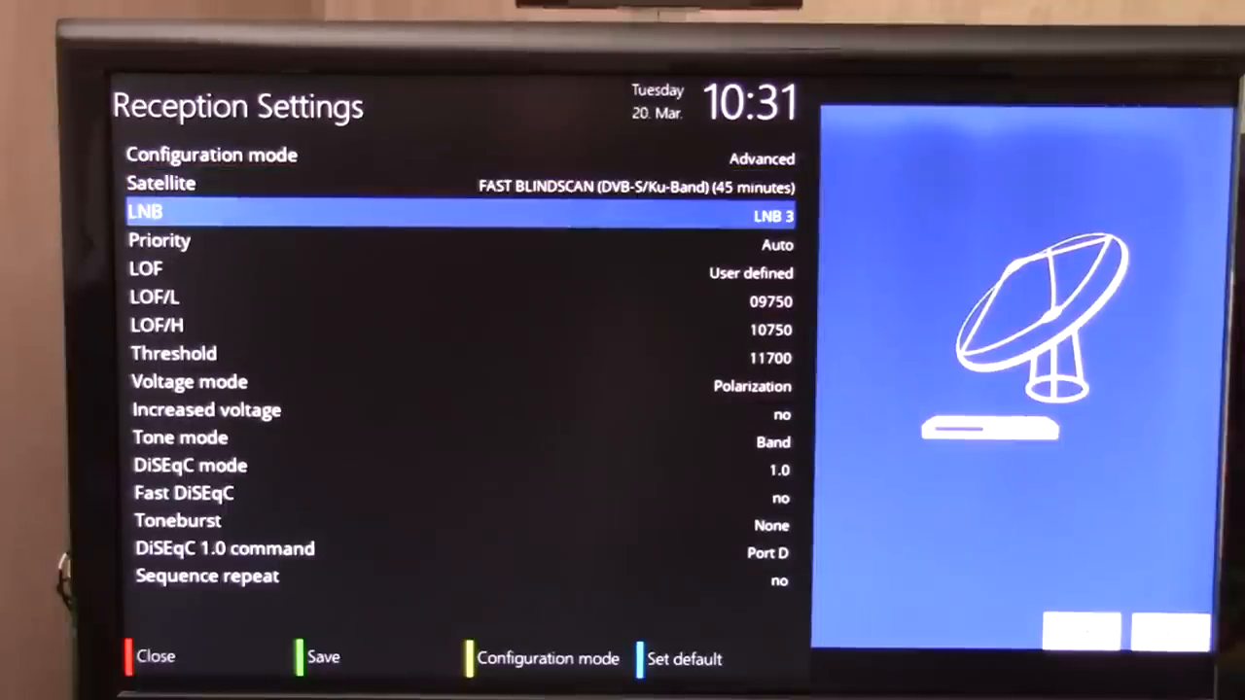
key("Down")
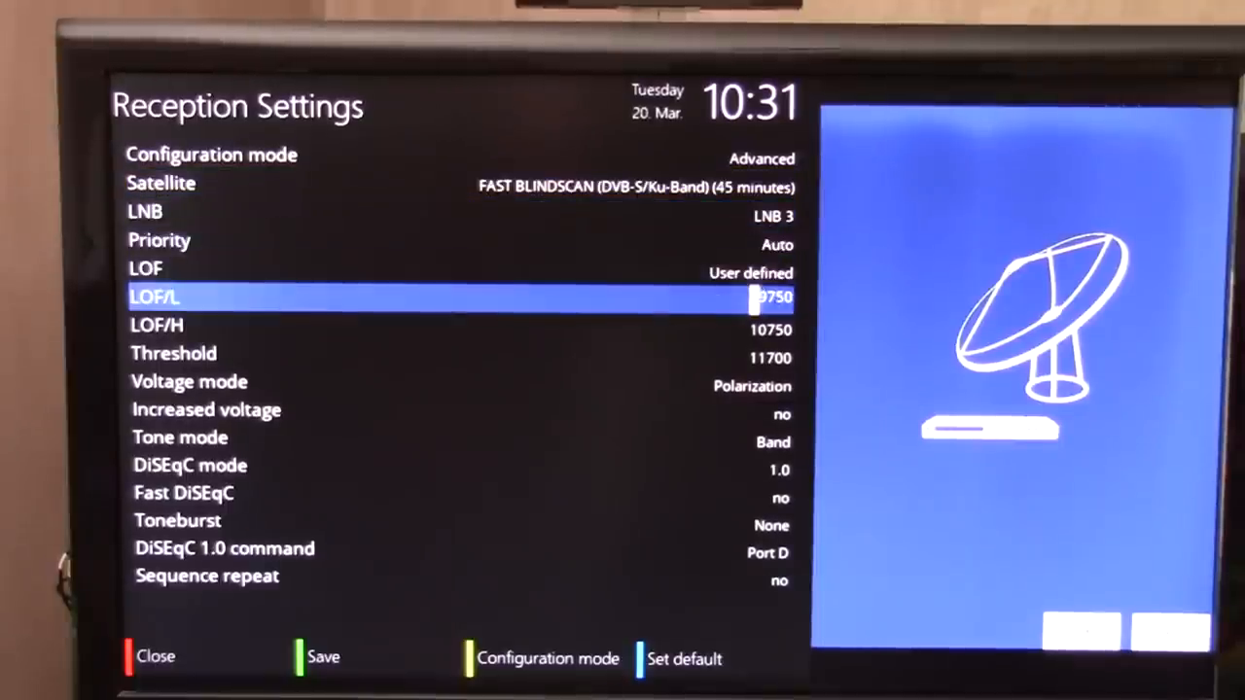
key("Down")
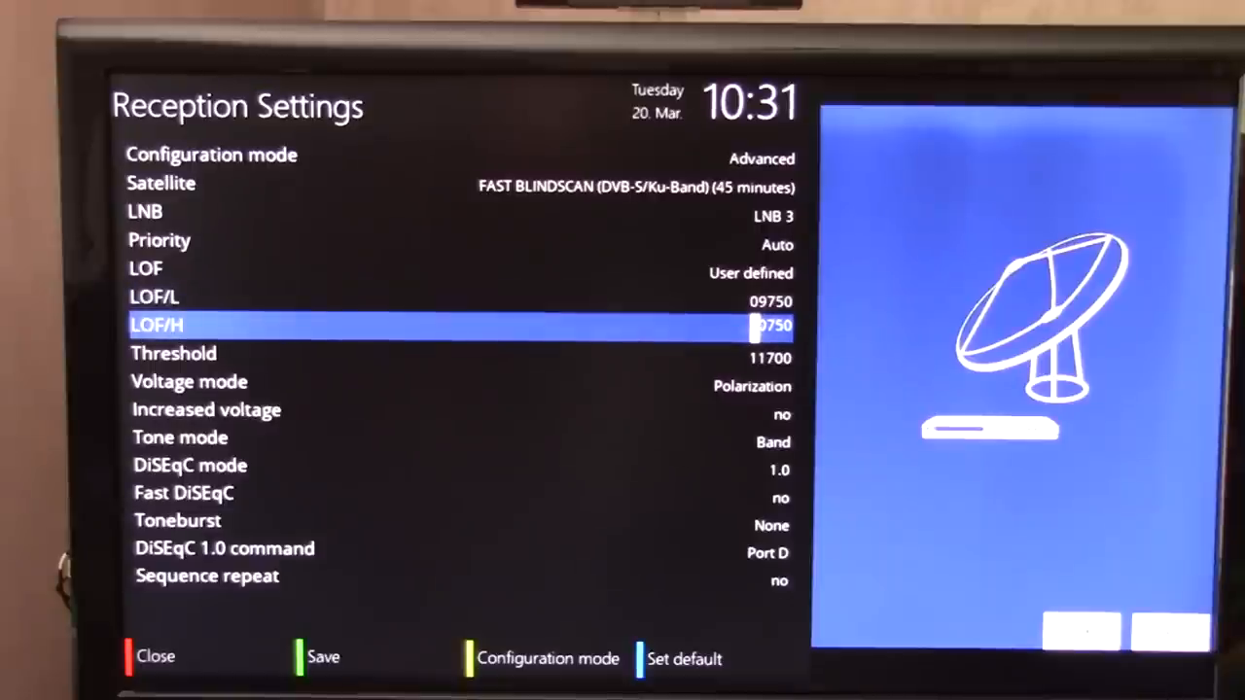
- Review the DiSEqC mode settings, then switch the satellite to FAST BLINDSCAN (DVB-S/C-Band) (30 minutes)
key("Down")
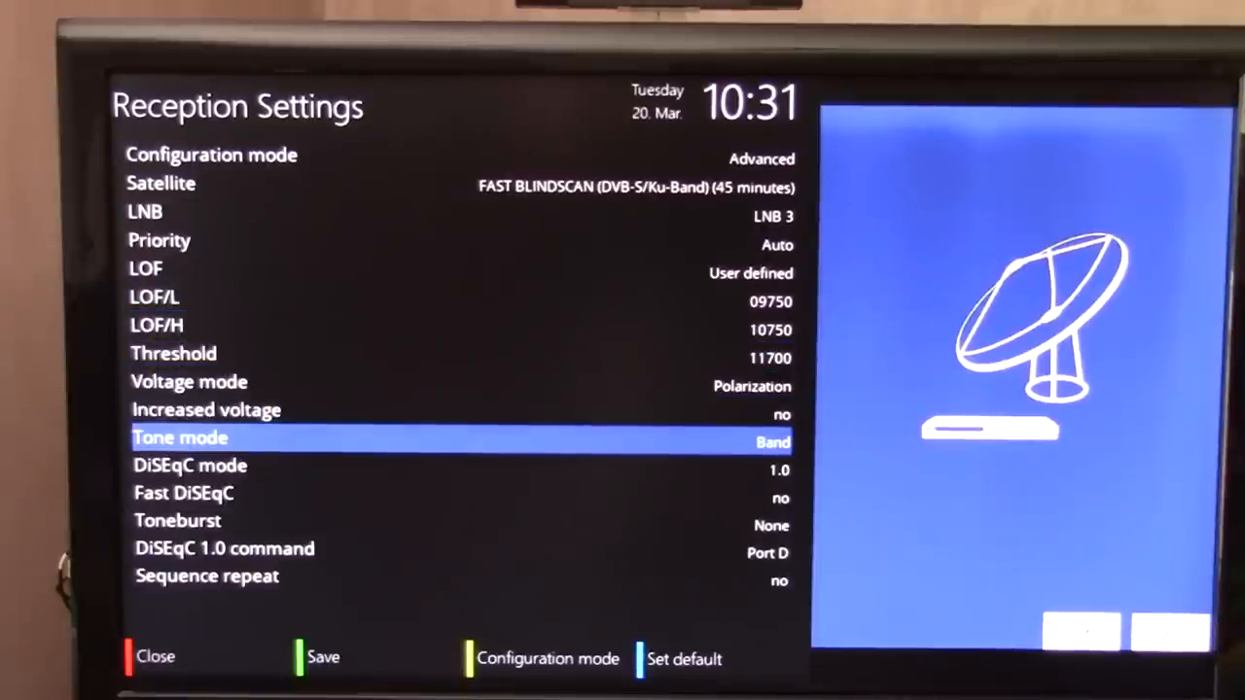
key("Down")
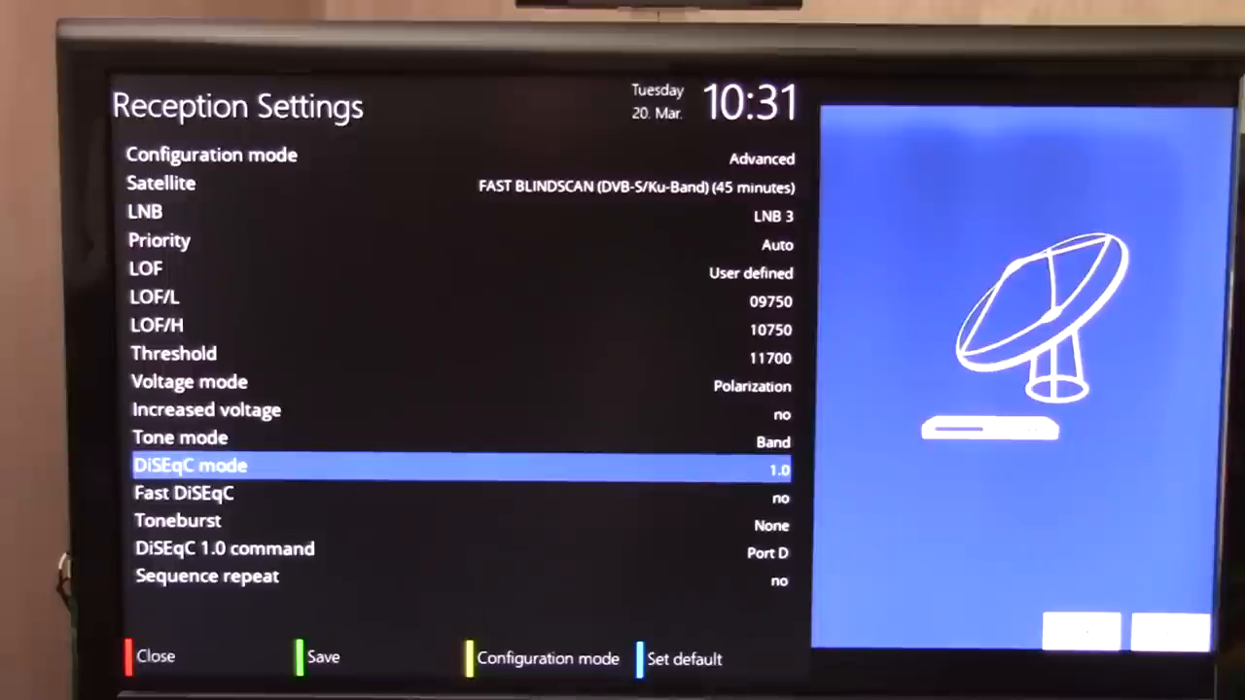
key("Down")
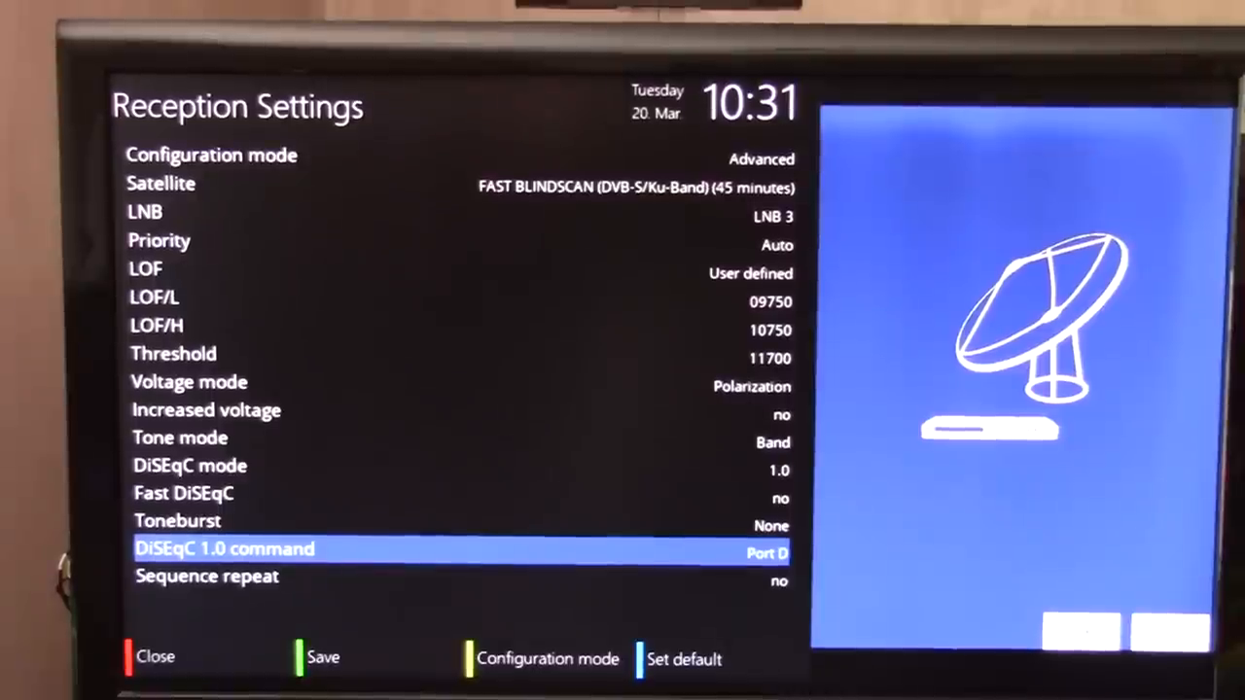
key("Up")
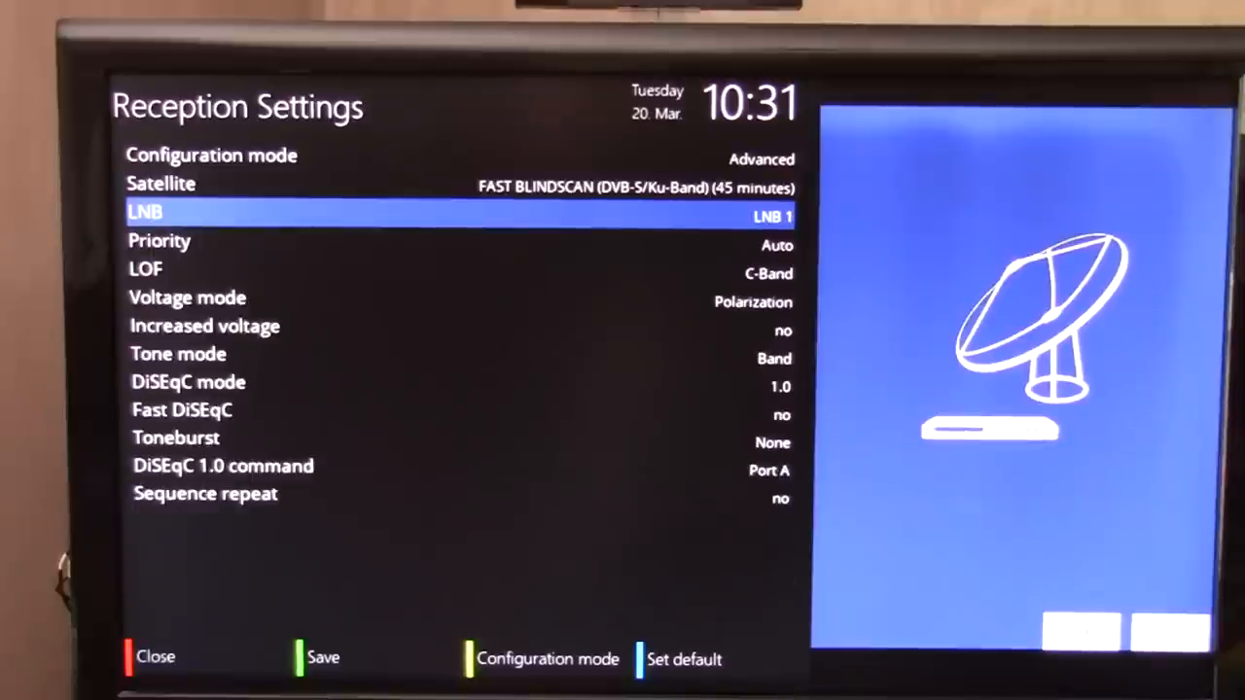
key("Up")
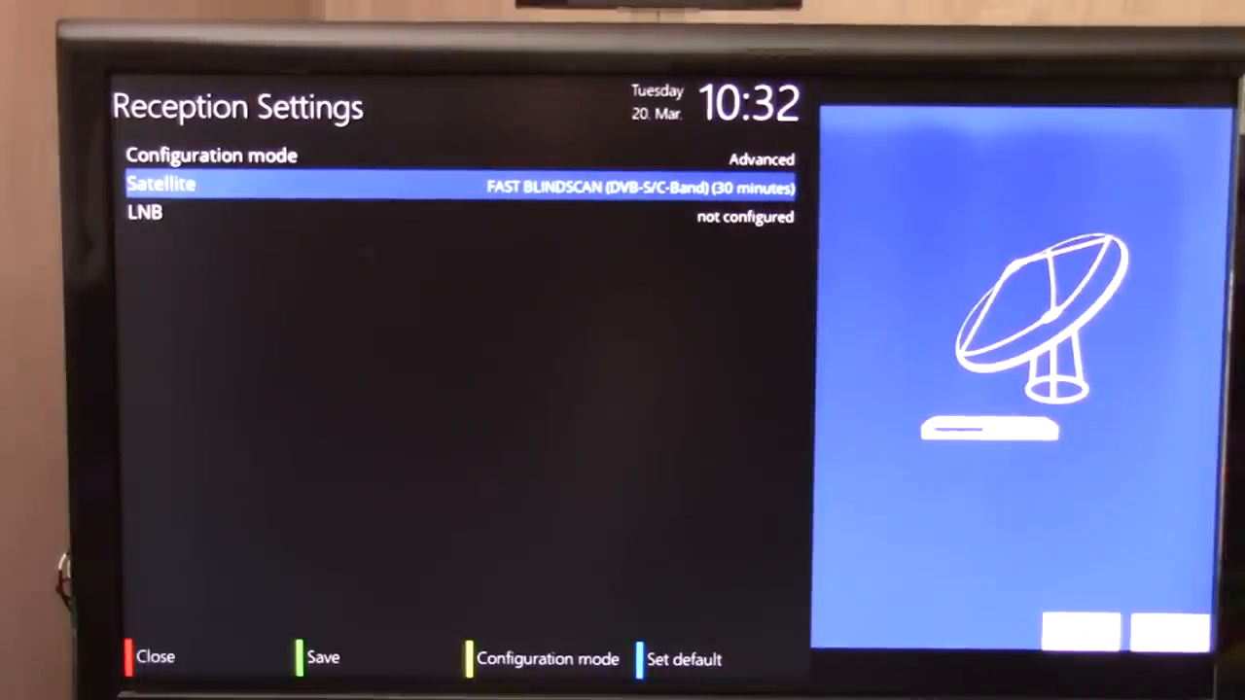
- Assign LNB 1 to the DVB-S C-Band blindscan, check priority, voltage and DiSEqC, then select FAST BLINDSCAN (DVB-S2/C-Band)
key("Down")
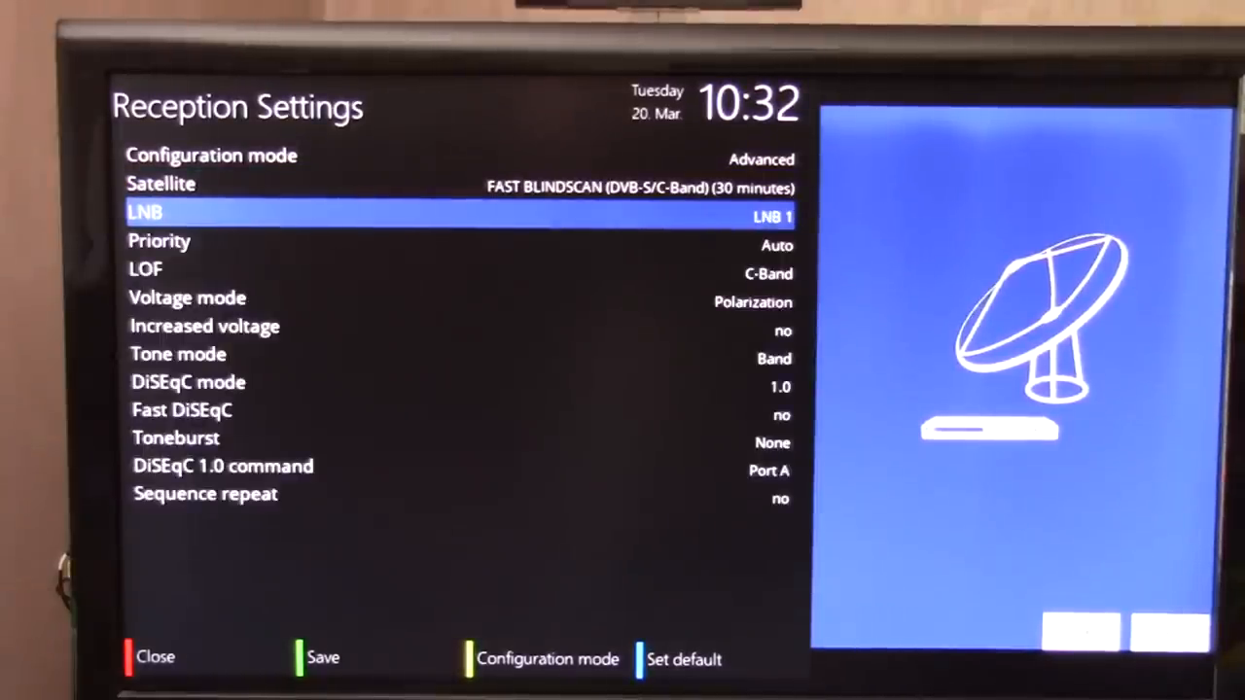
key("Down")
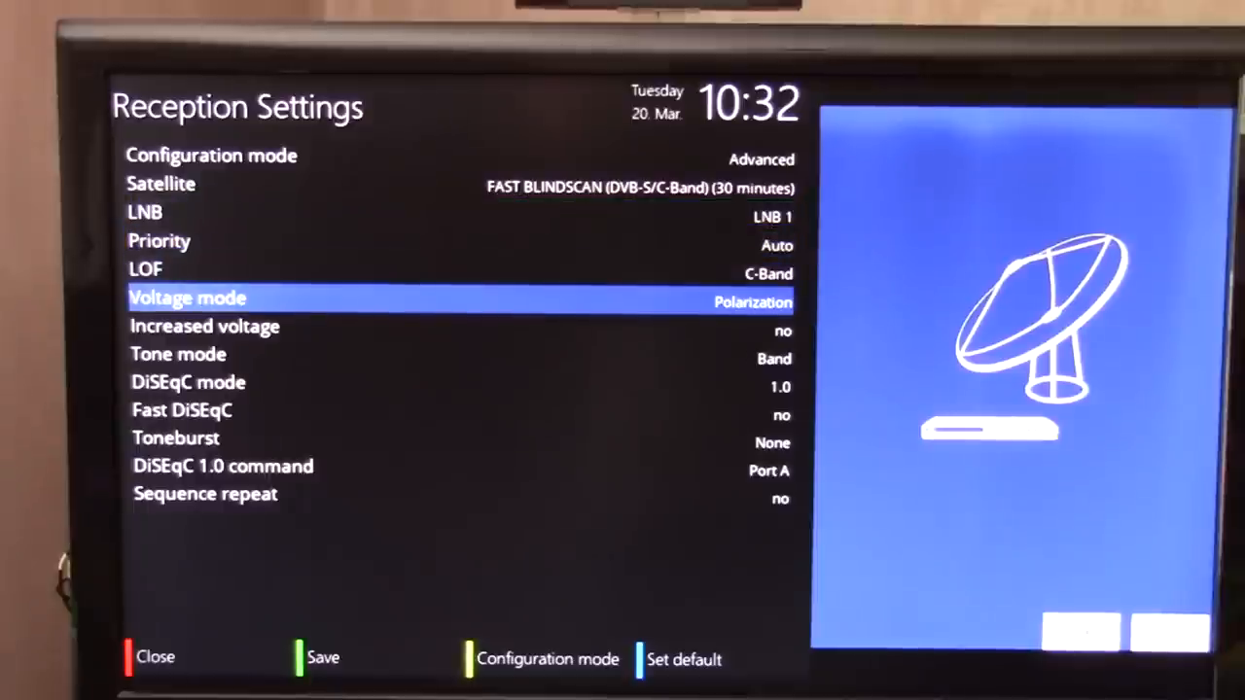
key("up")
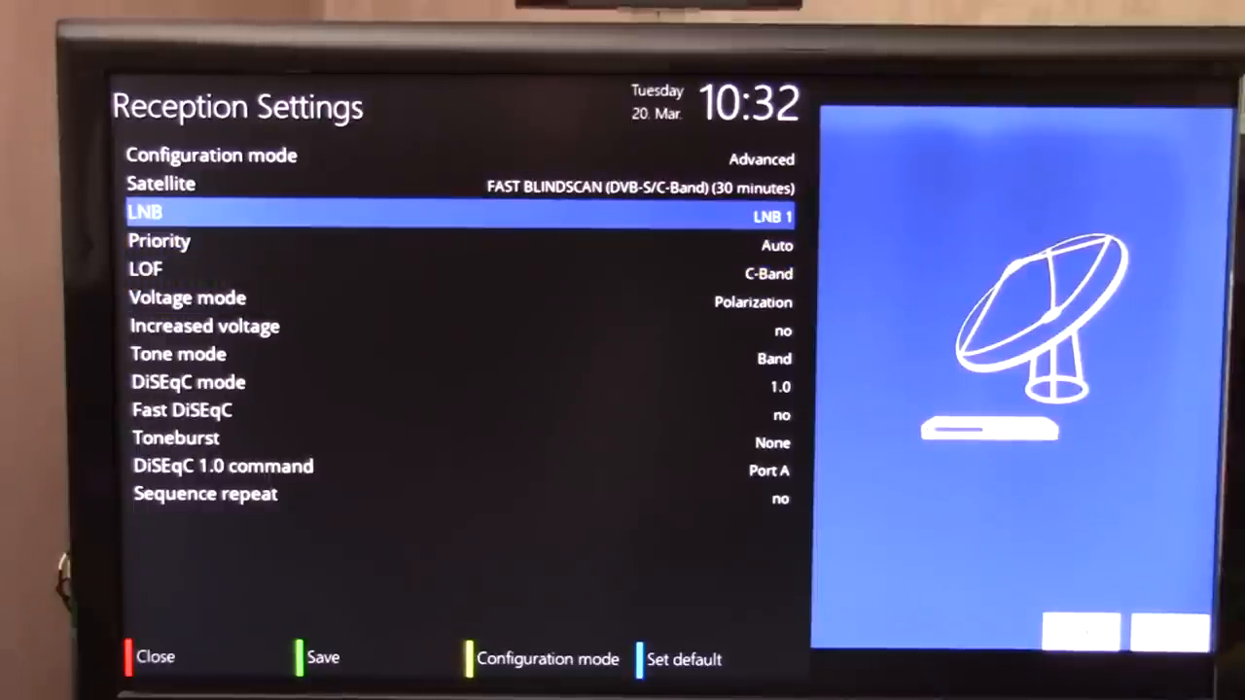
key("Down")
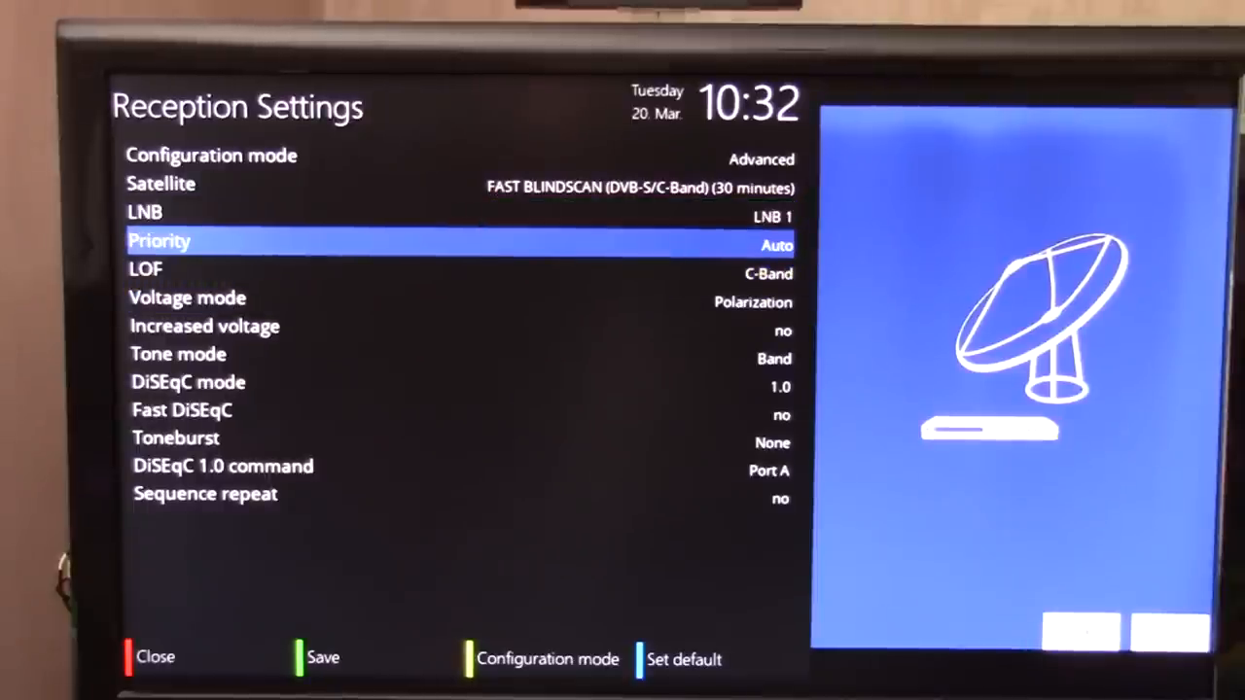
key("Down")
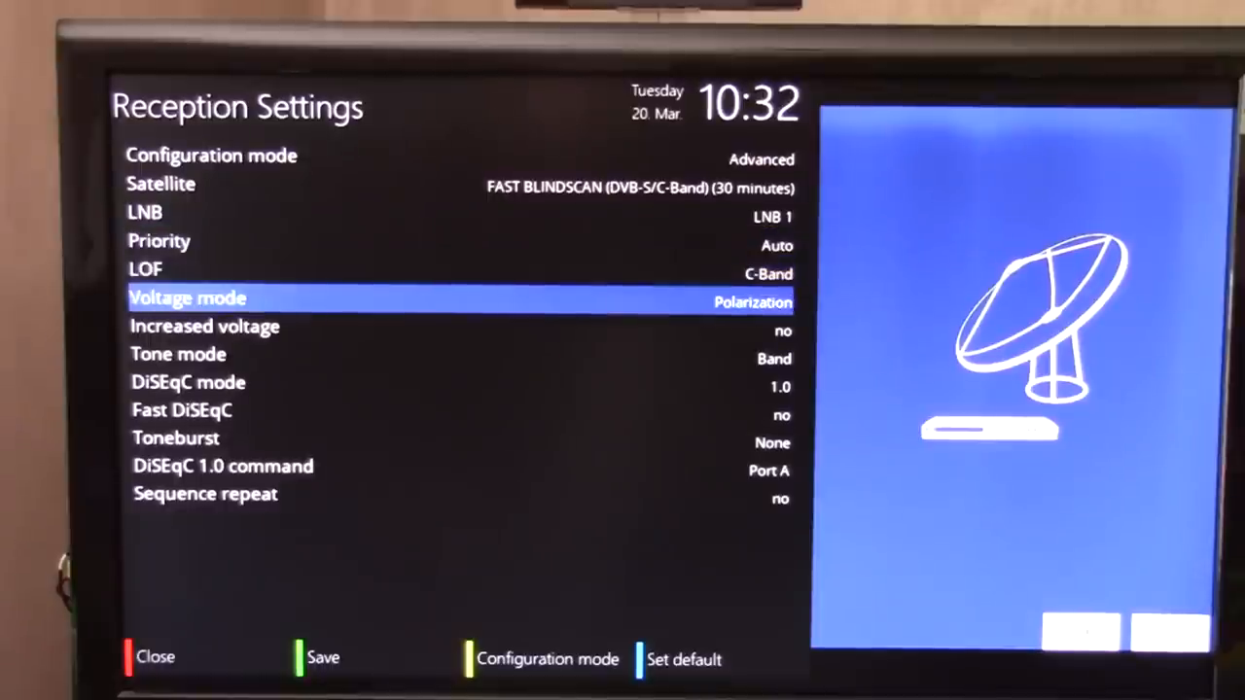
key("down")
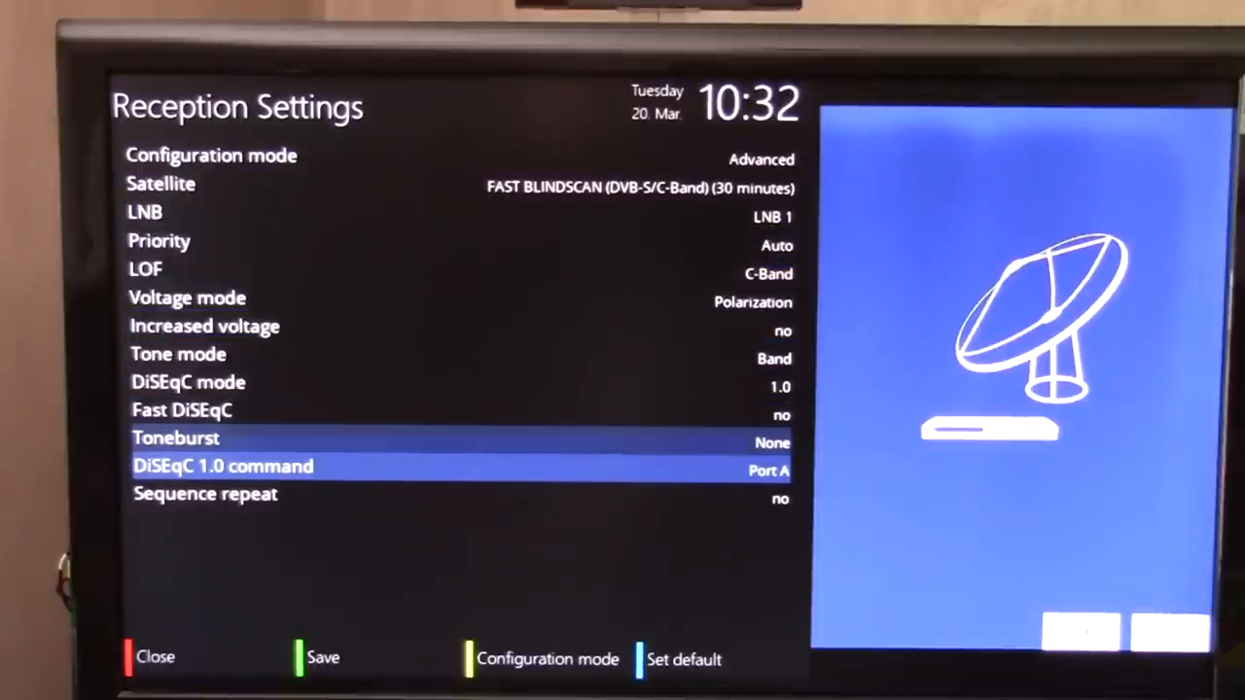
key("up")
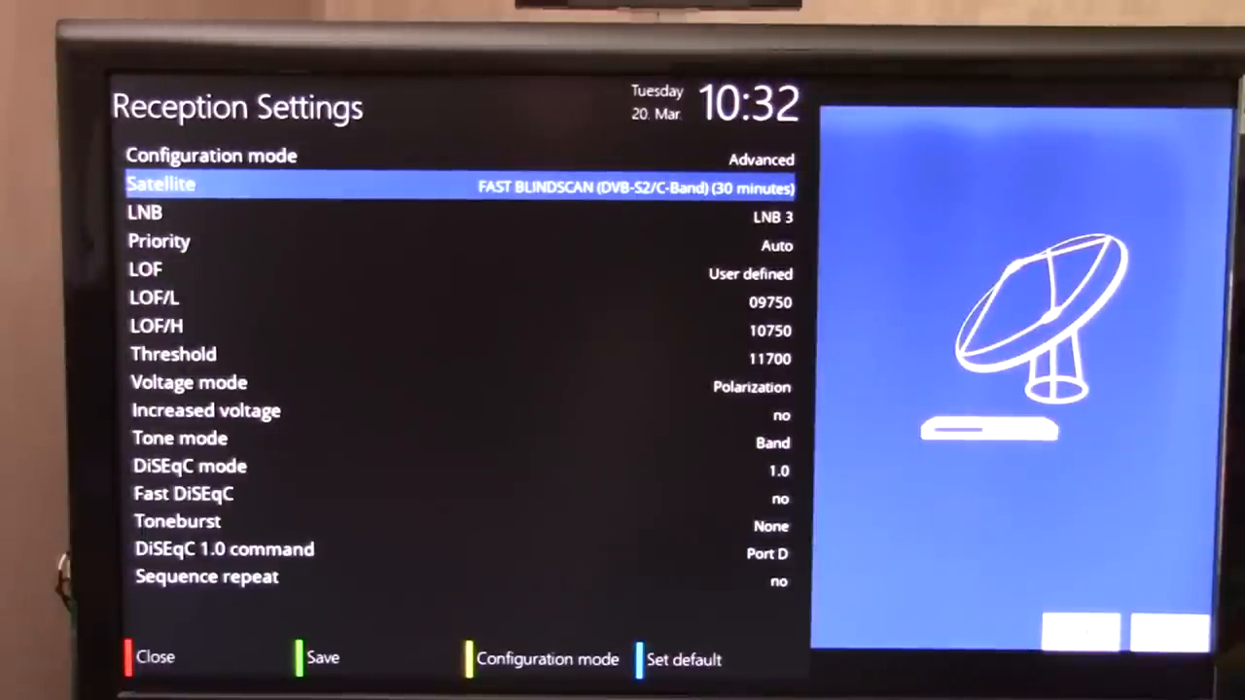
- Assign LNB 1 to the DVB-S C-Band blindscan satellite and save back to Choose Tuner
key("Down")
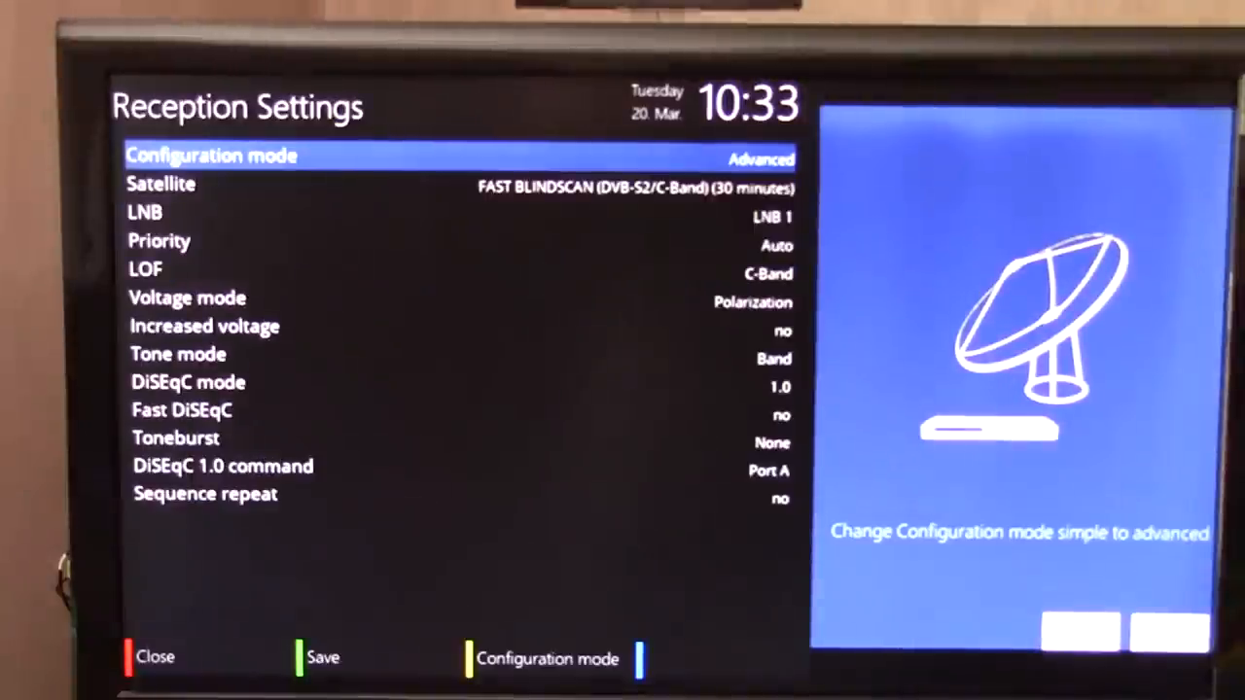
key("Down")
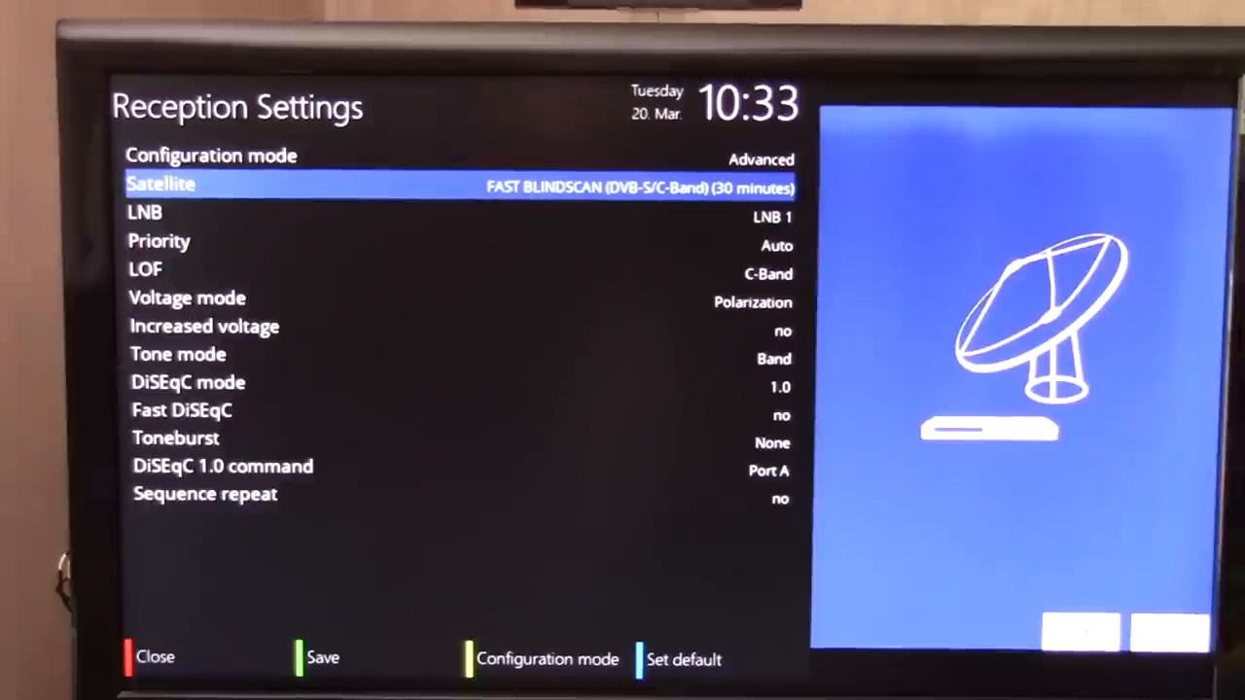
key("Down")
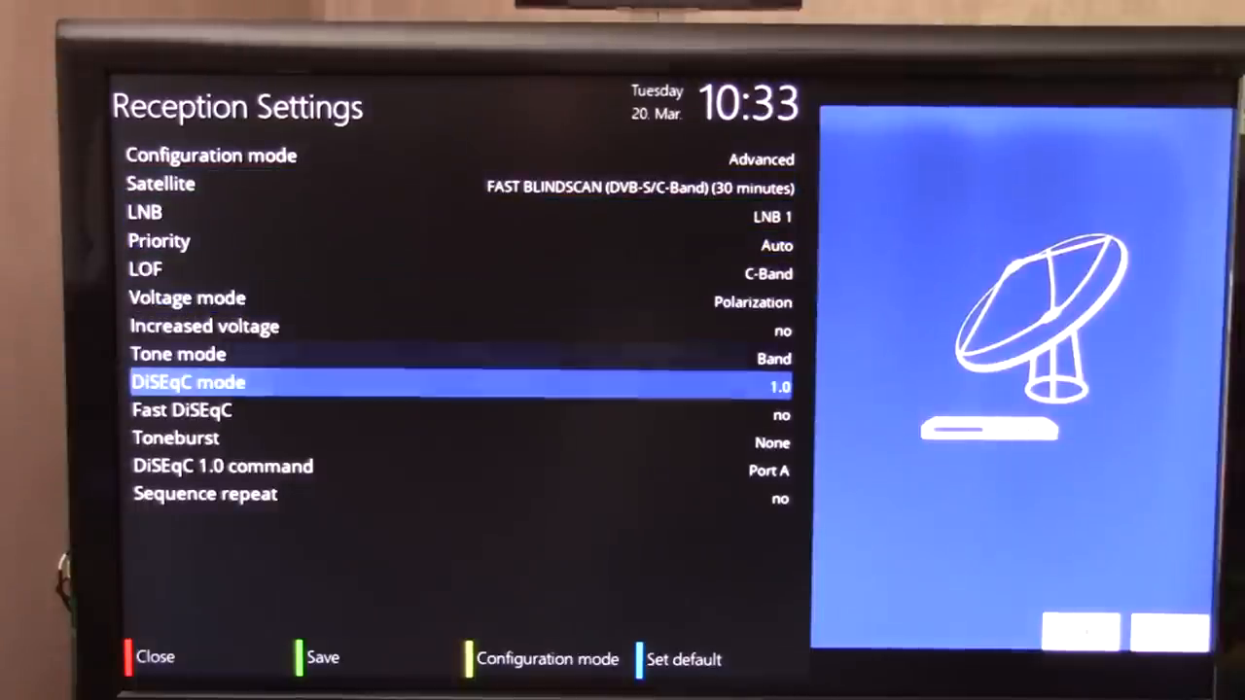
key("Down")
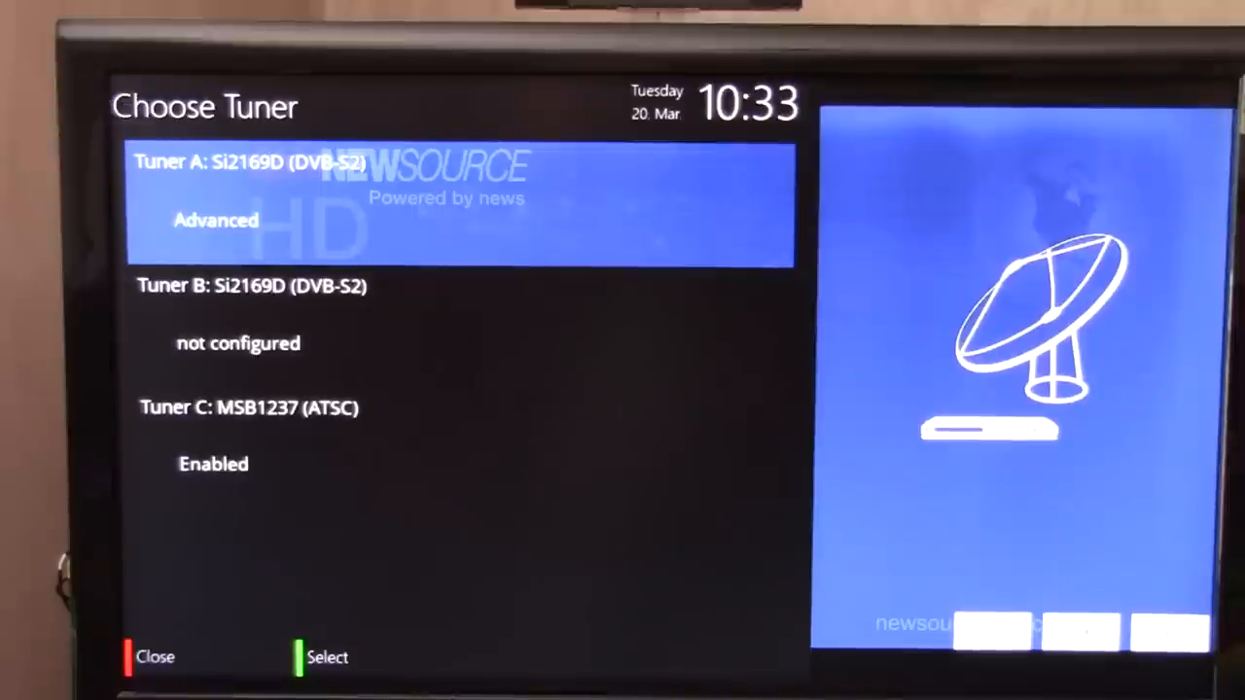
- Leave tuner setup for the TV bouquet list and reach the services-by-satellite folder
left_click(327, 657)
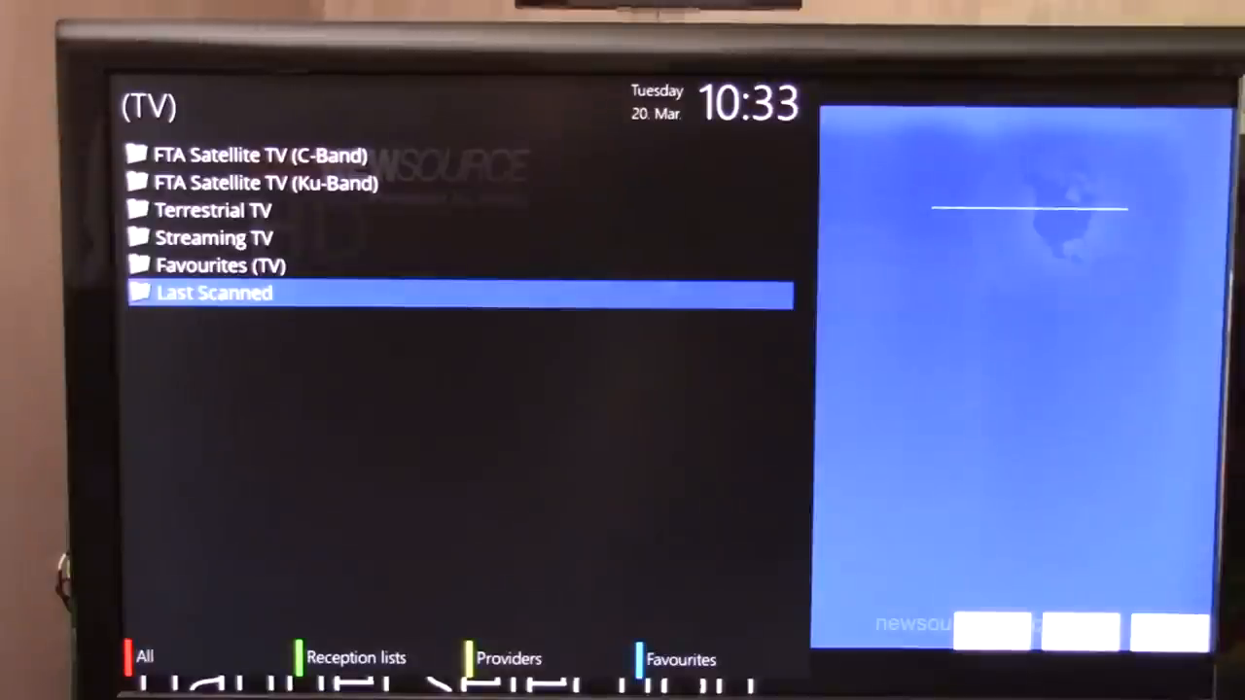
key("Up")
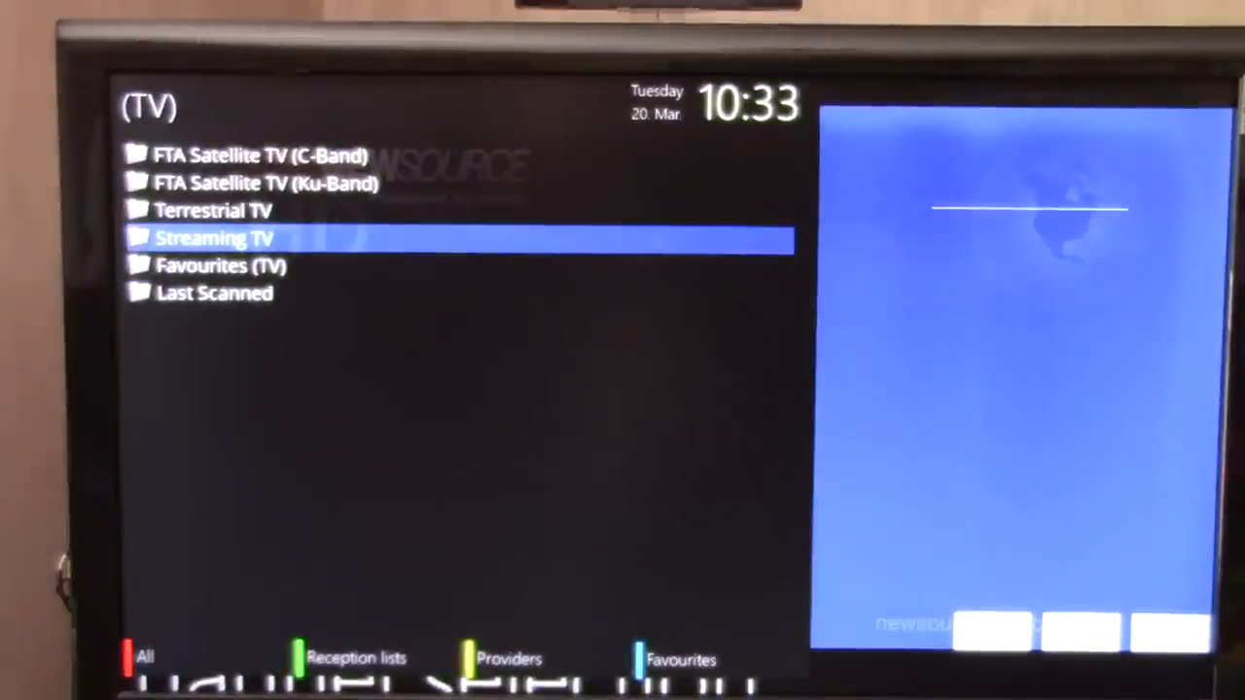
key("Up")
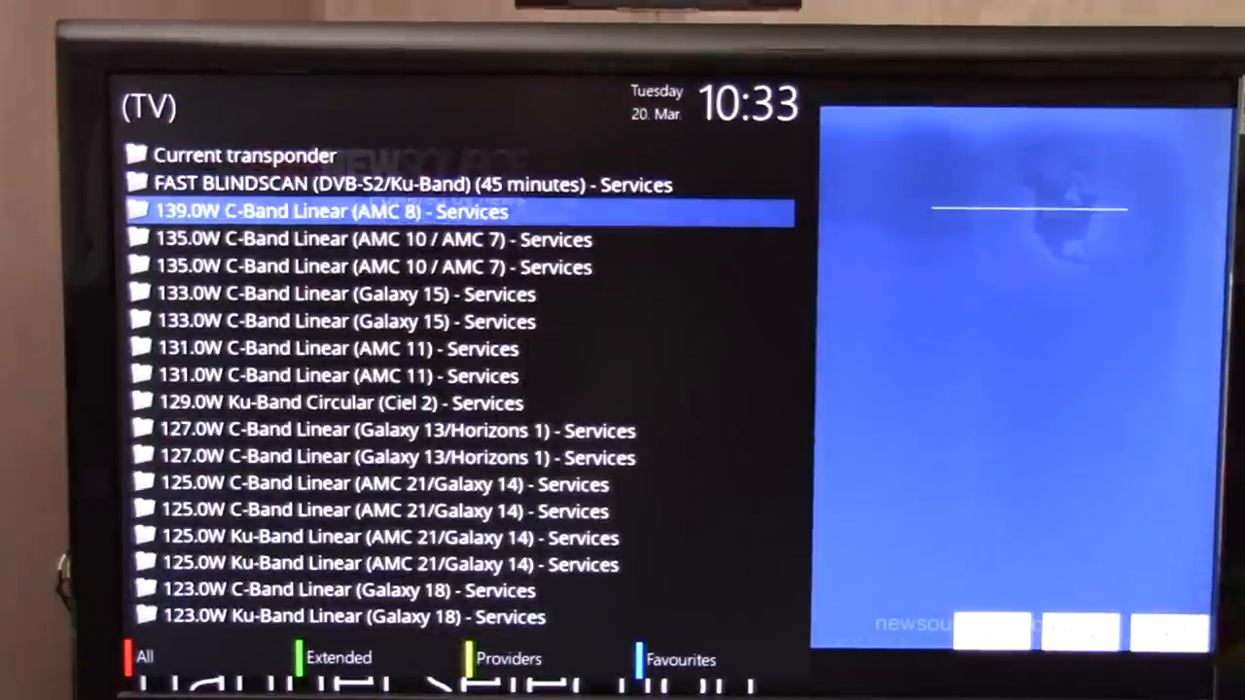
- Browse the satellites list past the FAST BLINDSCAN entries, return to the top and enter Manual Scan
key("Down")
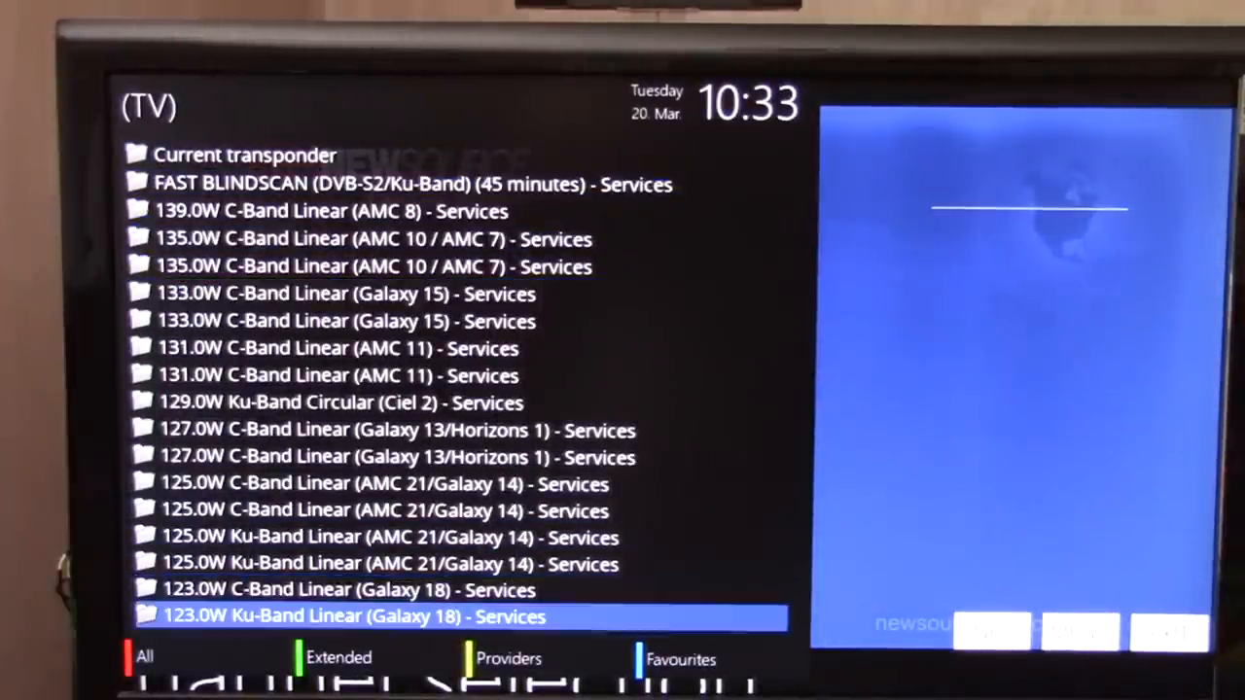
scroll("down", 3)
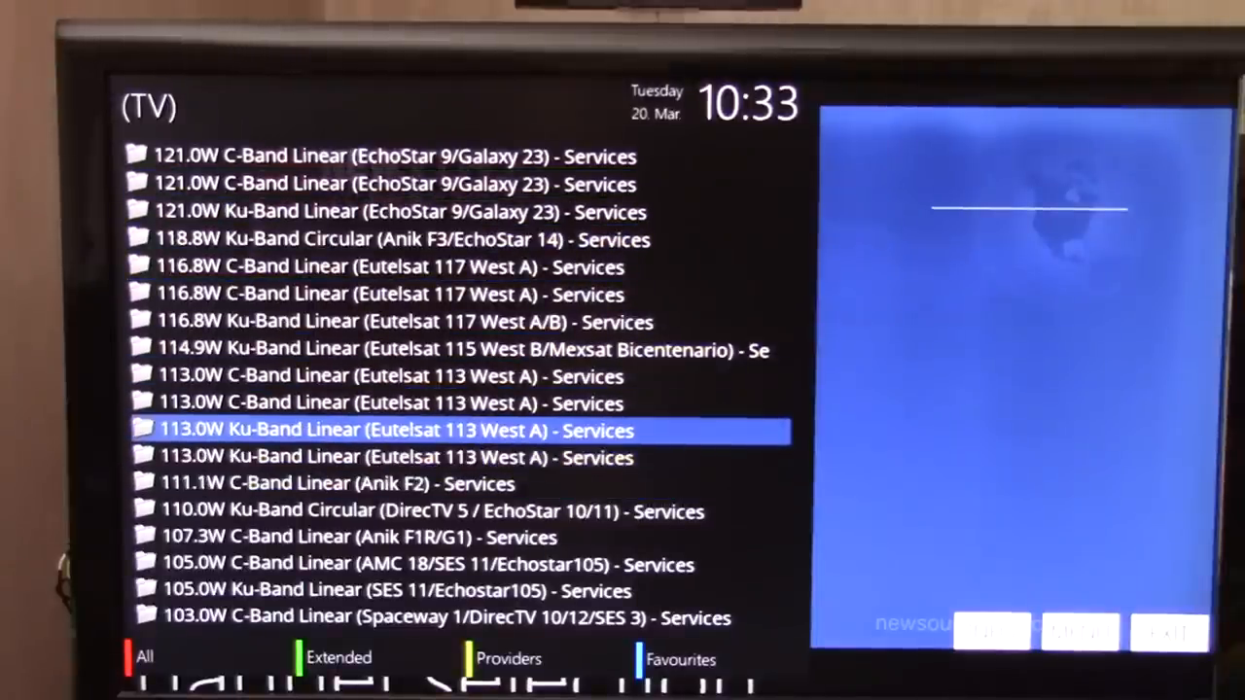
scroll("down", 3)
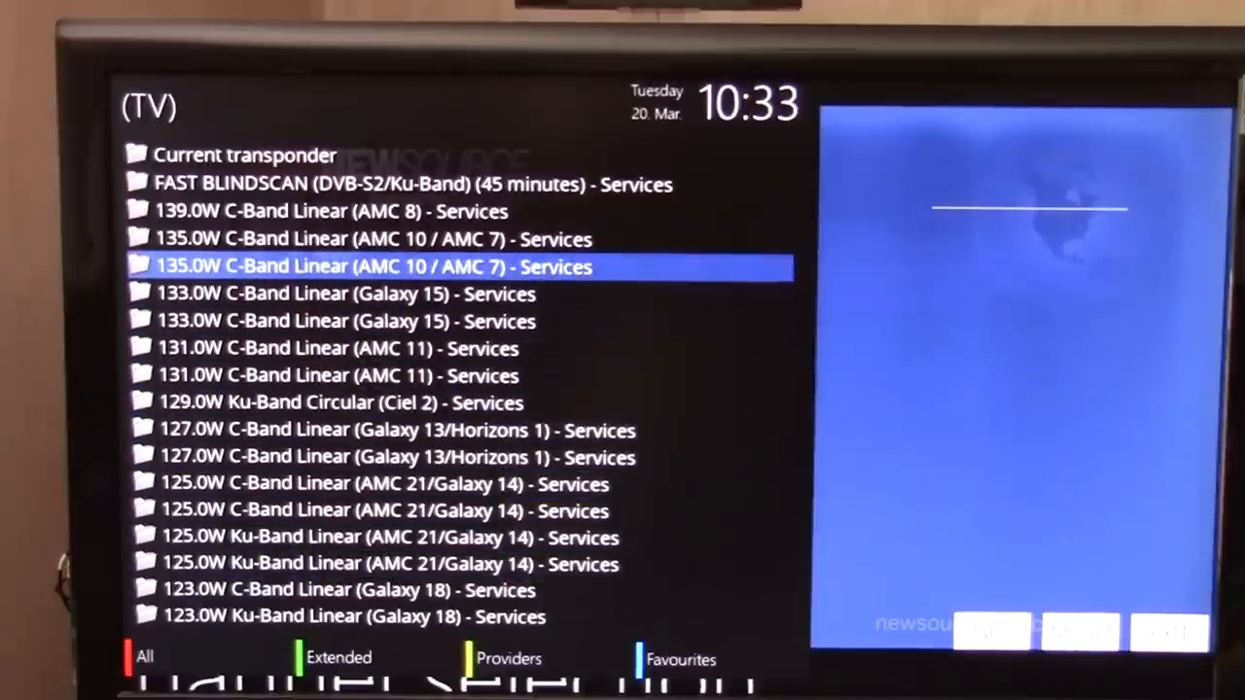
key("up")
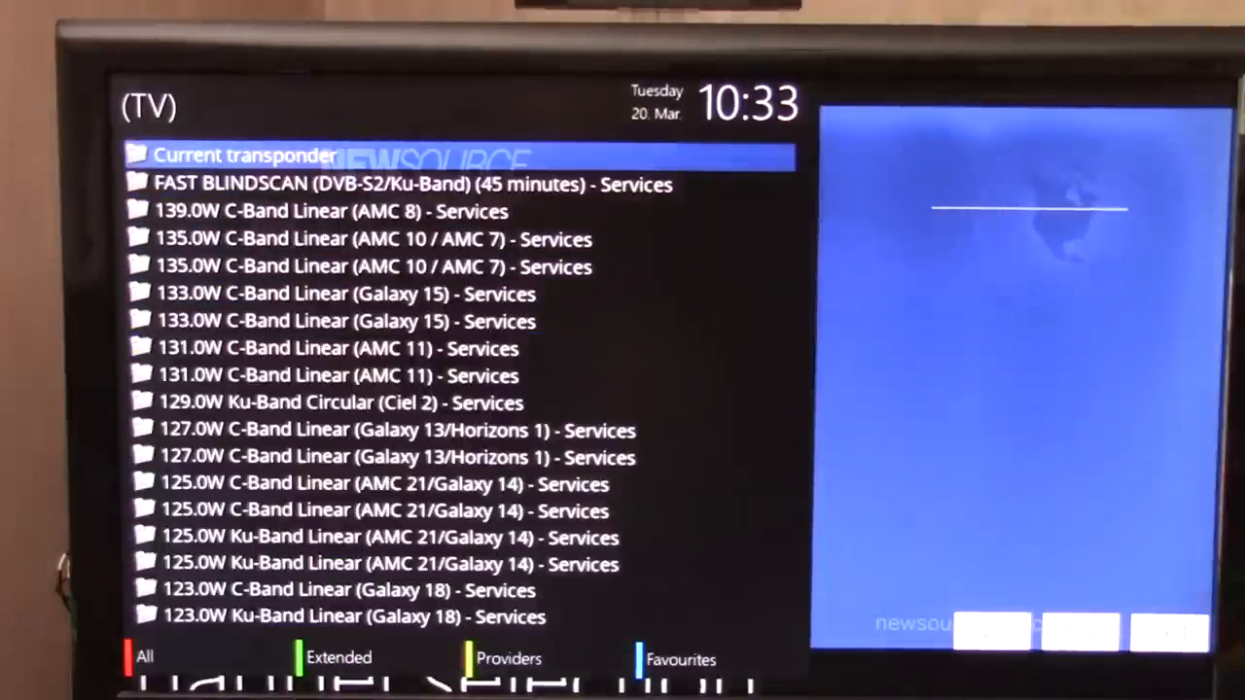
left_click(389, 185)
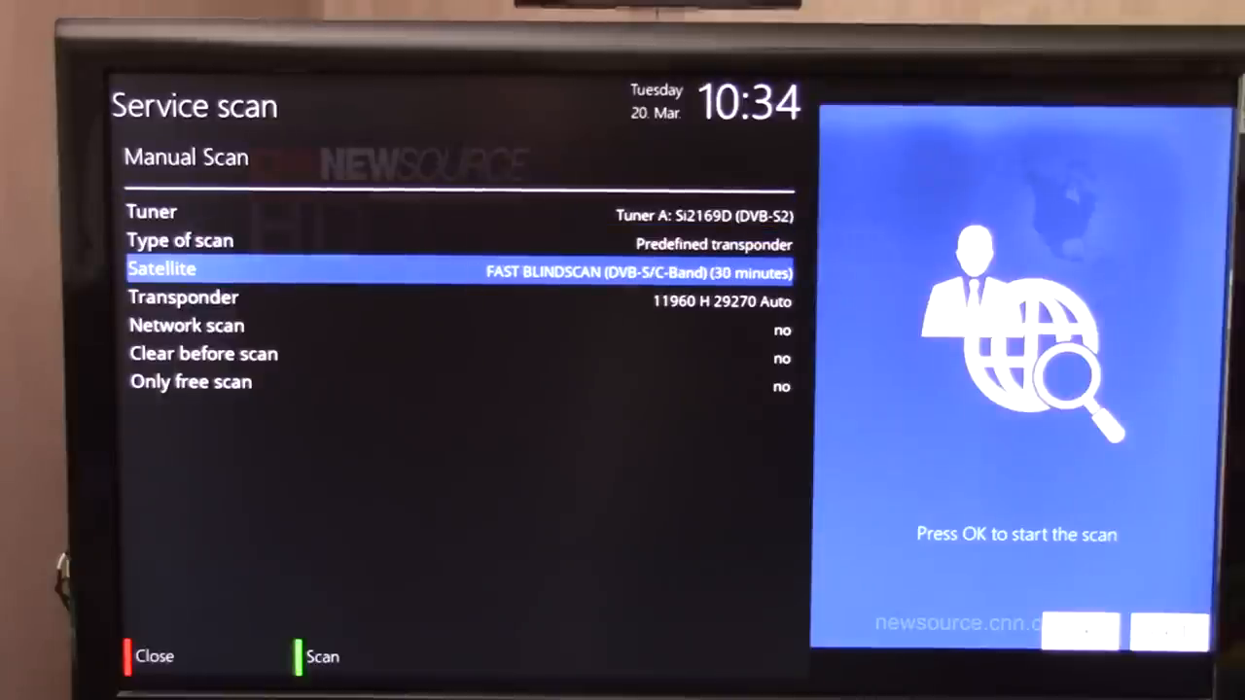
- Set scan type Single satellite, only free services yes, and start scanning FAST BLINDSCAN (DVB-S/C-Band)
key("Down")
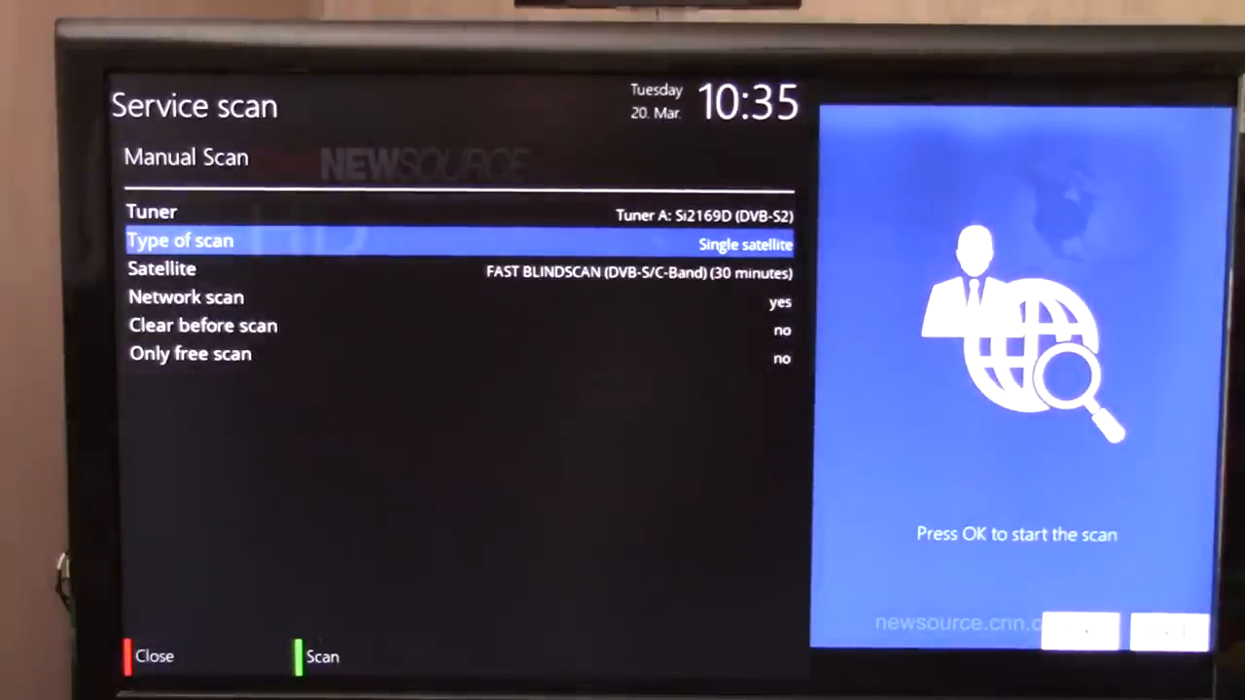
key("Down")
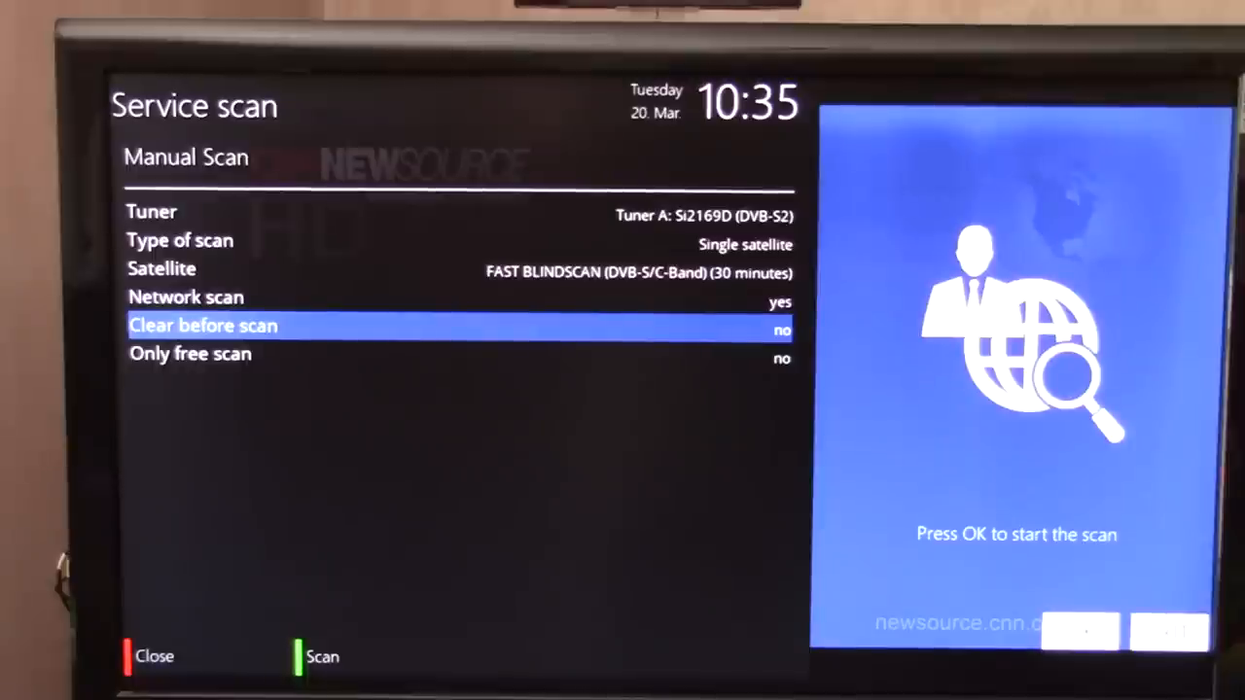
key("Down")
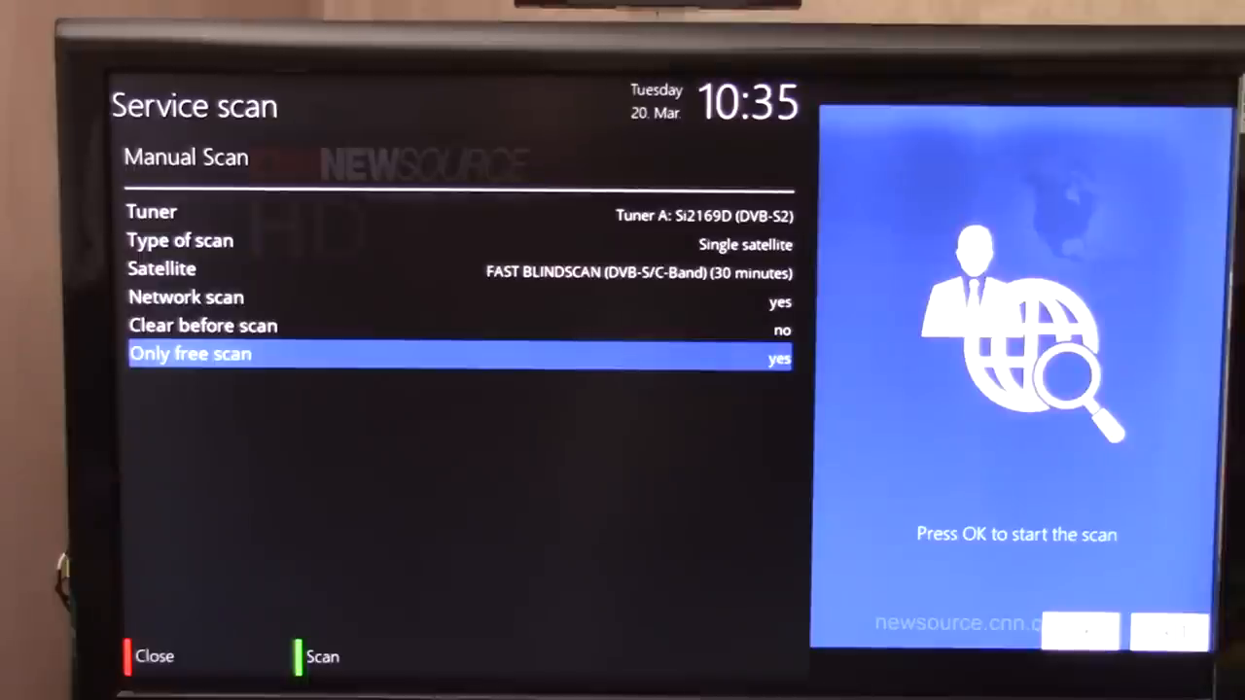
key("OK")
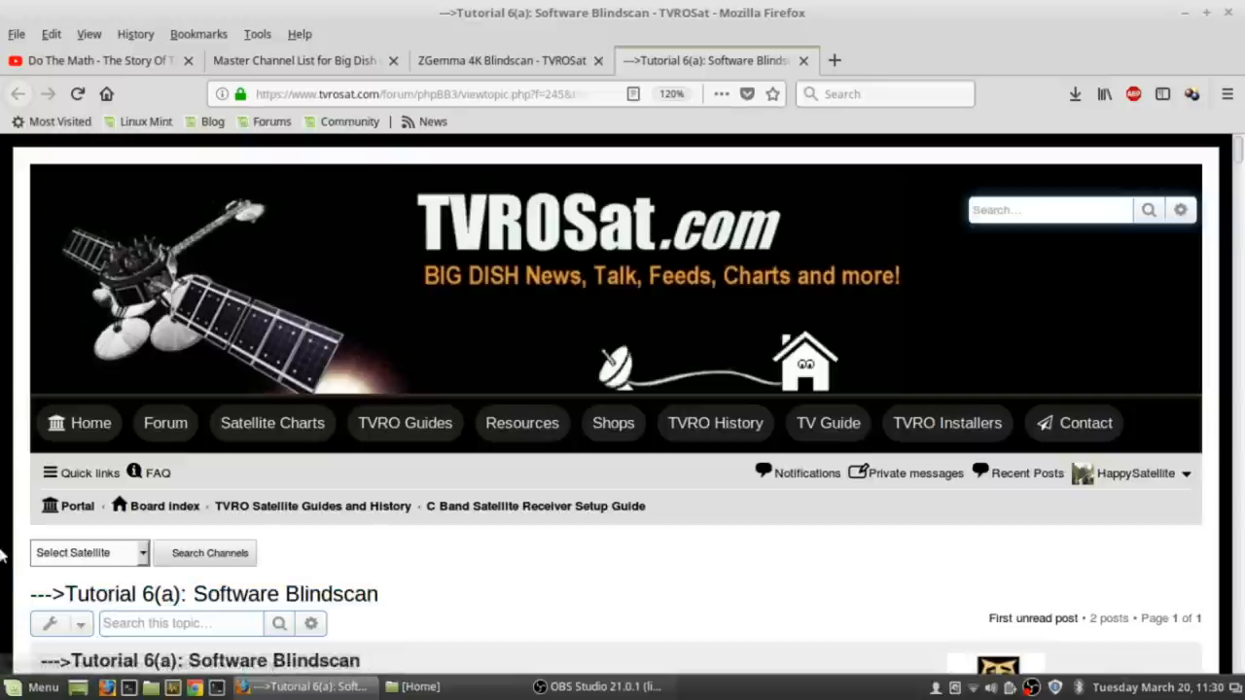
- Scroll the Tutorial 6(a) page past its contents and the Blindscan Background section
scroll("down", 3)
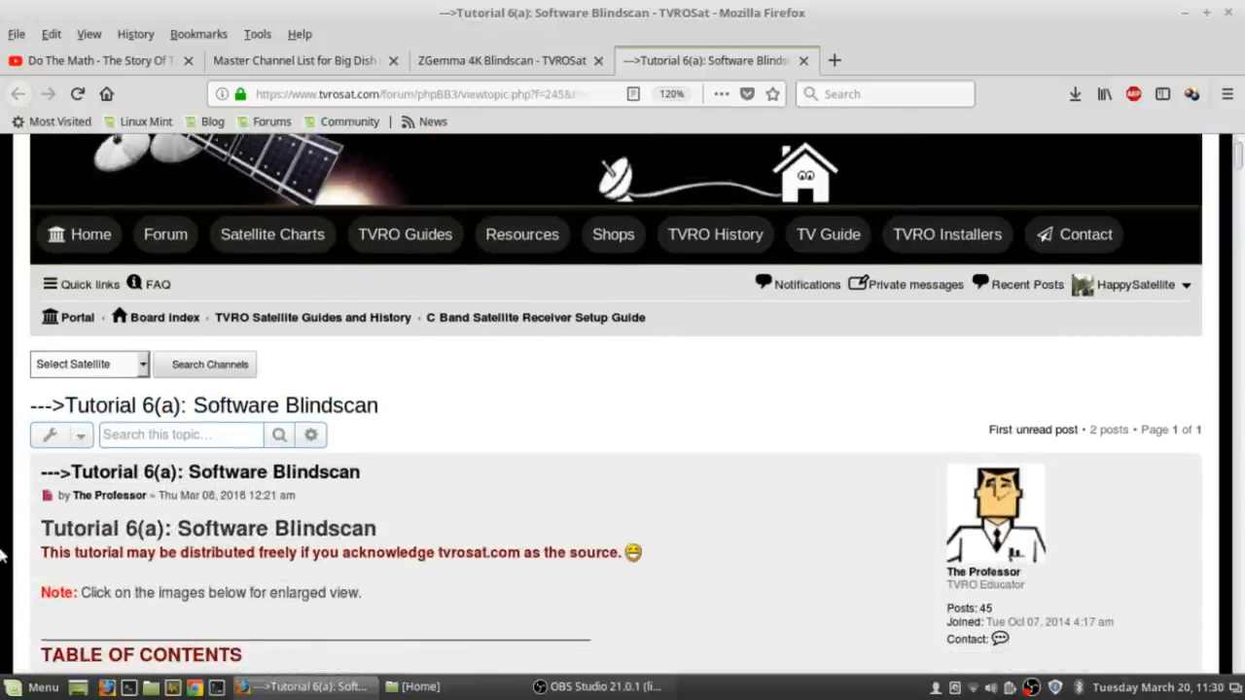
scroll("down", 3)
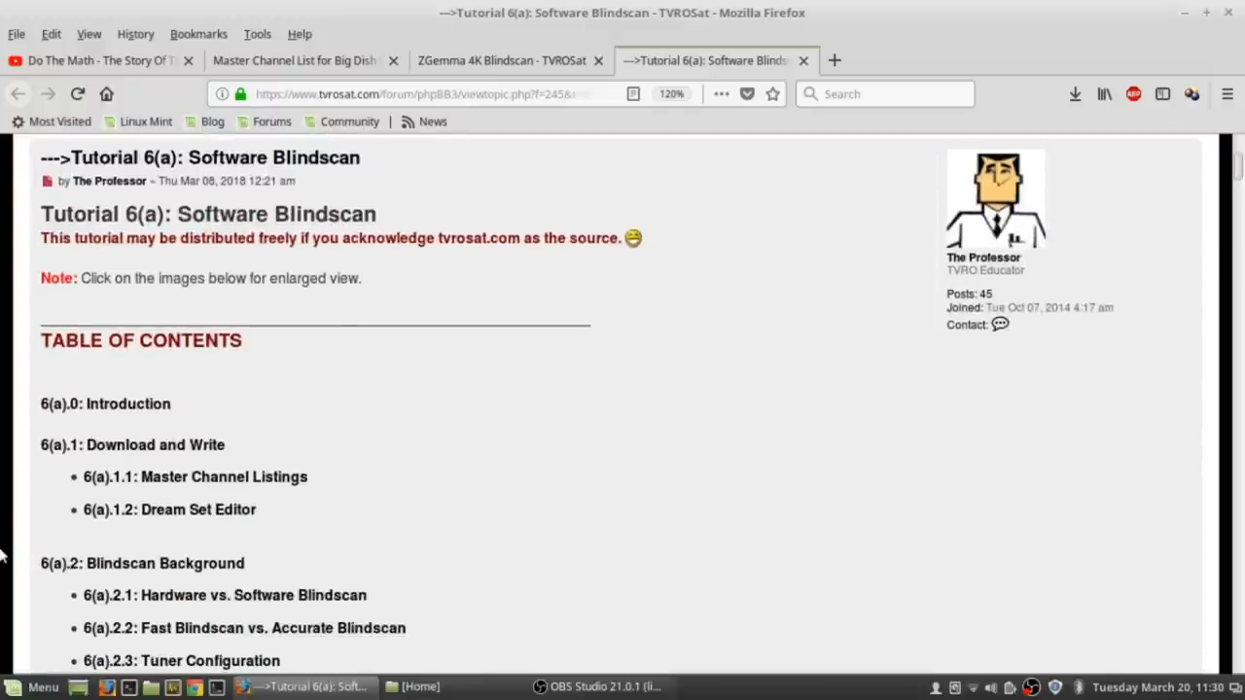
scroll("down", 3)
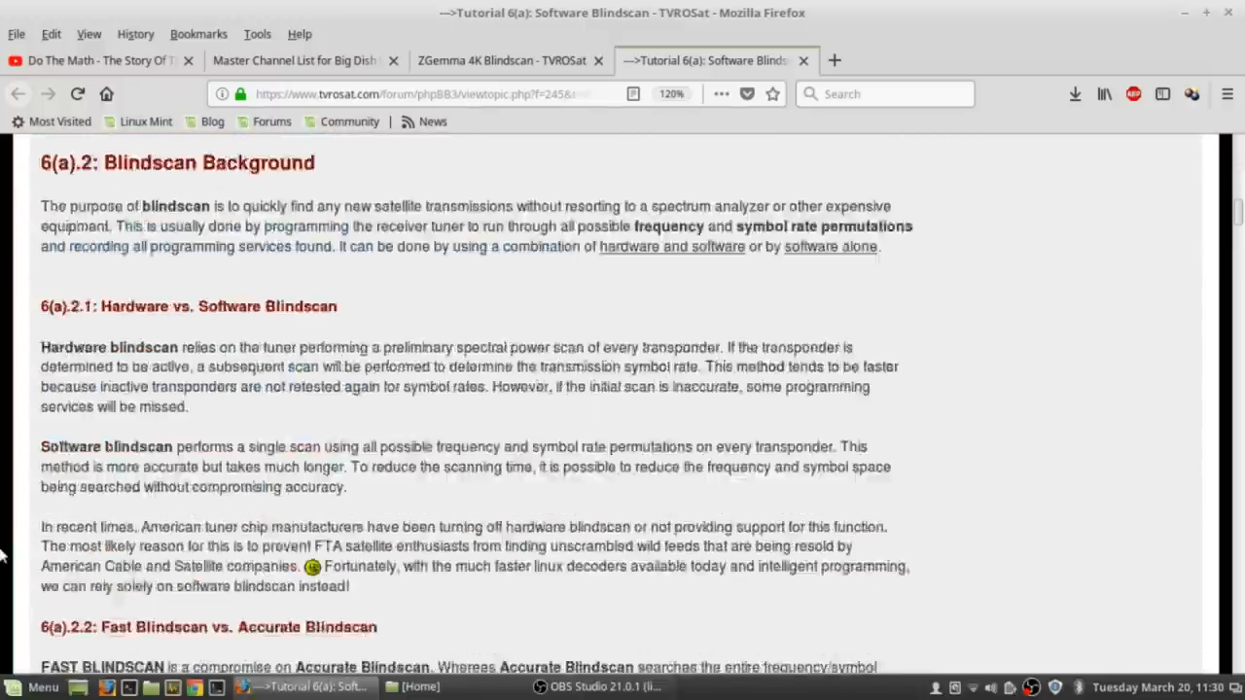
scroll("down", 3)
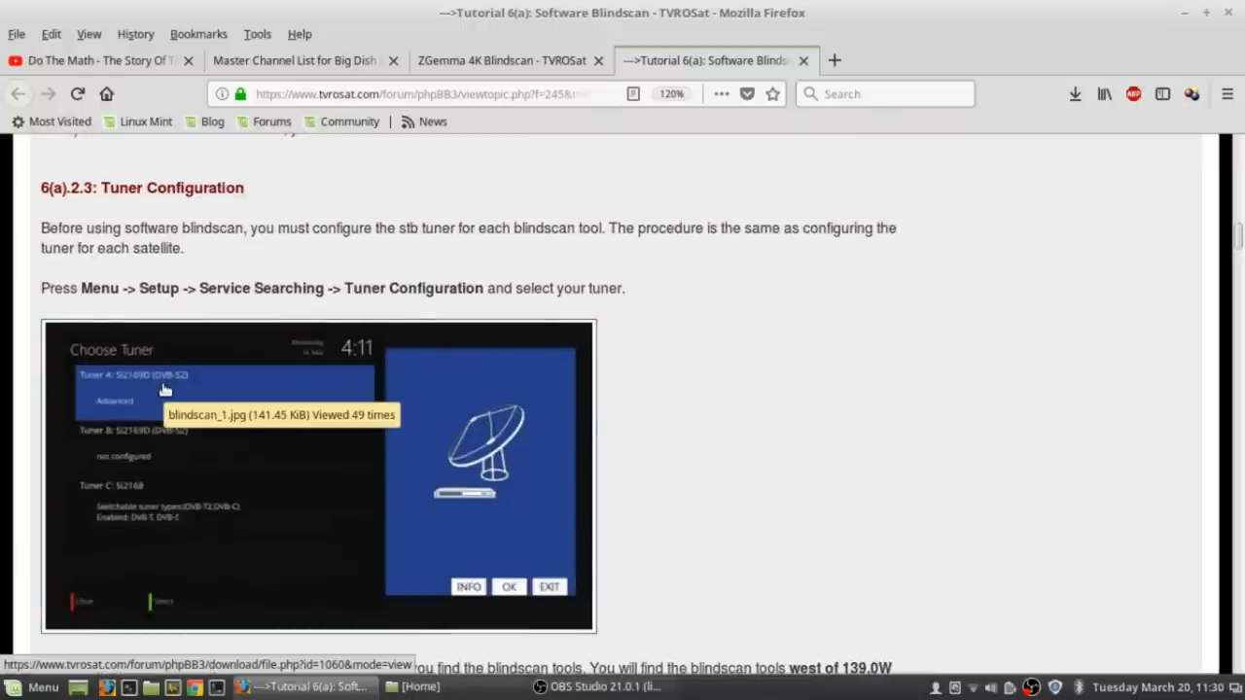
mouse_move(15, 405)
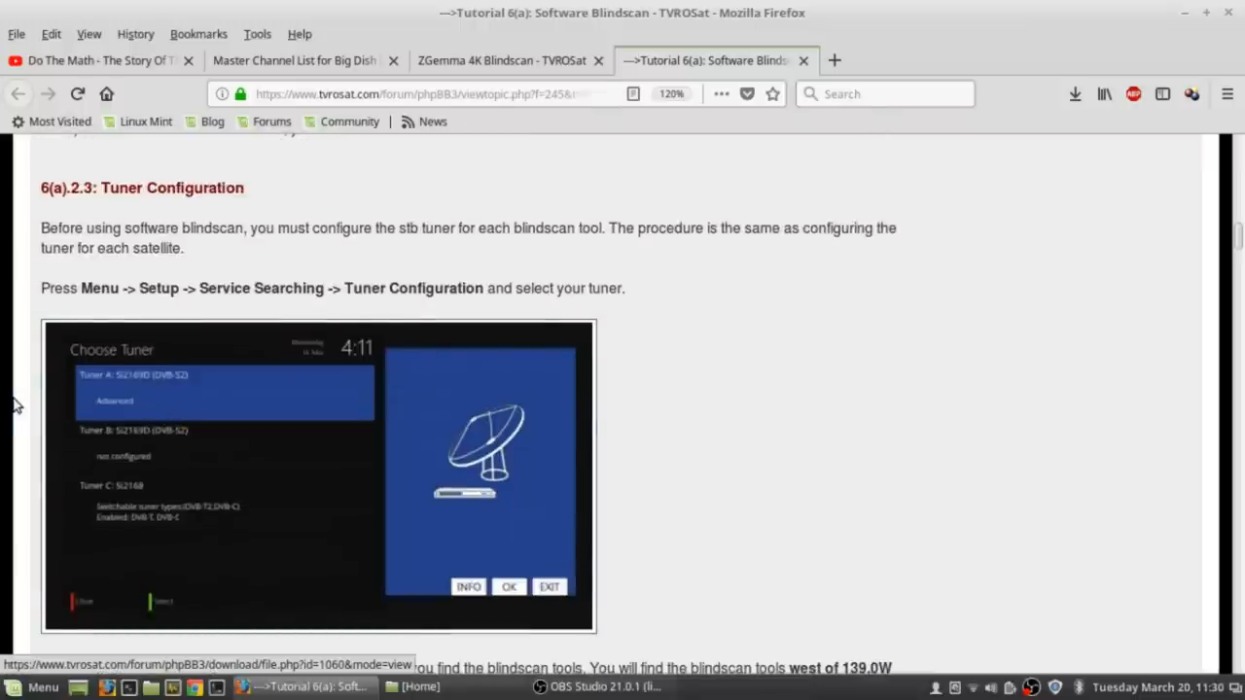
scroll("down", 3)
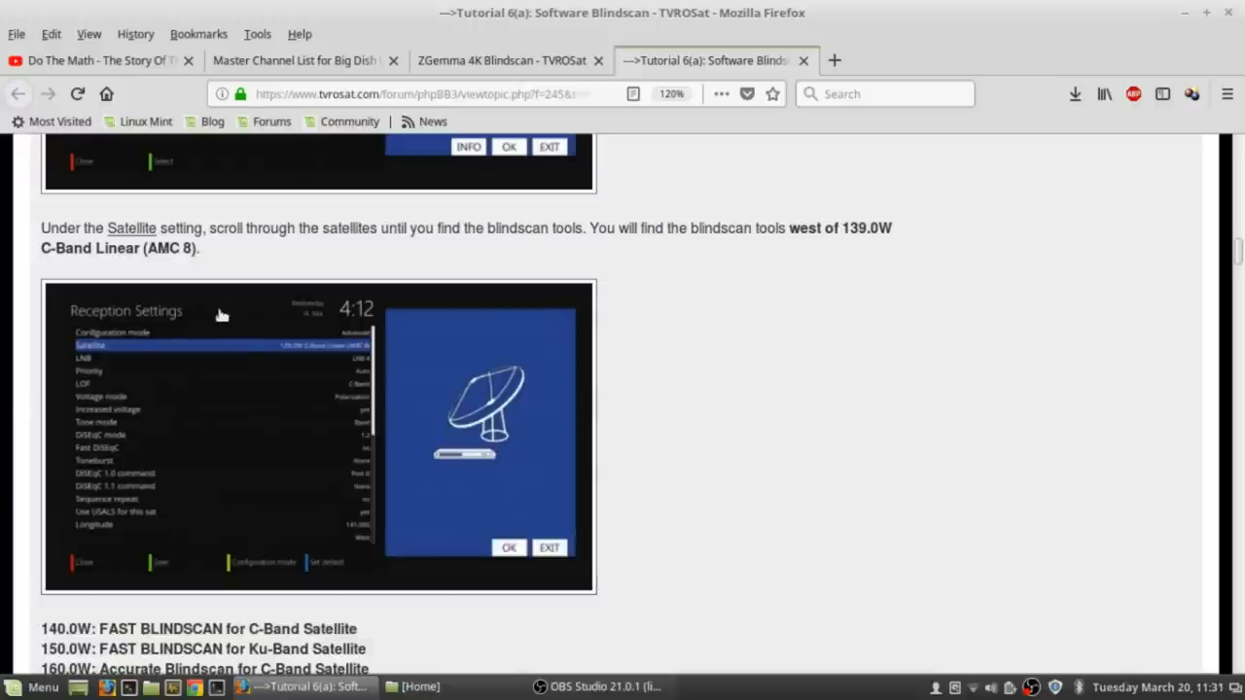
mouse_move(261, 358)
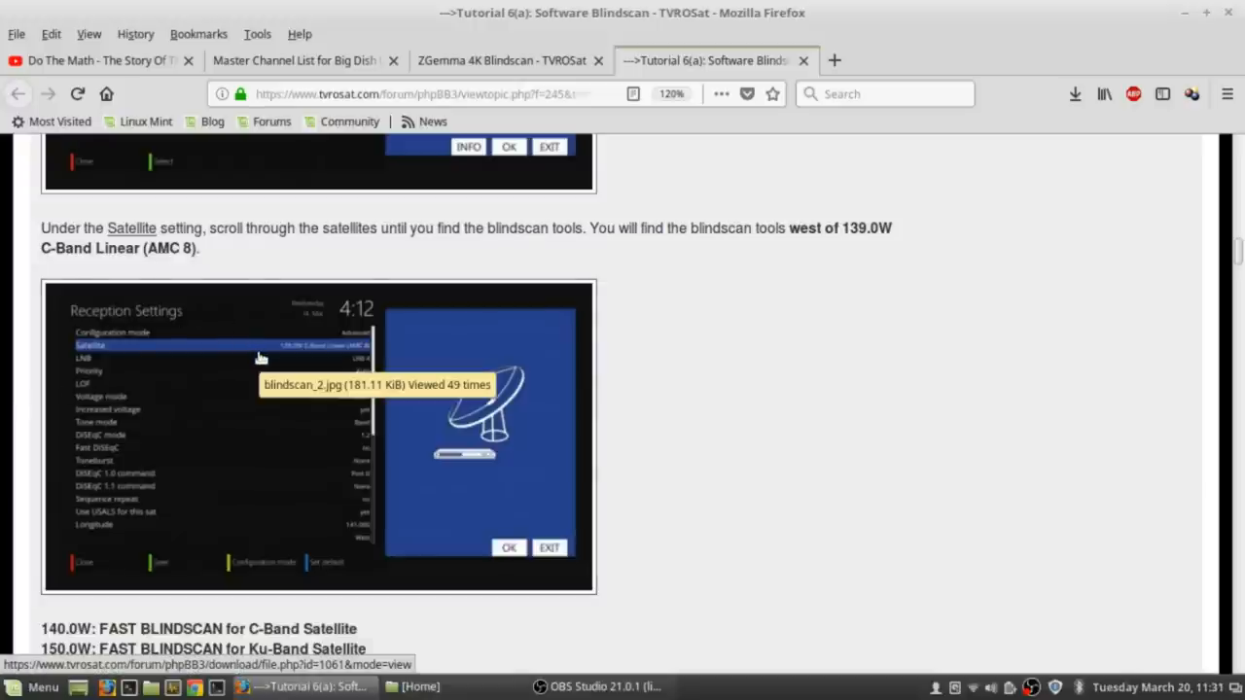
scroll("down", 3)
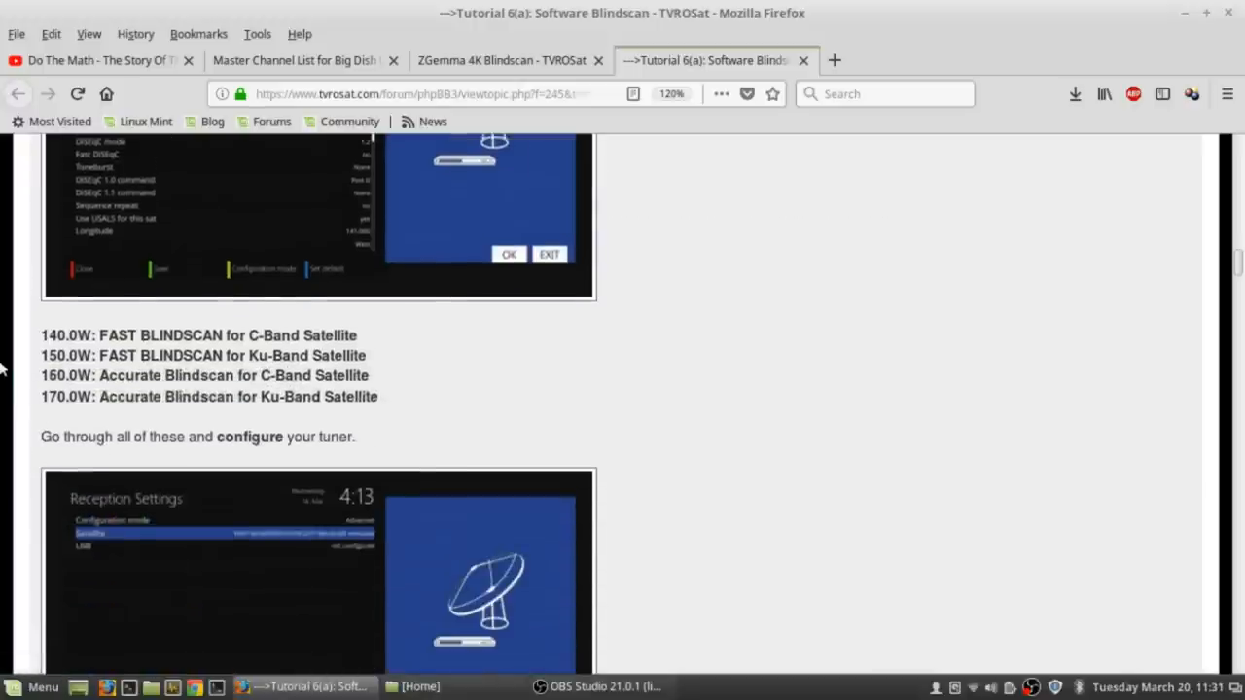
- Scroll past the Tuner Configuration screenshots to section 6(a).3 Performing Blindscan
scroll("down", 3)
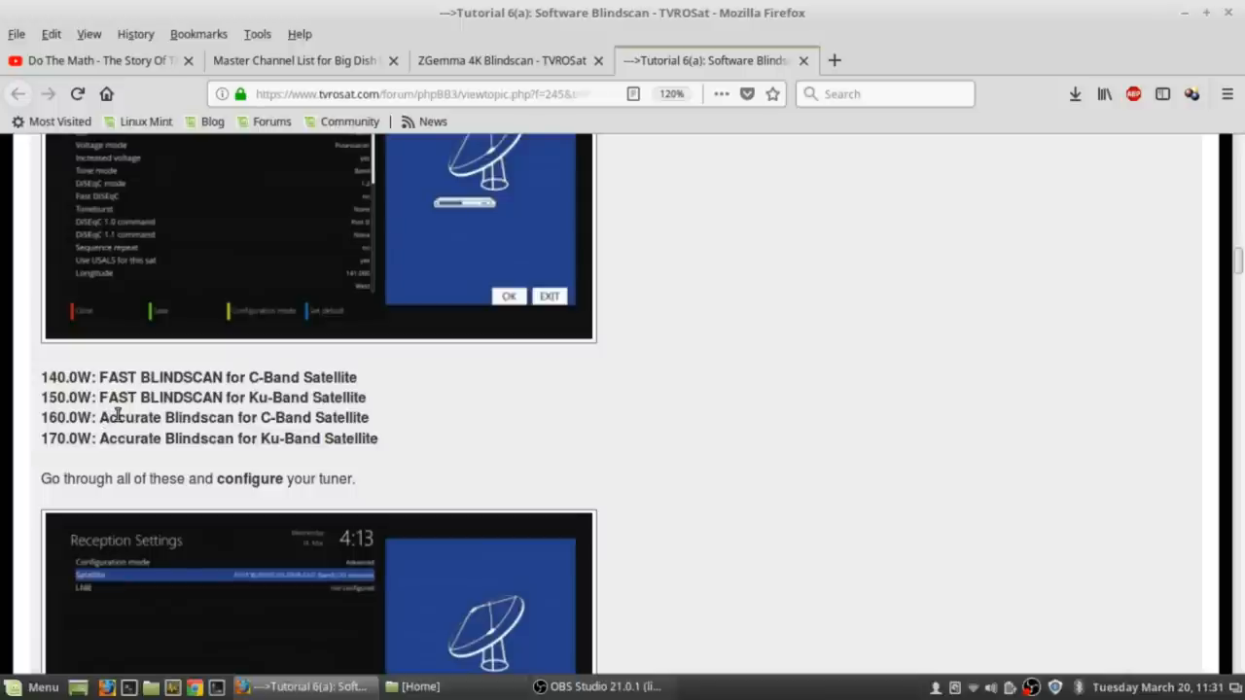
mouse_move(4, 424)
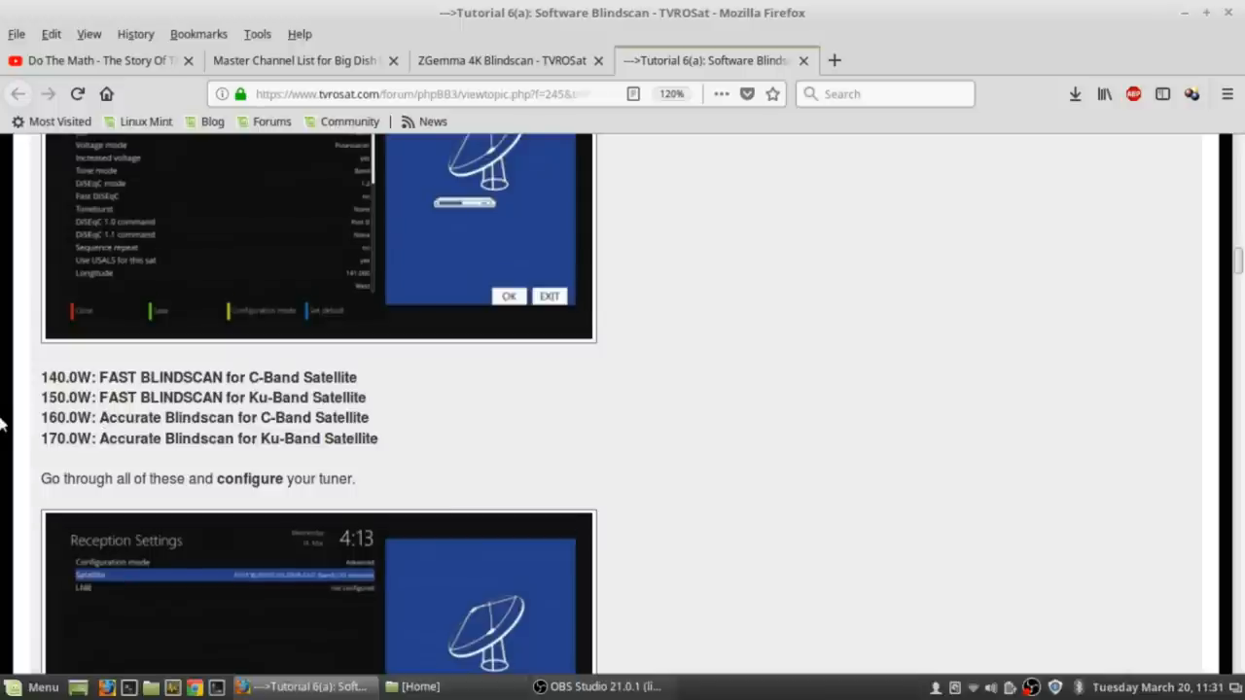
scroll("down", 3)
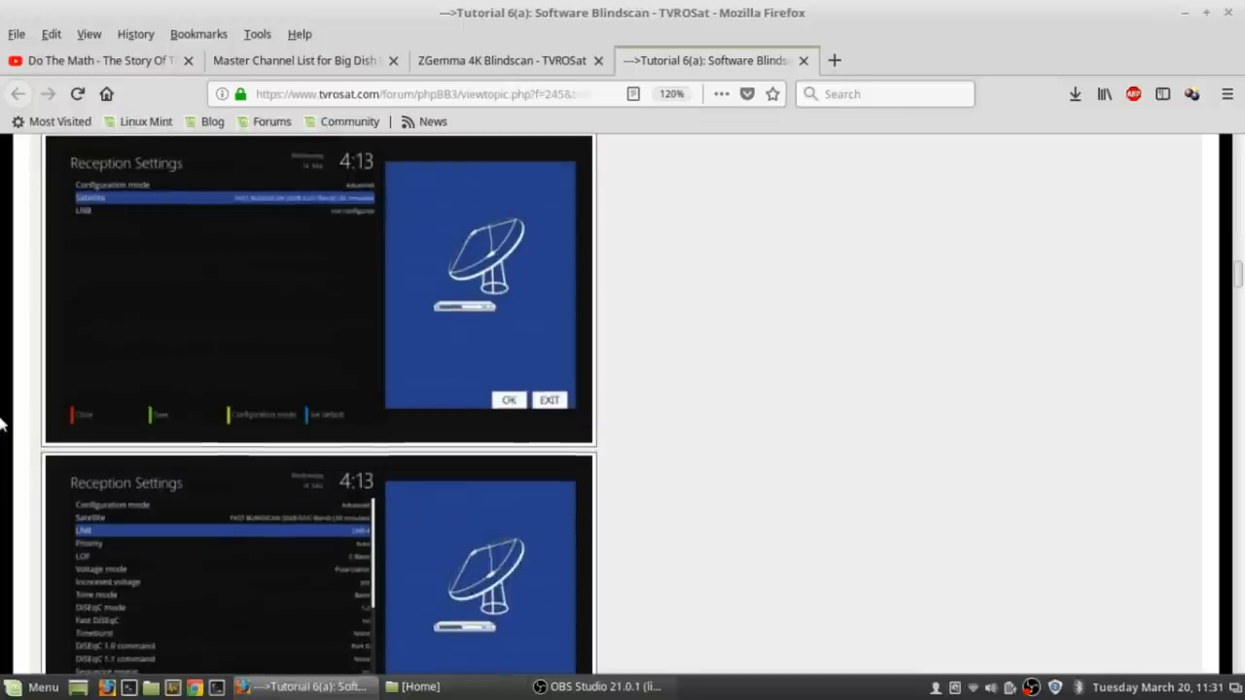
mouse_move(49, 365)
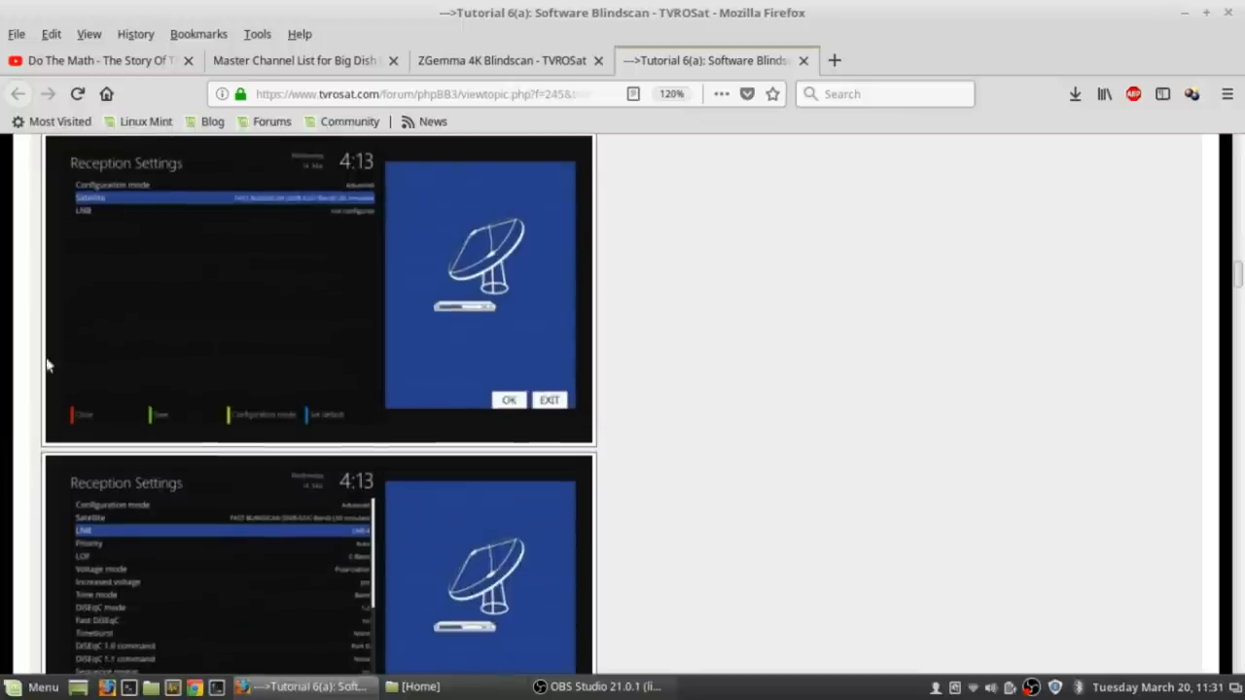
mouse_move(15, 342)
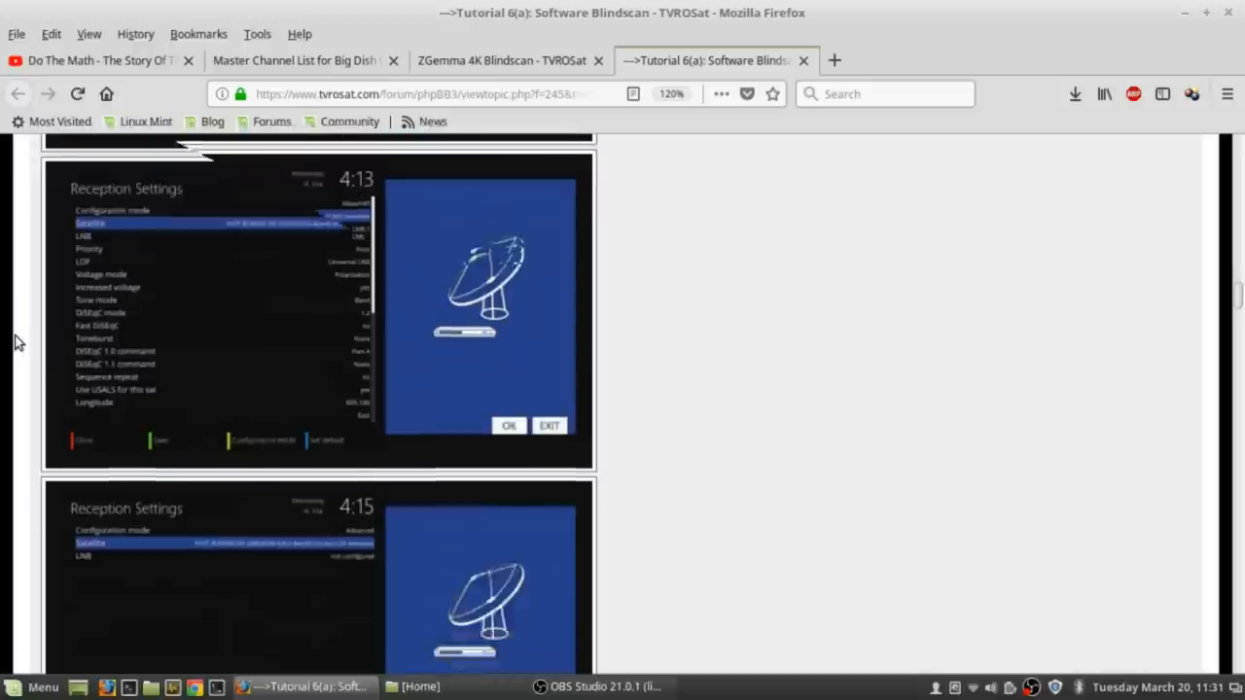
scroll("down", 3)
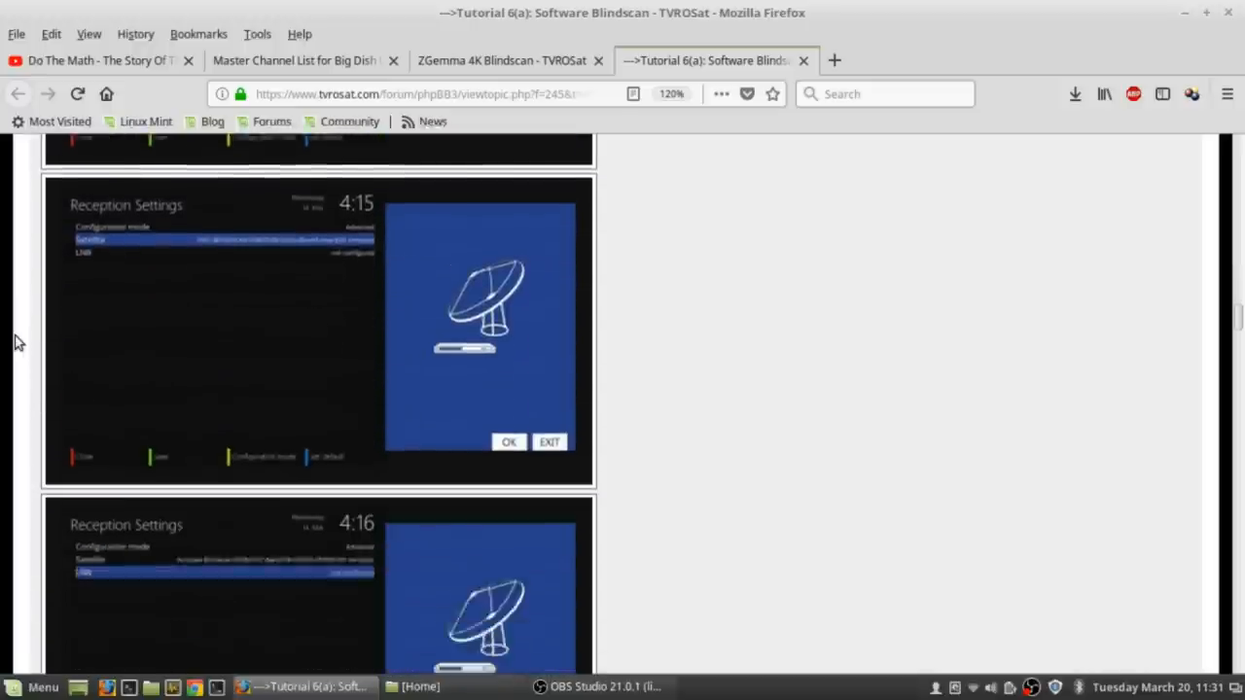
scroll("down", 3)
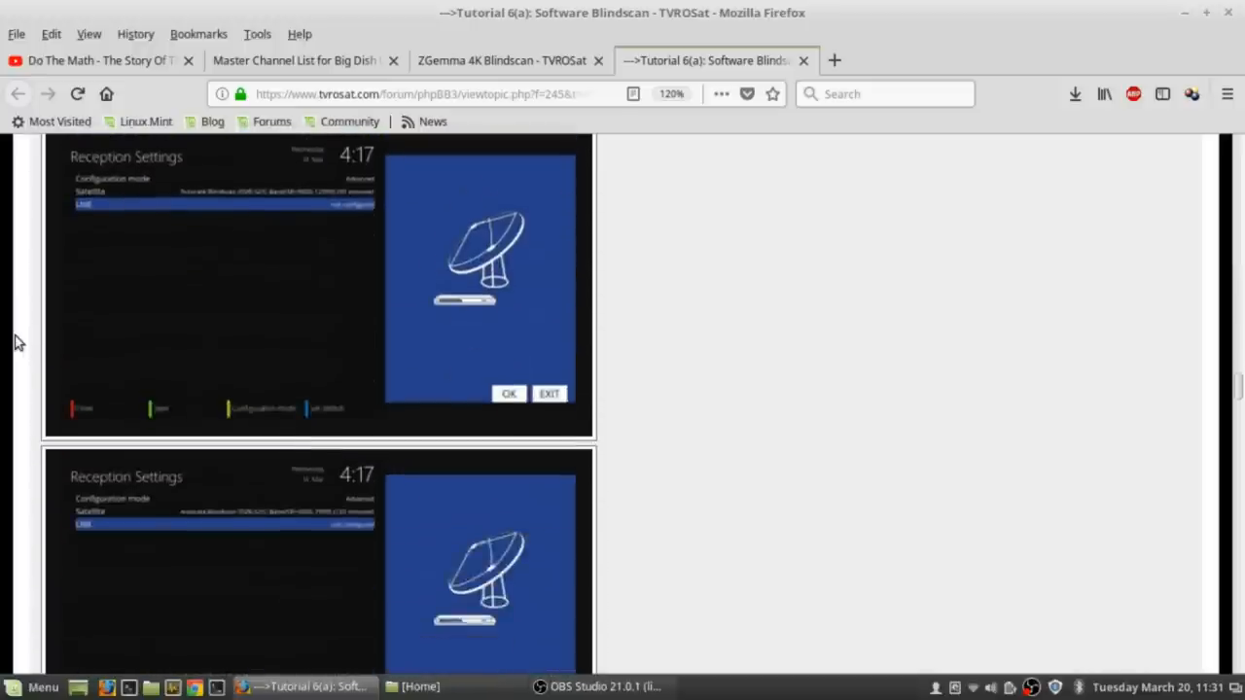
scroll("down", 3)
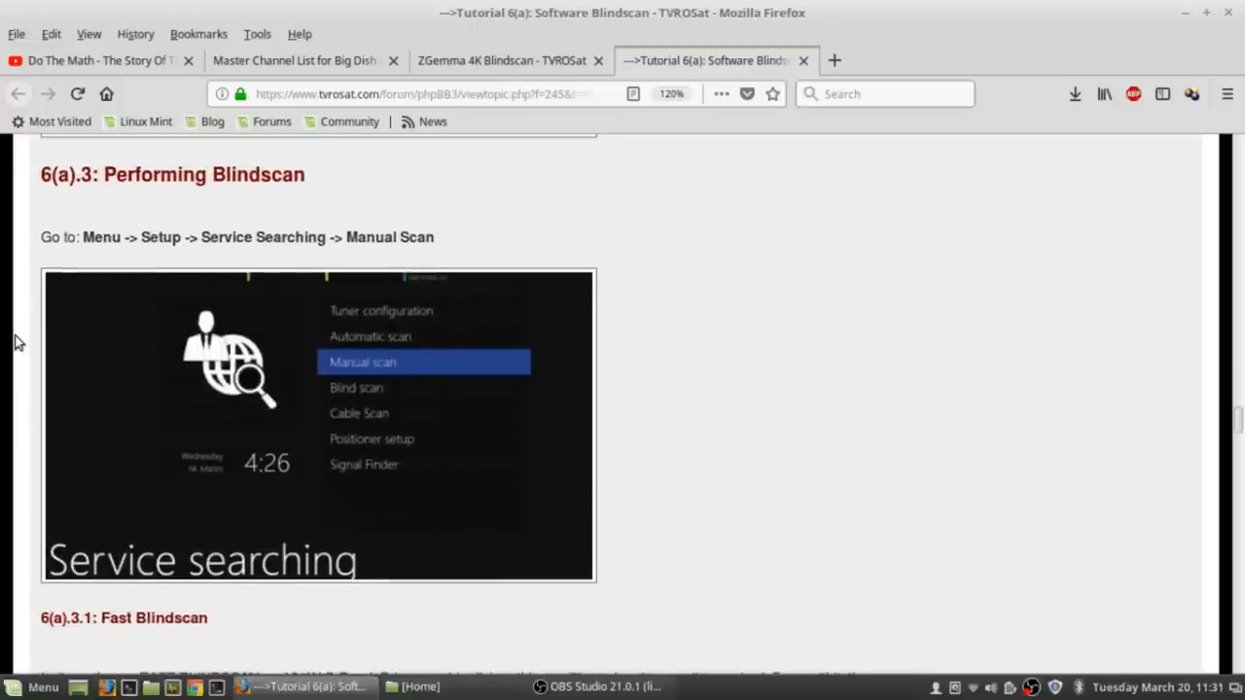
- Scroll through the Fast and Accurate Blindscan steps to the Multi Blindscan Automatic Scan instructions
scroll("down", 3)
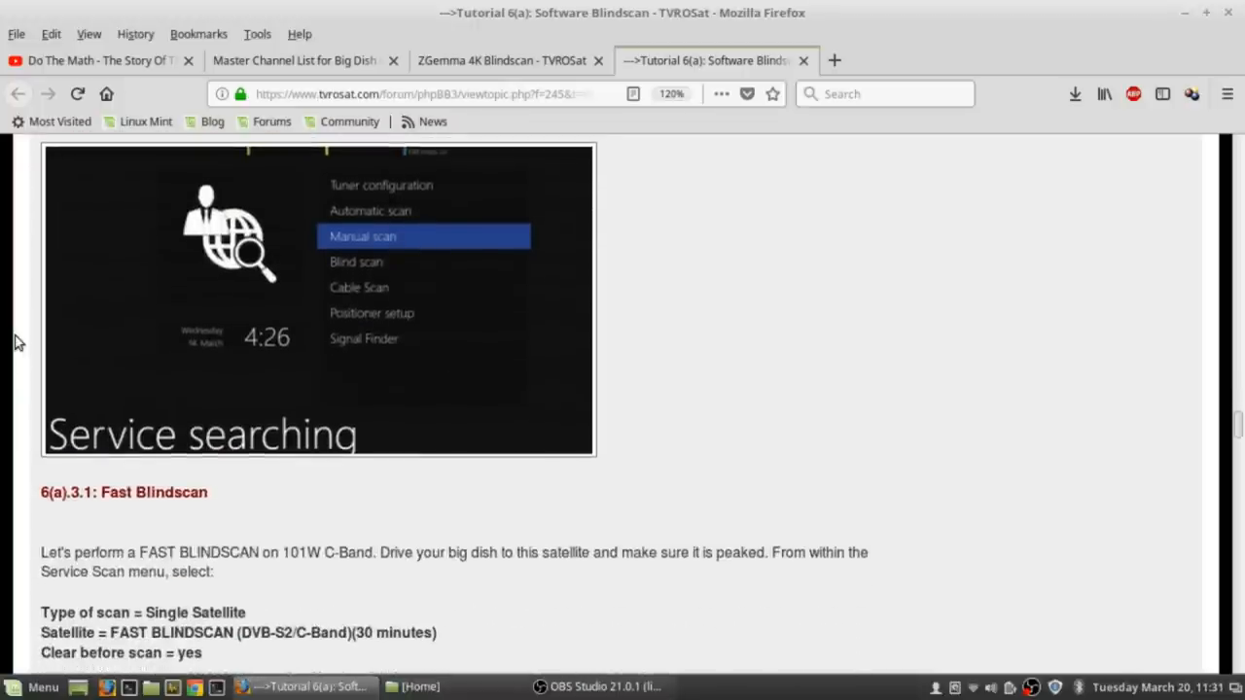
scroll("down", 3)
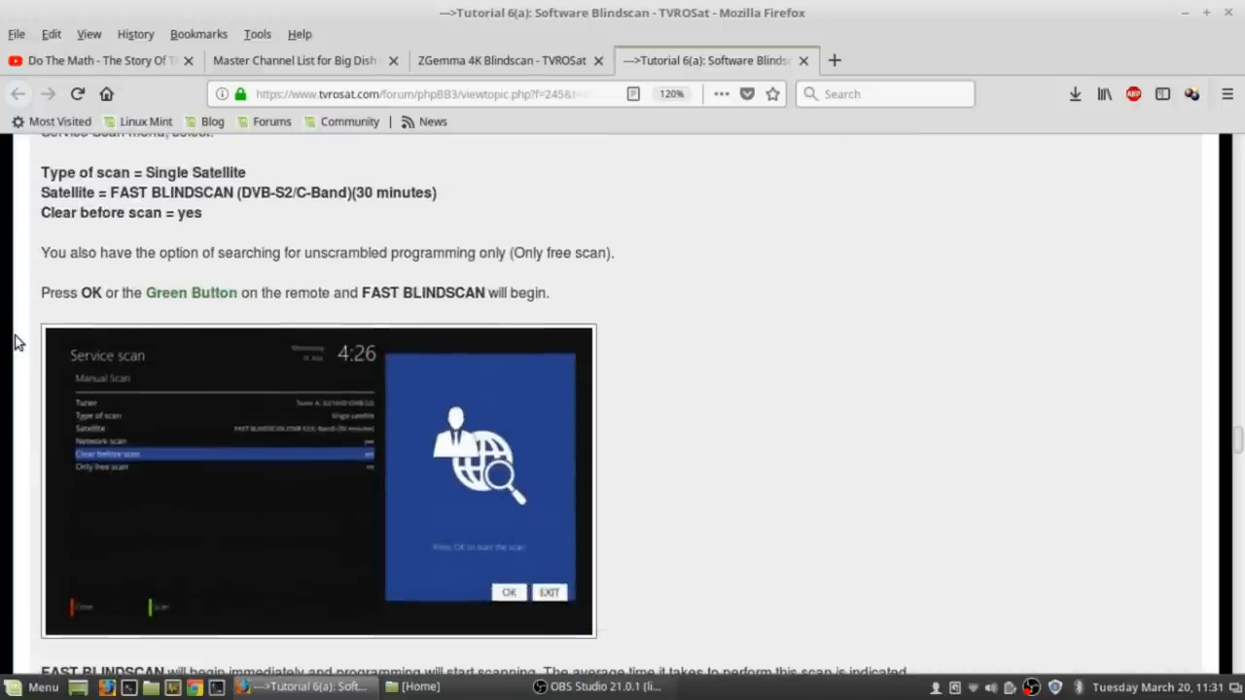
mouse_move(354, 425)
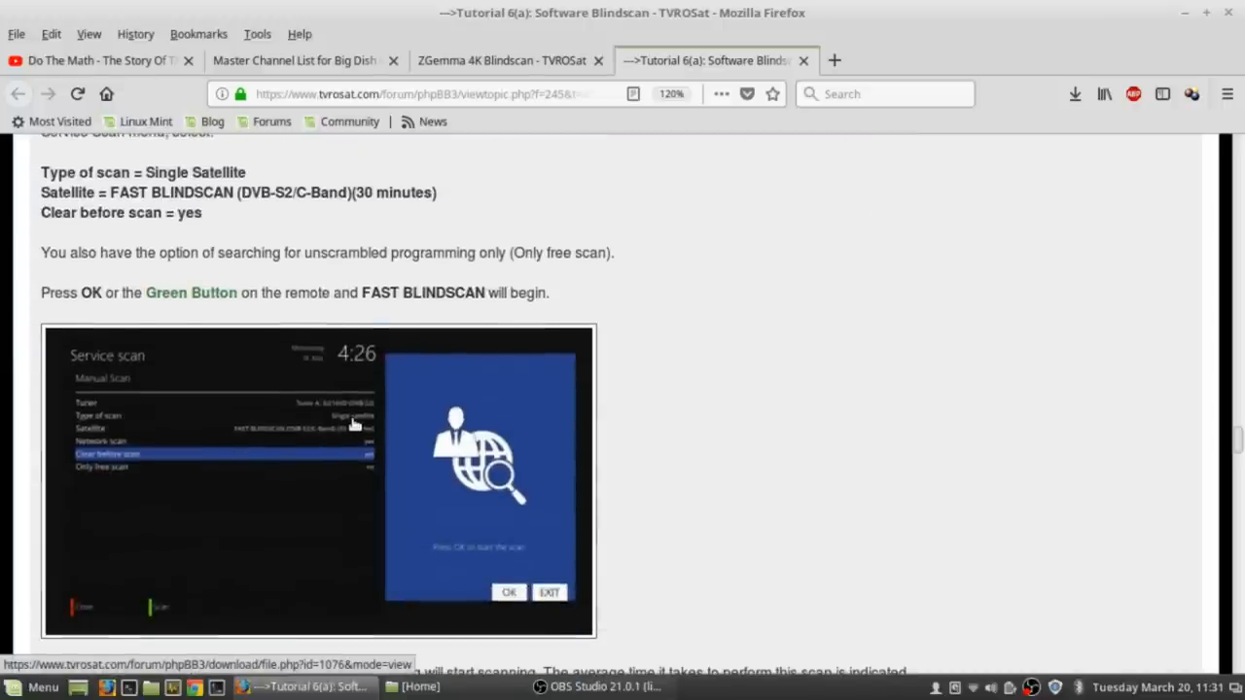
mouse_move(339, 463)
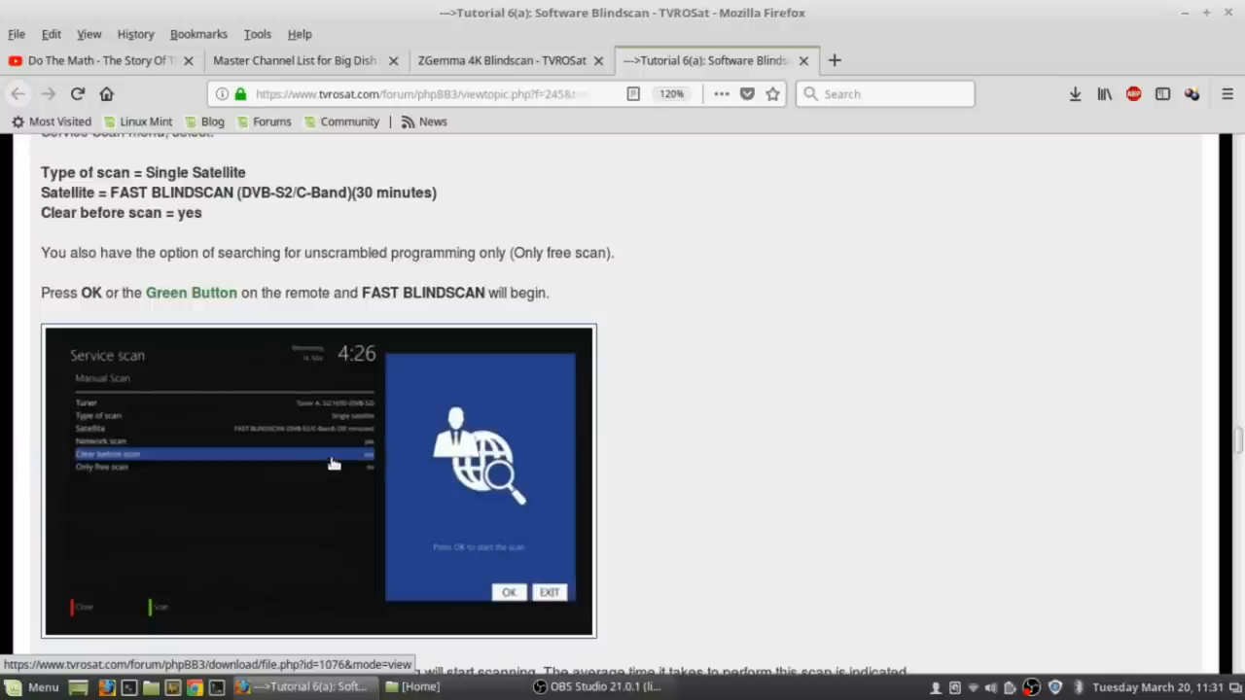
mouse_move(330, 438)
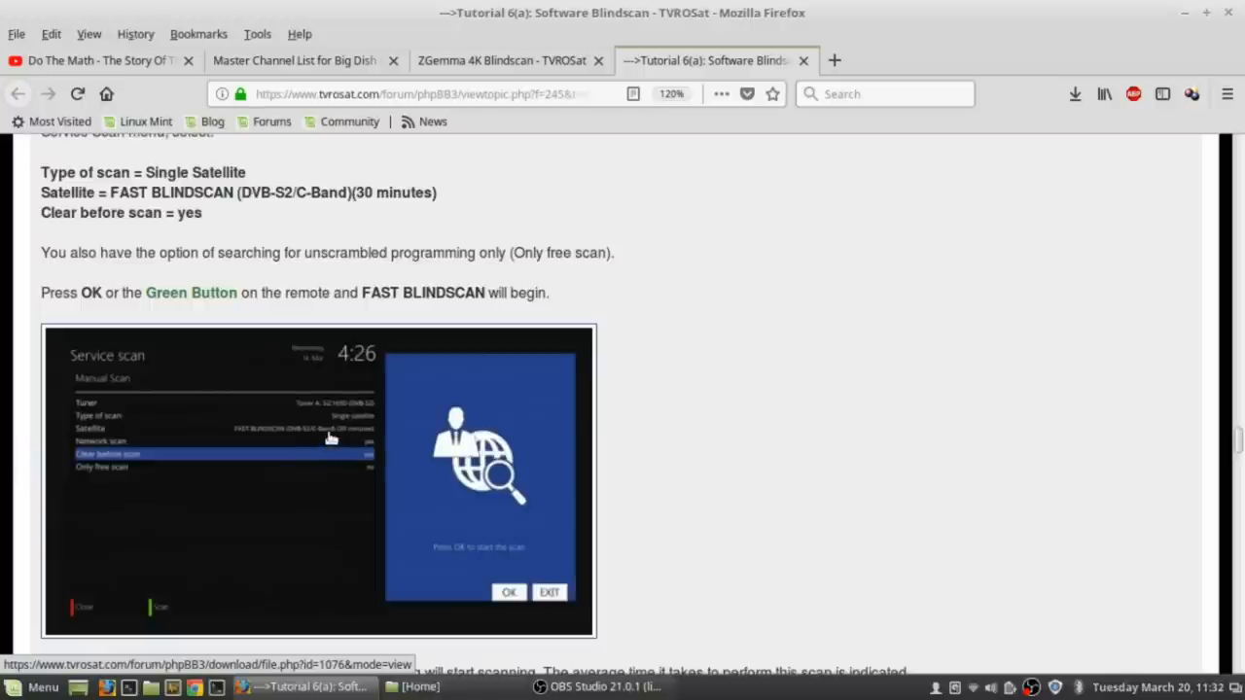
scroll("down", 3)
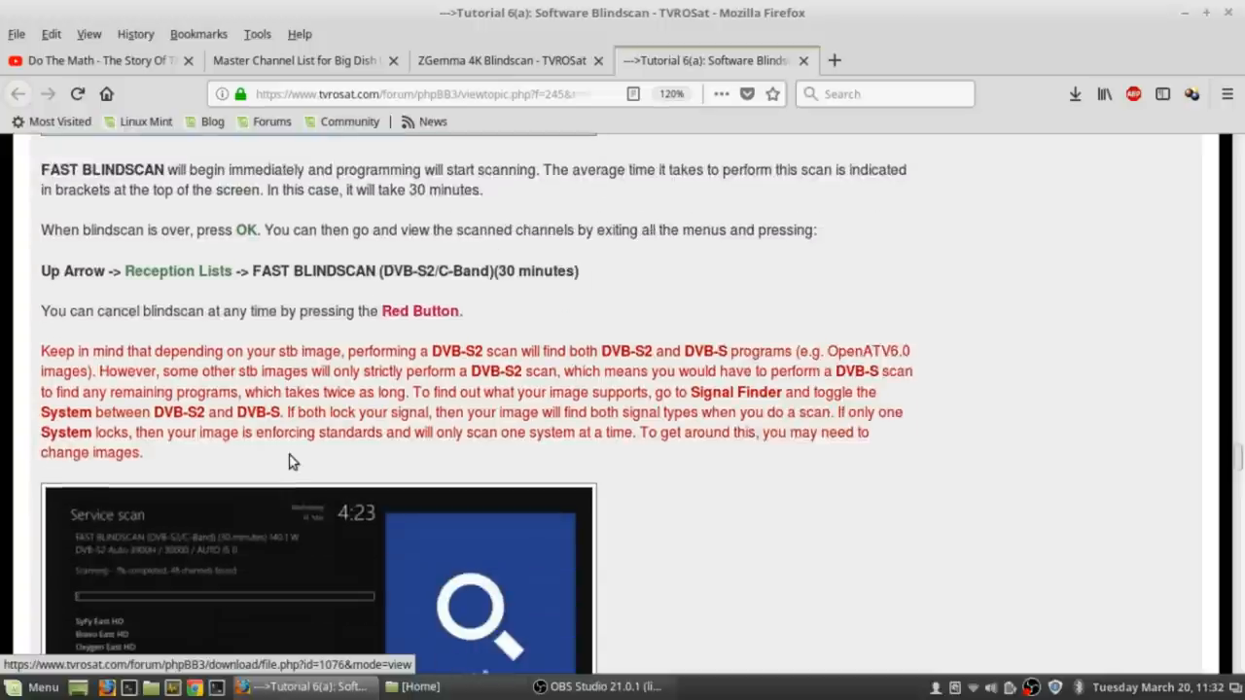
scroll("down", 3)
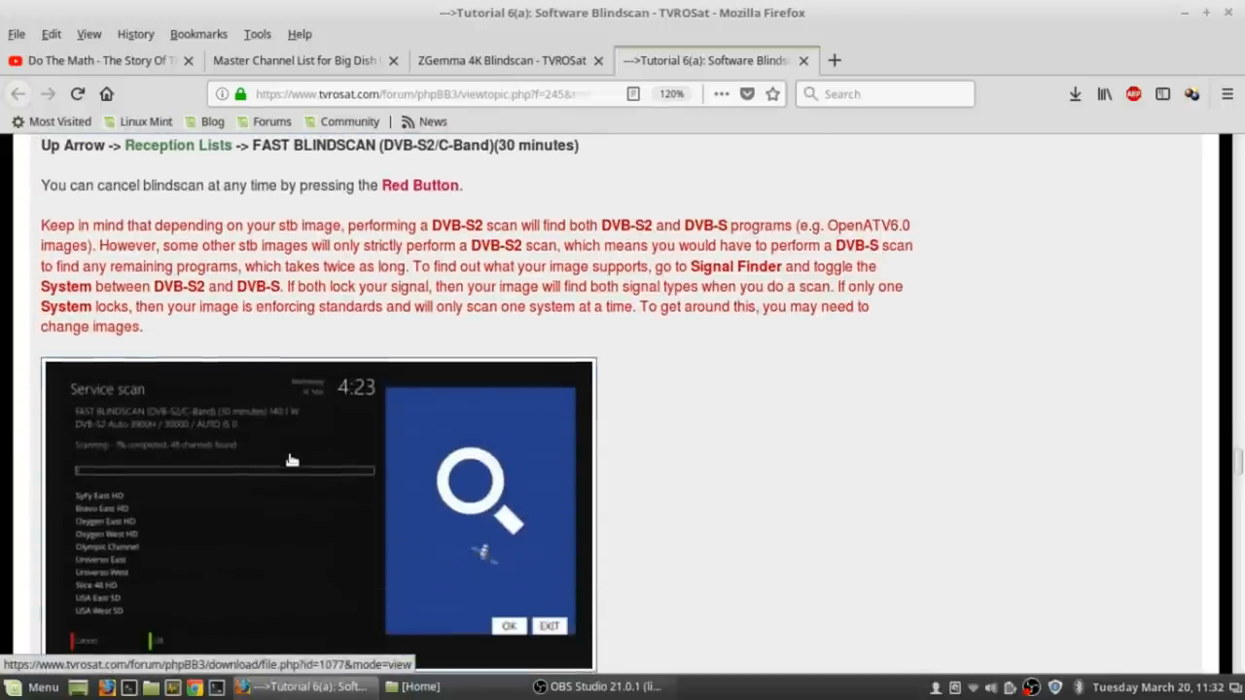
scroll("down", 3)
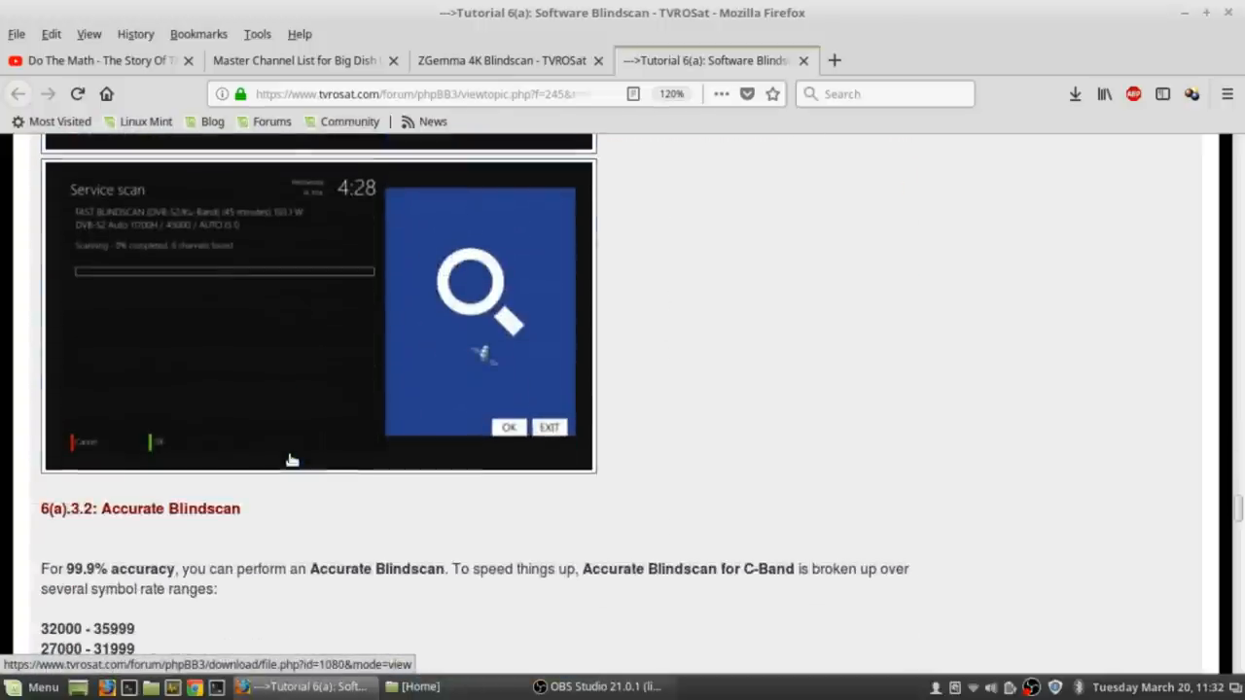
scroll("down", 3)
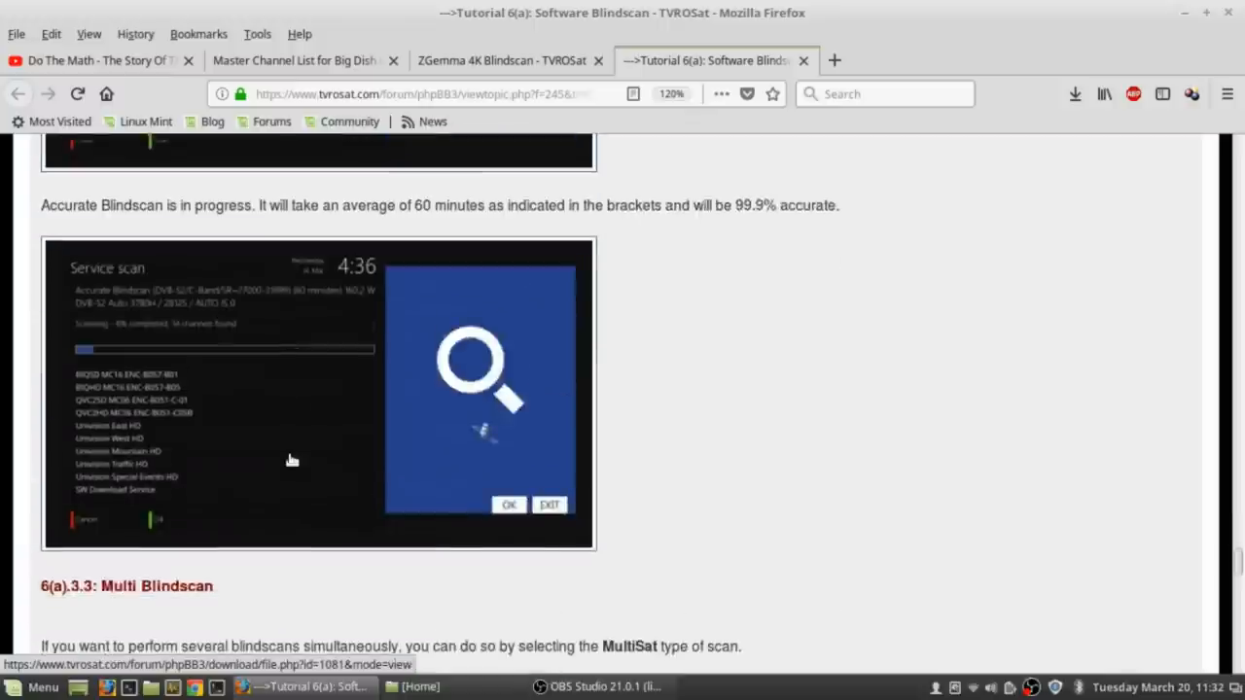
scroll("down", 3)
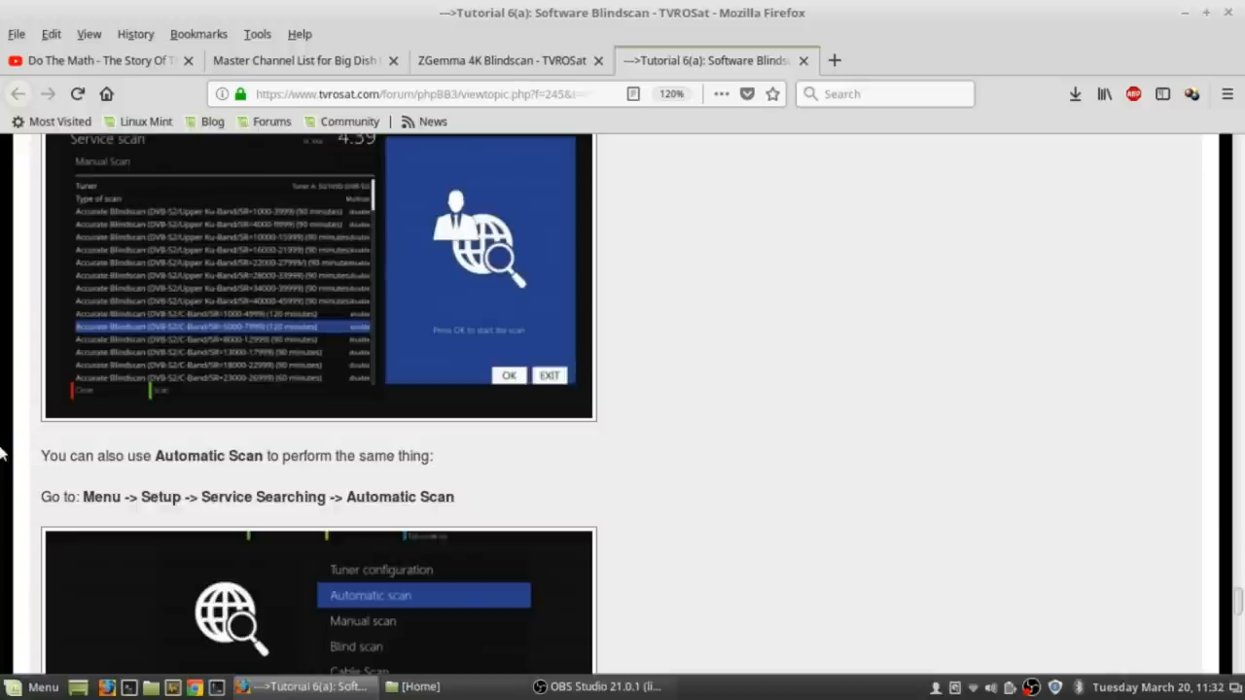
mouse_move(635, 625)
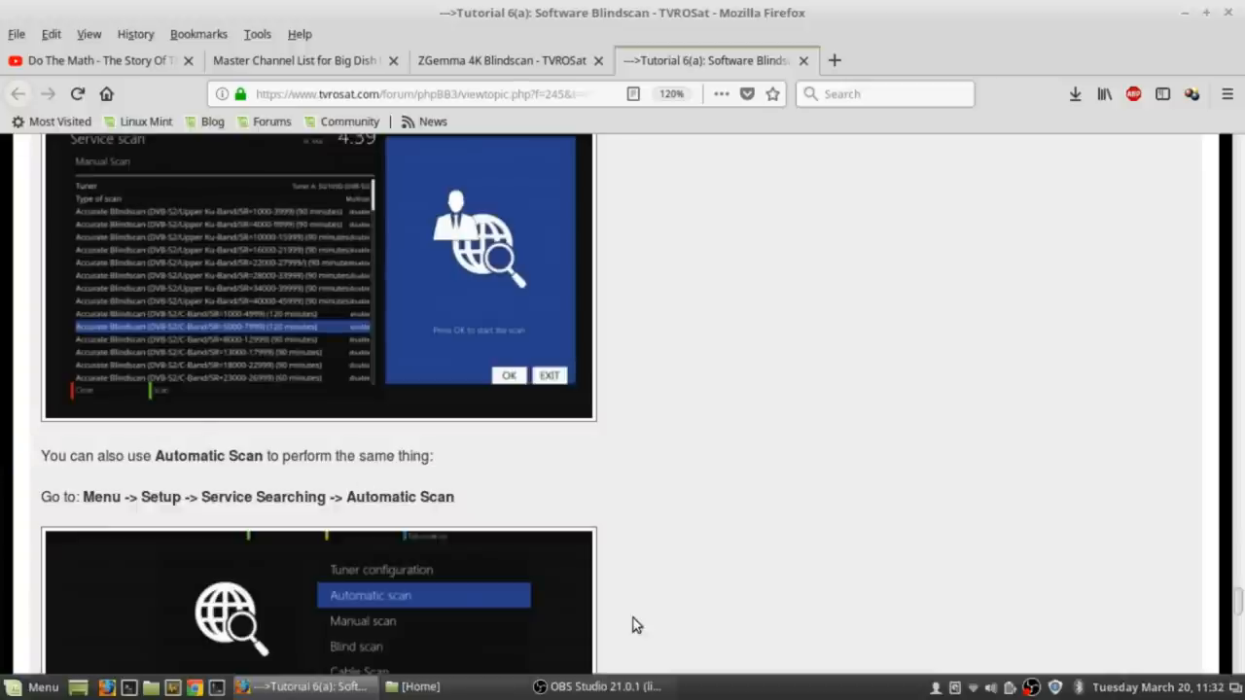